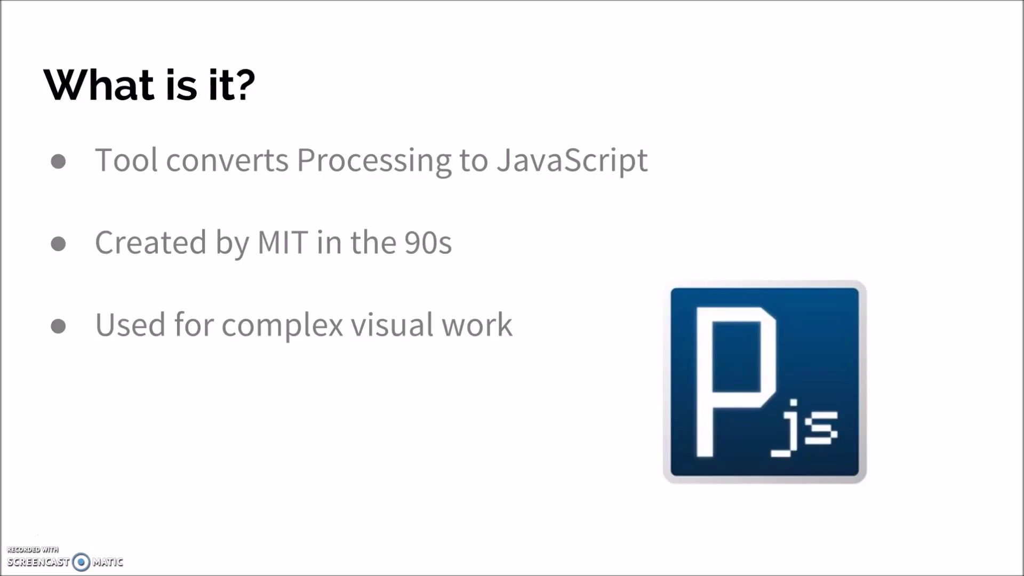
# Step: Bring index.html forward and highlight its canvas line pointing to processing.pde
pyautogui.press('Right')
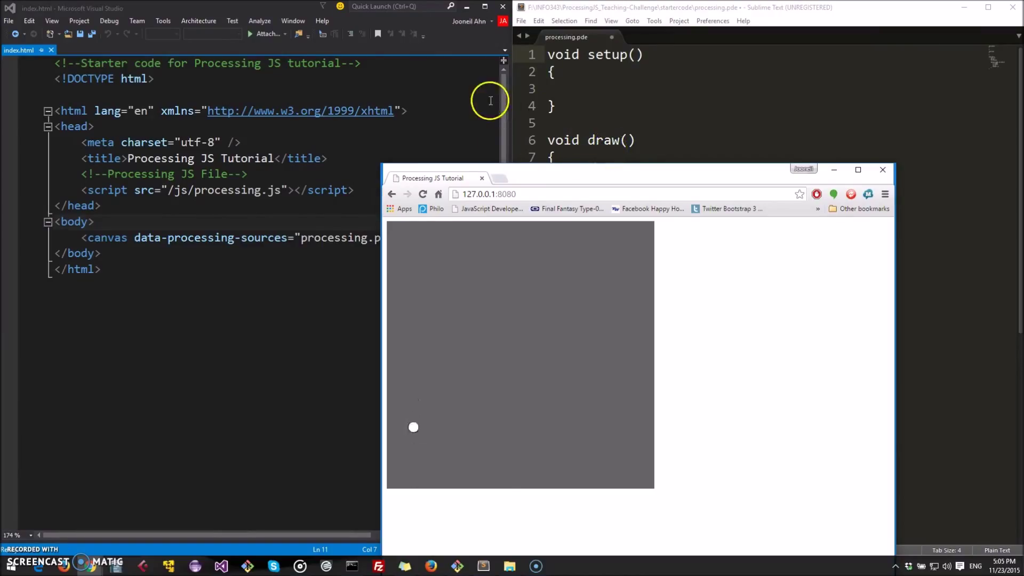
pyautogui.click(881, 170)
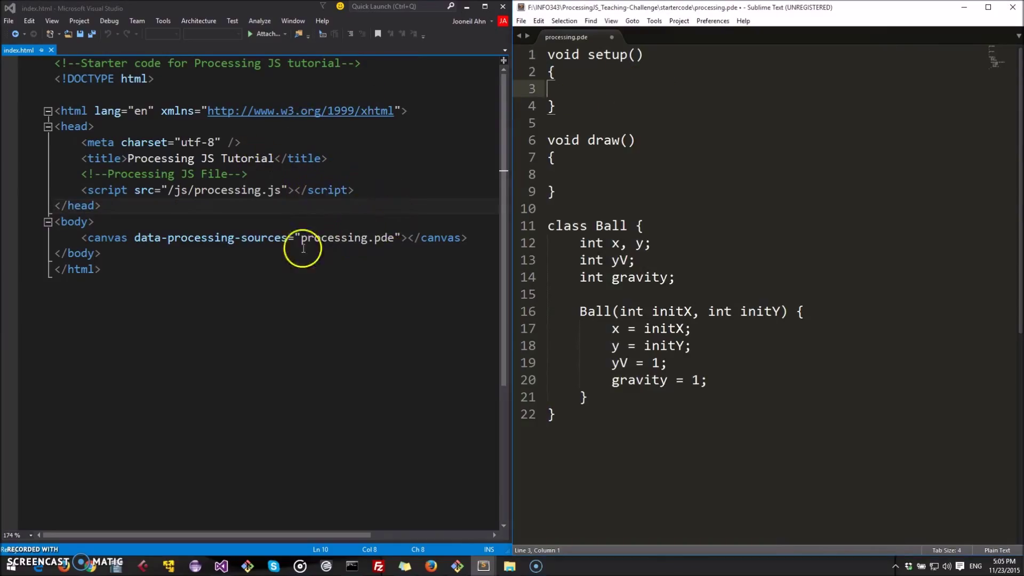
pyautogui.tripleClick(262, 236)
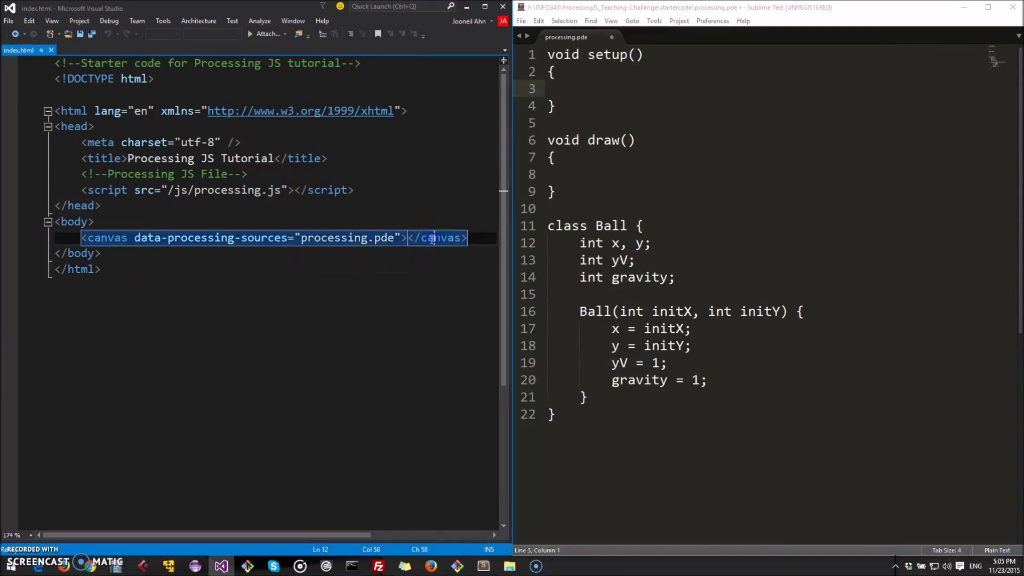
pyautogui.click(353, 190)
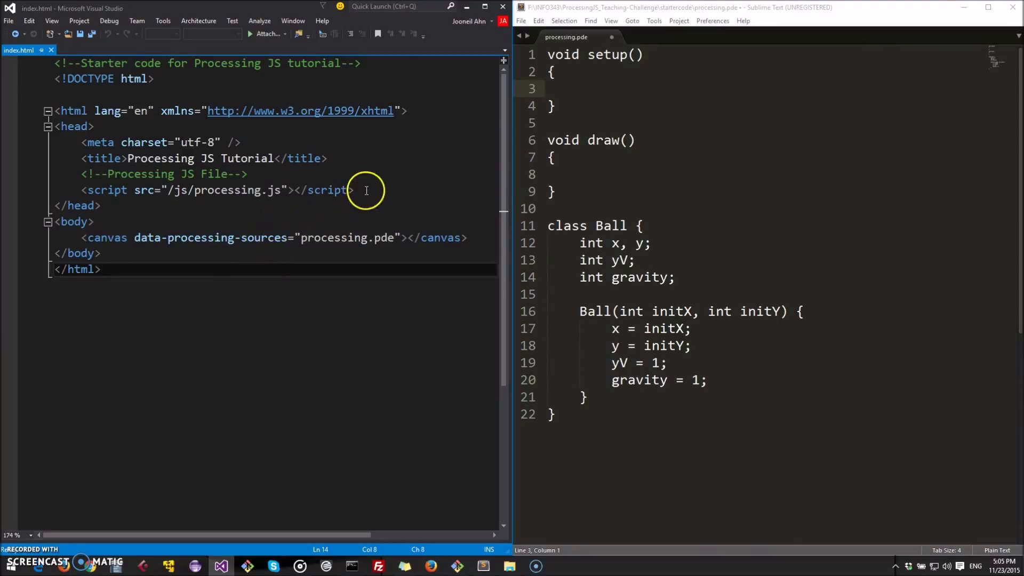
pyautogui.click(264, 204)
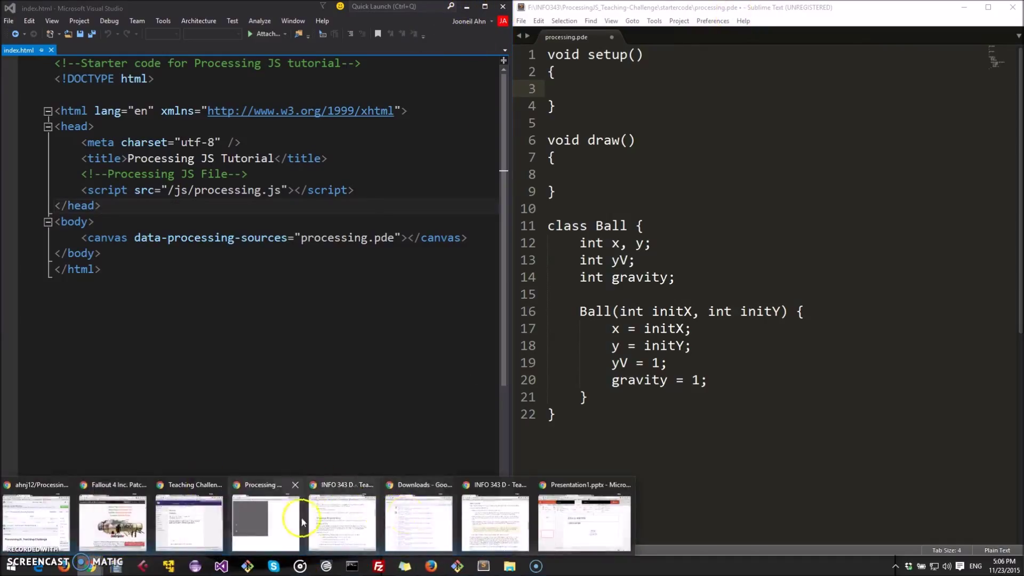
# Step: Switch to the local Processing JS Tutorial page showing its blank canvas
pyautogui.click(265, 522)
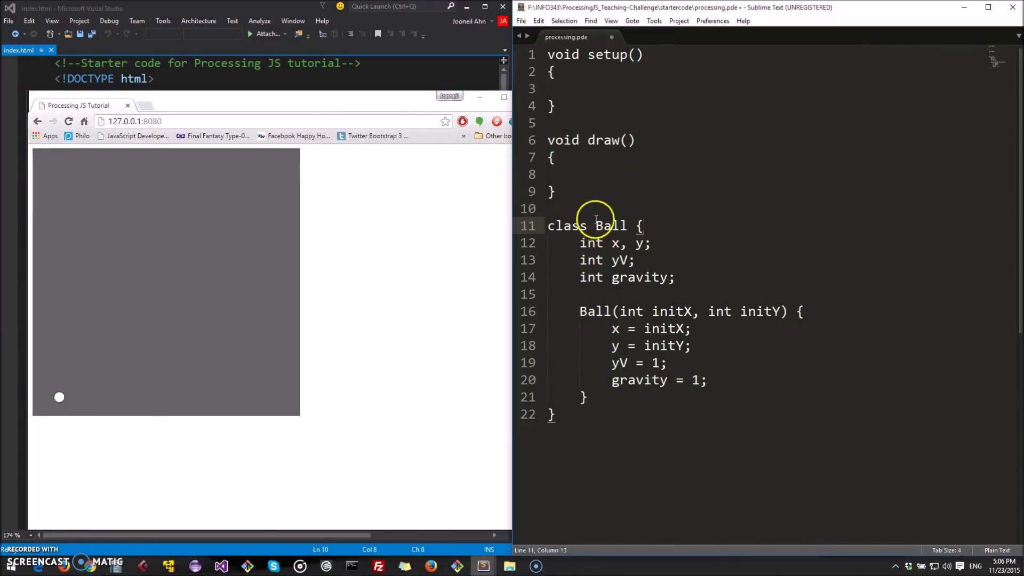
pyautogui.moveTo(646, 111)
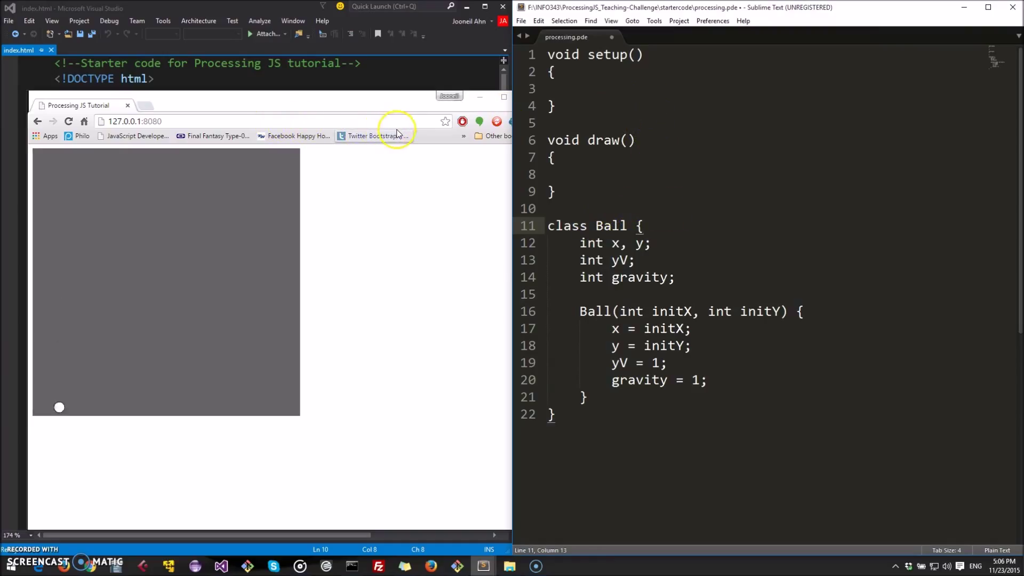
pyautogui.moveTo(372, 135)
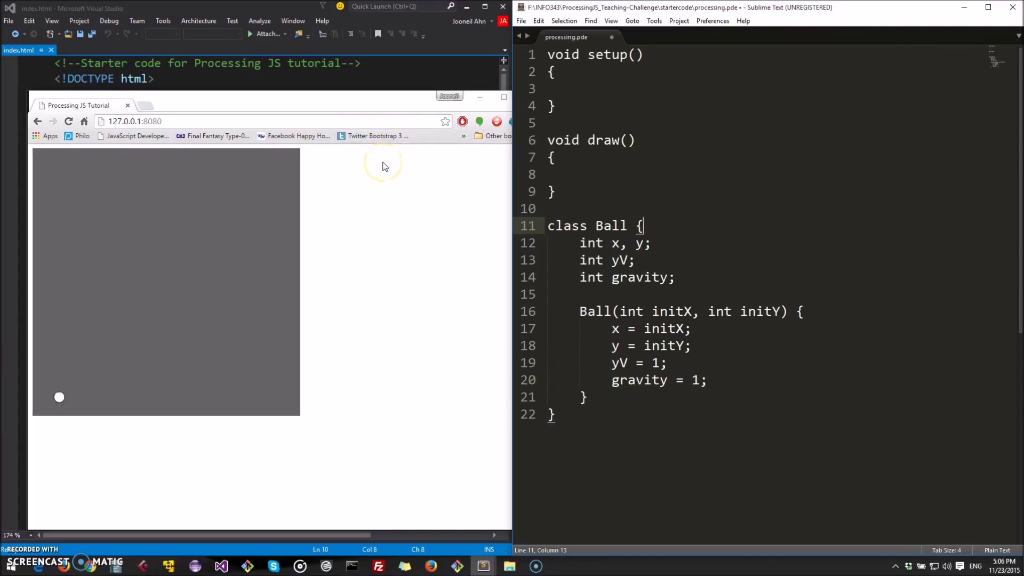
pyautogui.moveTo(120, 309)
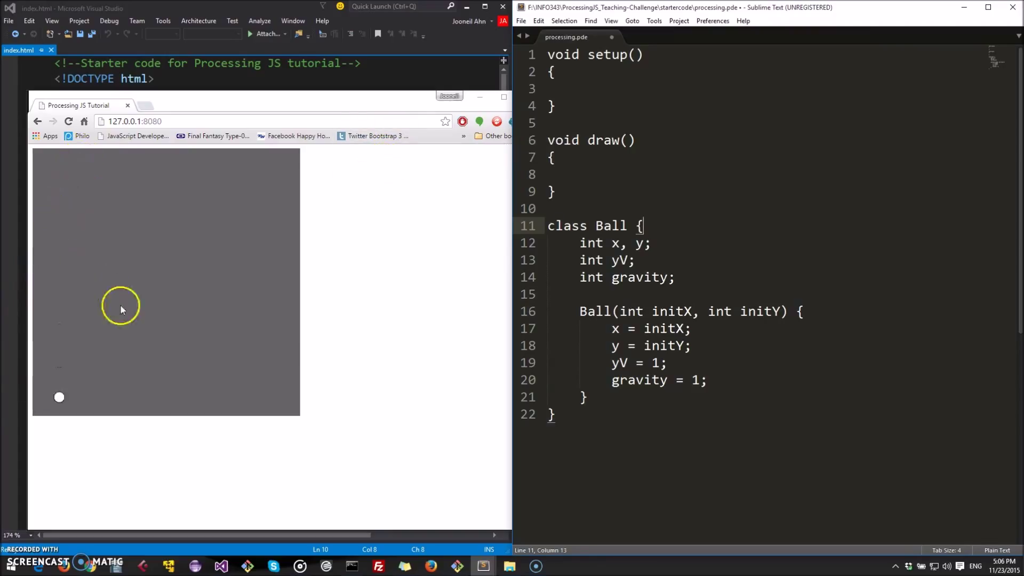
pyautogui.click(68, 122)
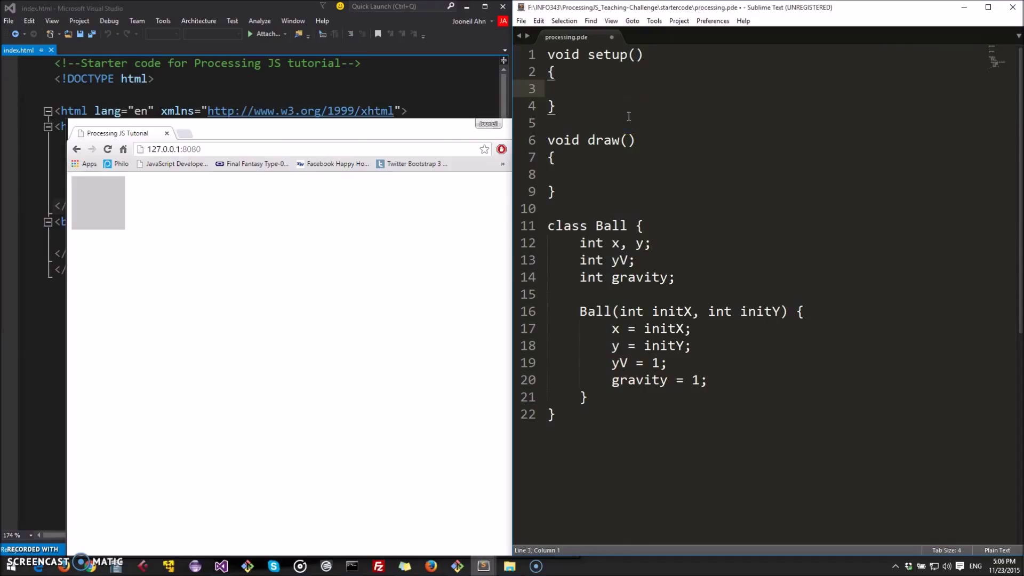
# Step: Make setup() call size(500, 500) and background(100) so the canvas becomes a dark grey square
pyautogui.press('tab')
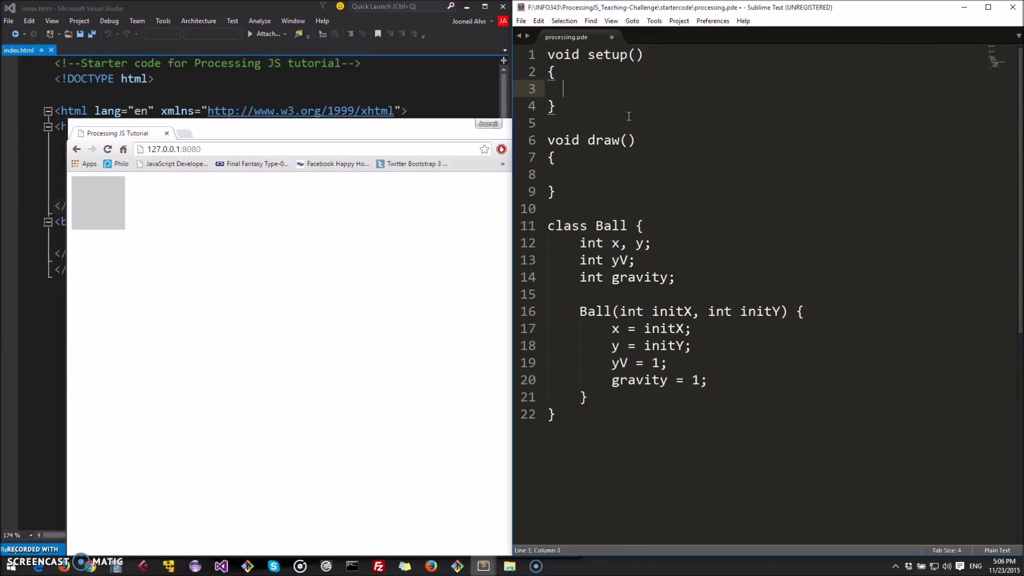
pyautogui.write('size(')
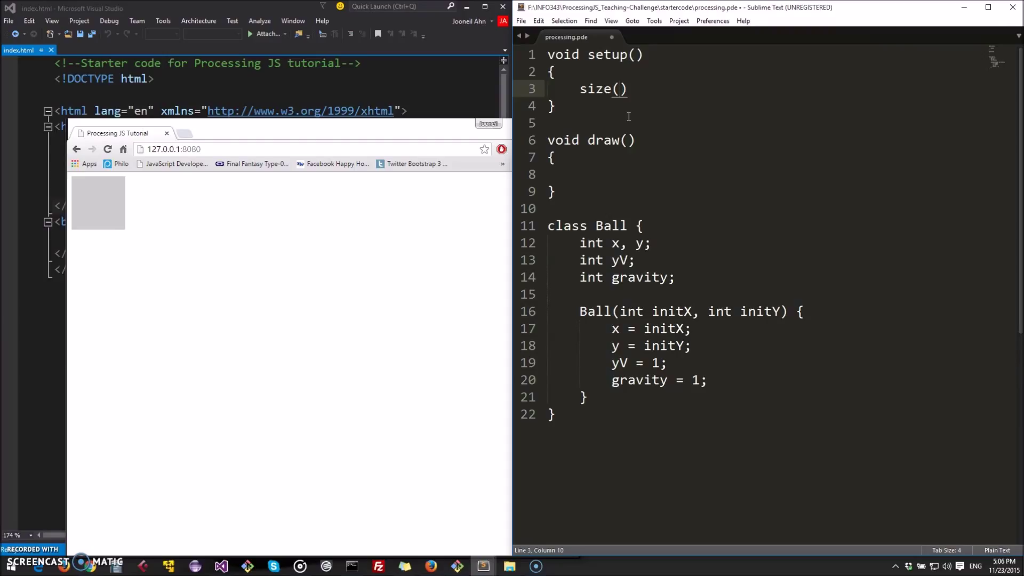
pyautogui.write('500, 500')
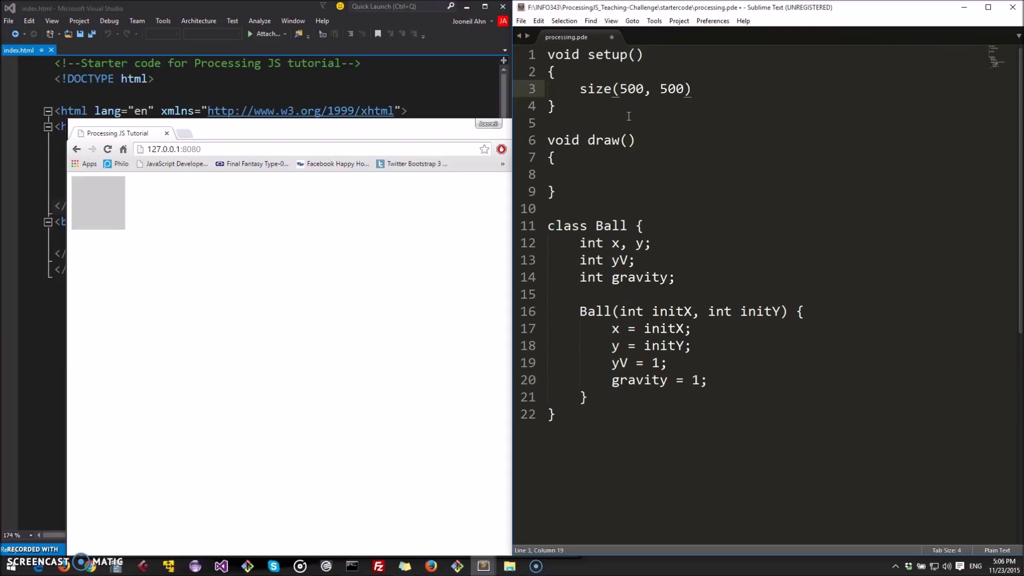
pyautogui.write(';')
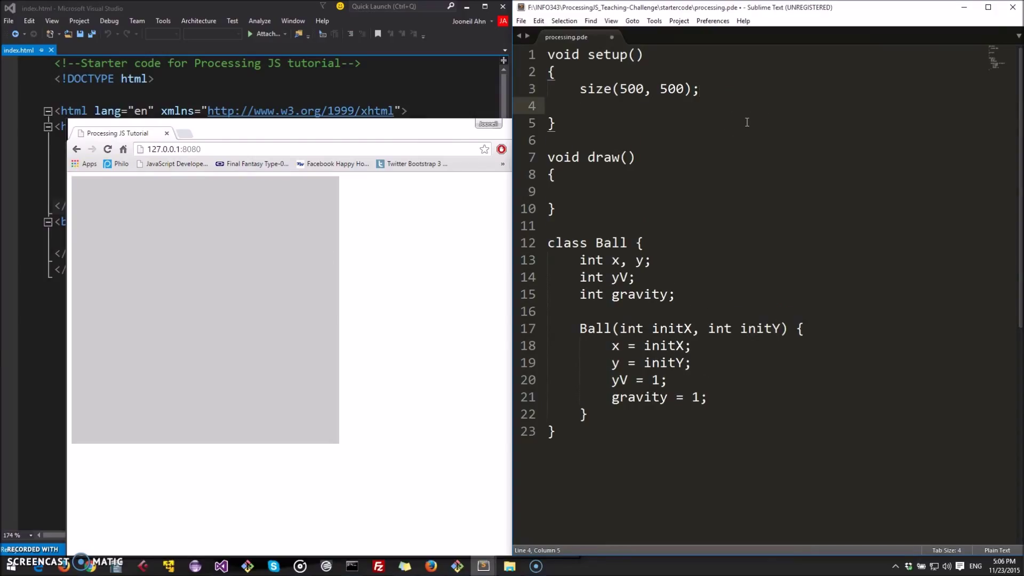
pyautogui.write('backgr')
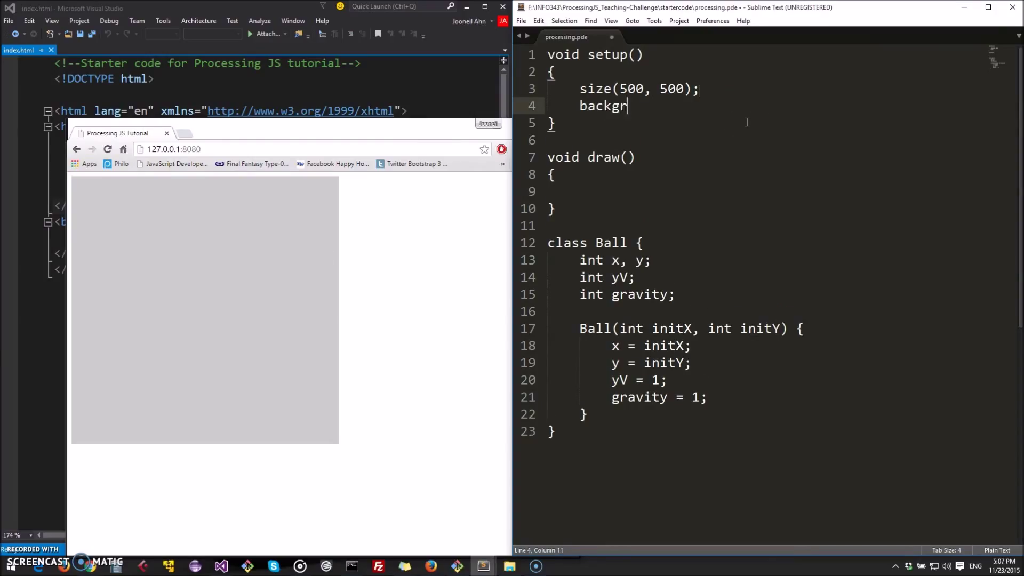
pyautogui.write('ound(1)')
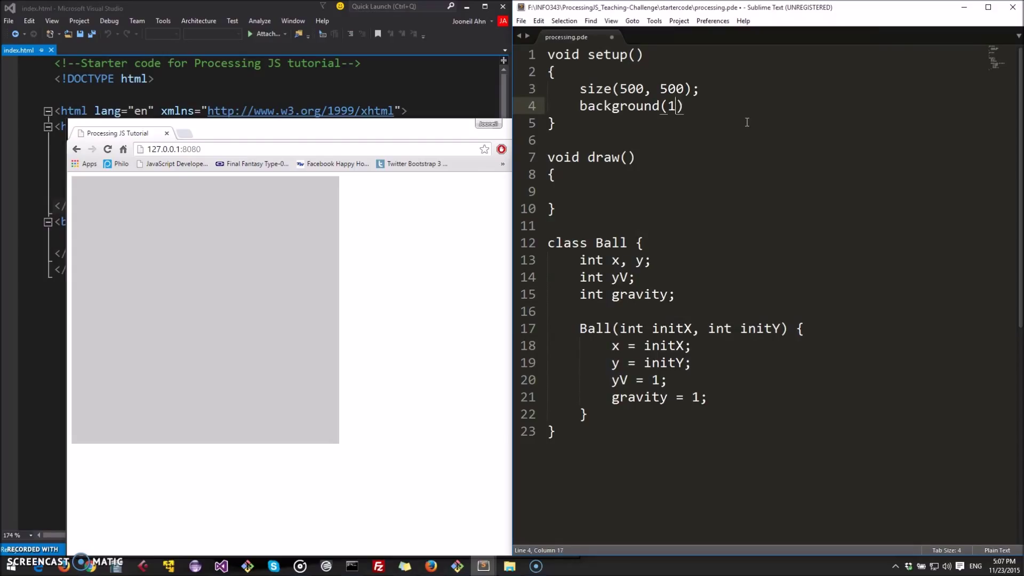
pyautogui.write('00);')
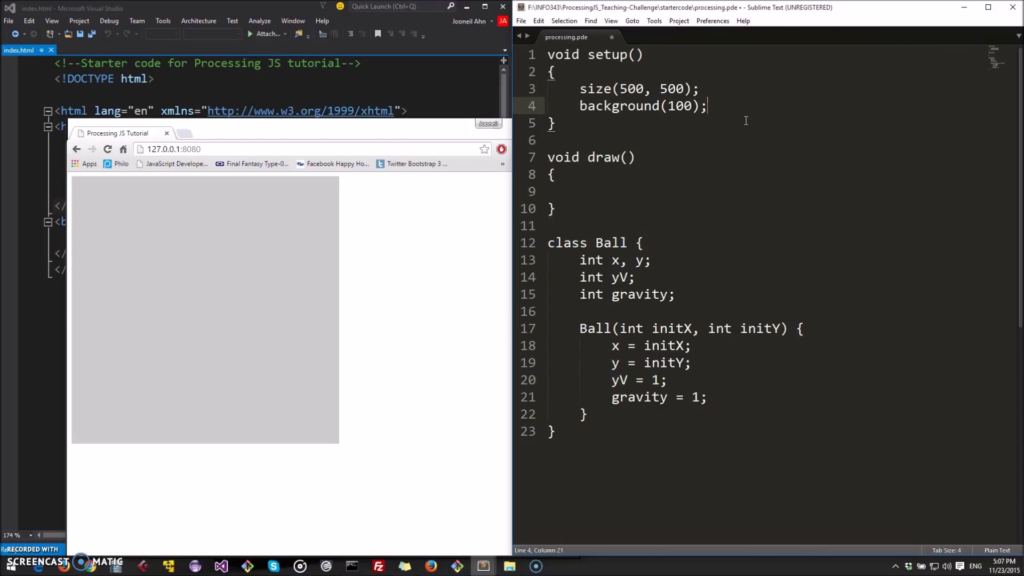
pyautogui.click(106, 149)
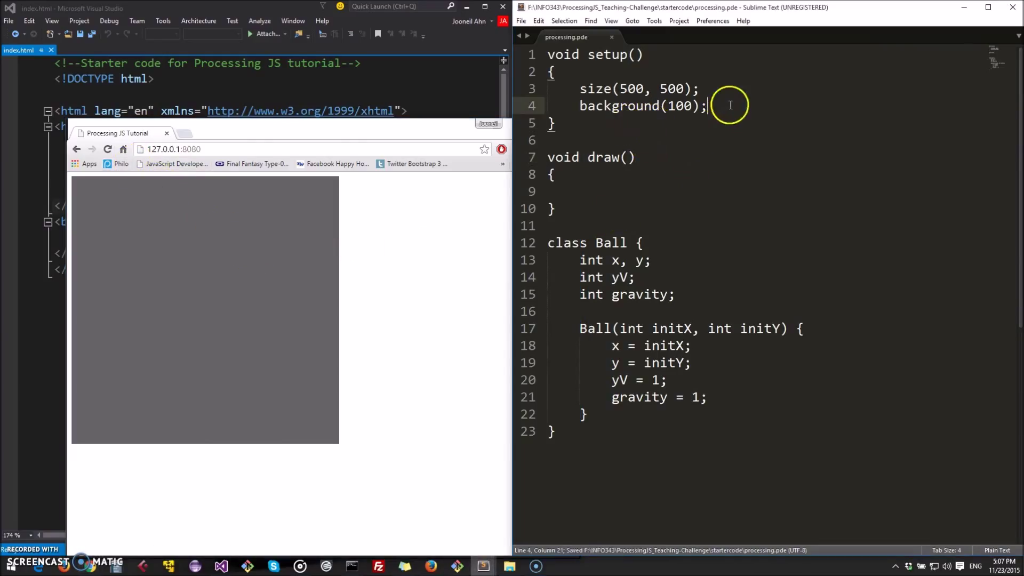
pyautogui.moveTo(733, 153)
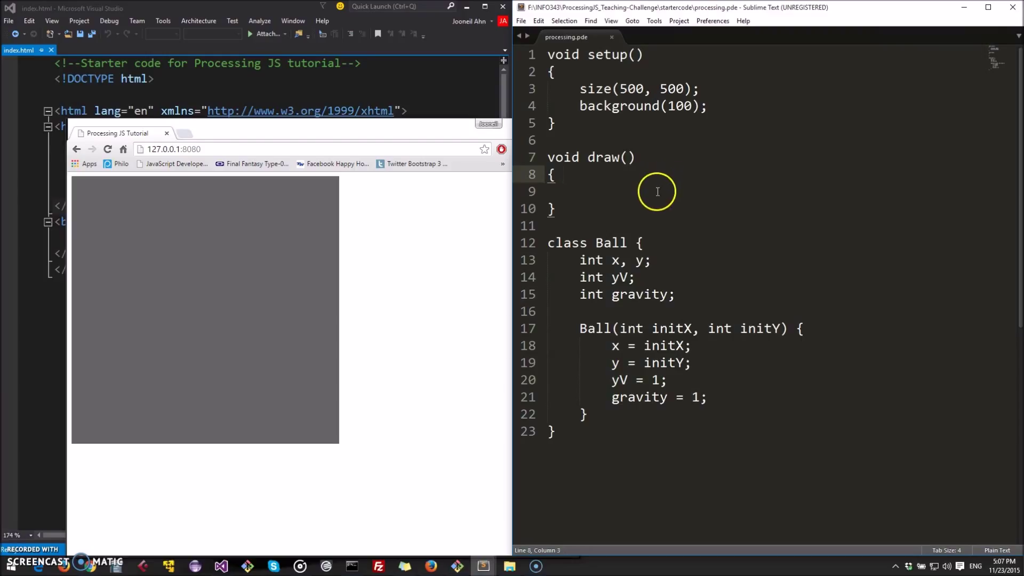
pyautogui.moveTo(661, 207)
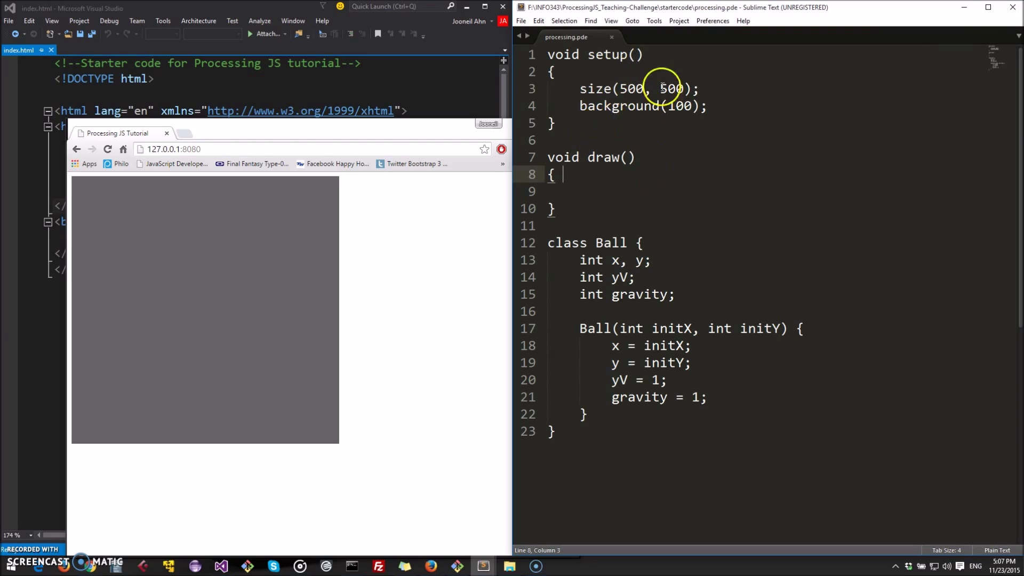
pyautogui.moveTo(602, 39)
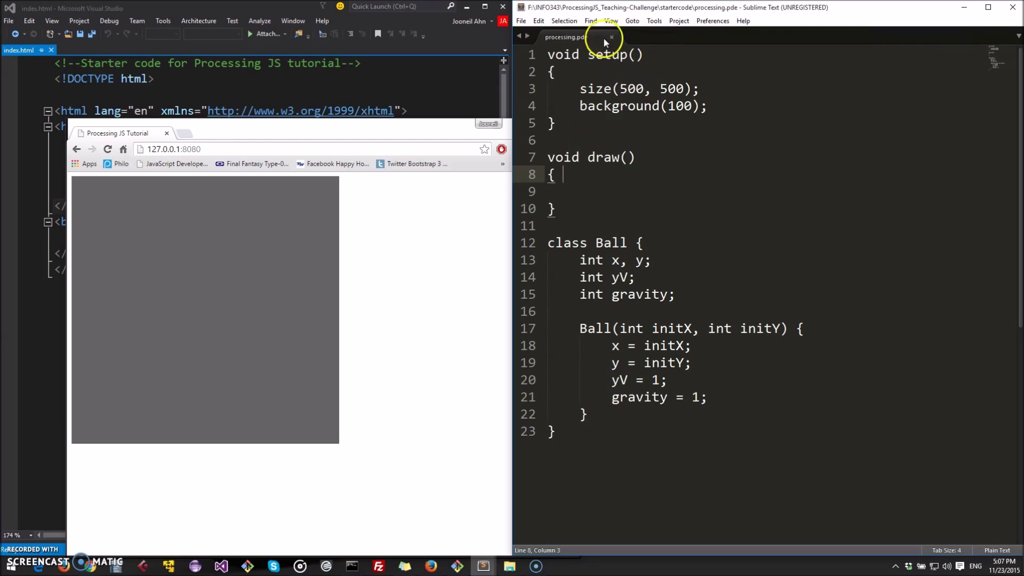
pyautogui.moveTo(275, 127)
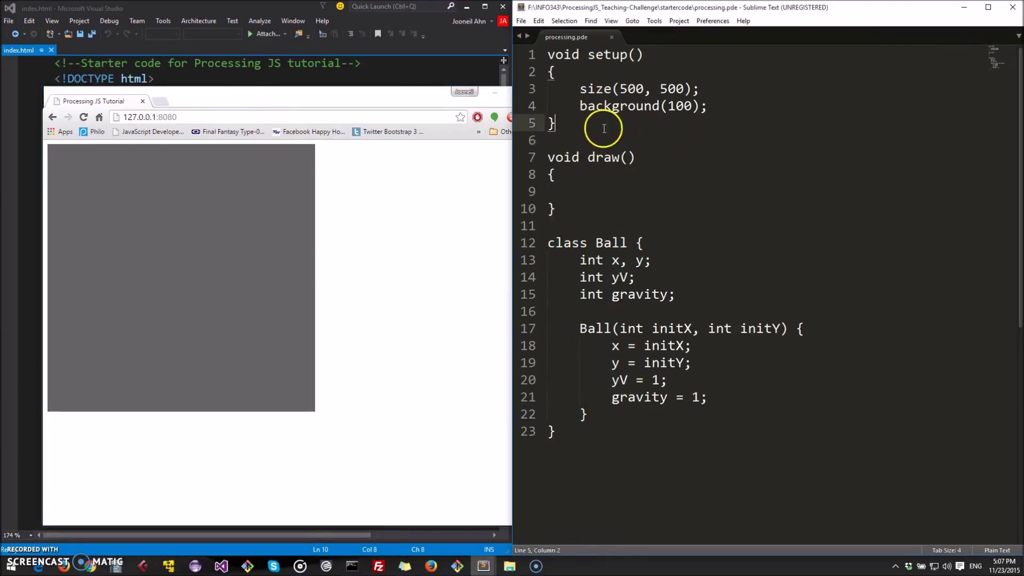
# Step: Add a void draw() method to Ball calling ellipse(x, y, 20, 20)
pyautogui.click(557, 174)
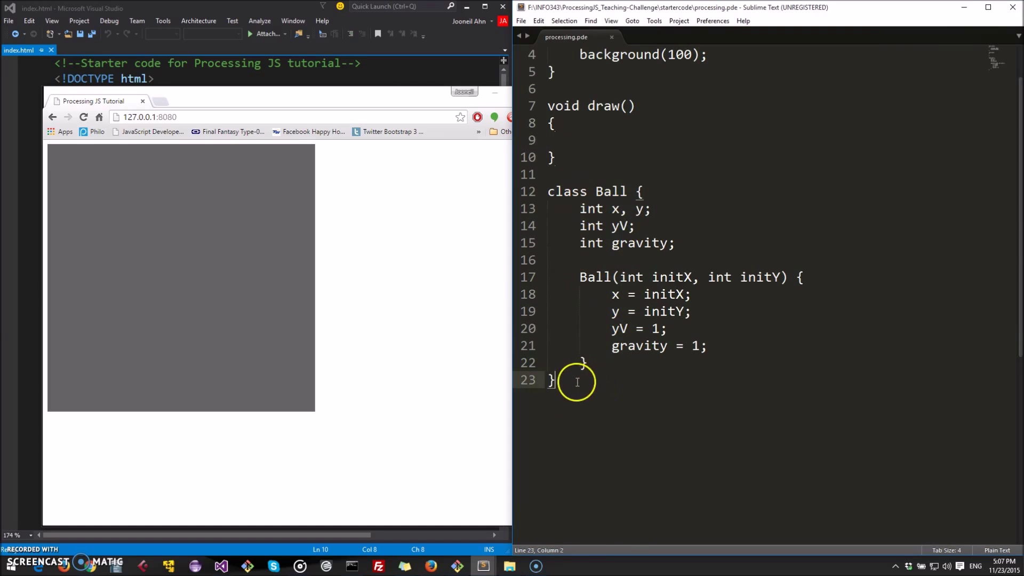
pyautogui.click(658, 242)
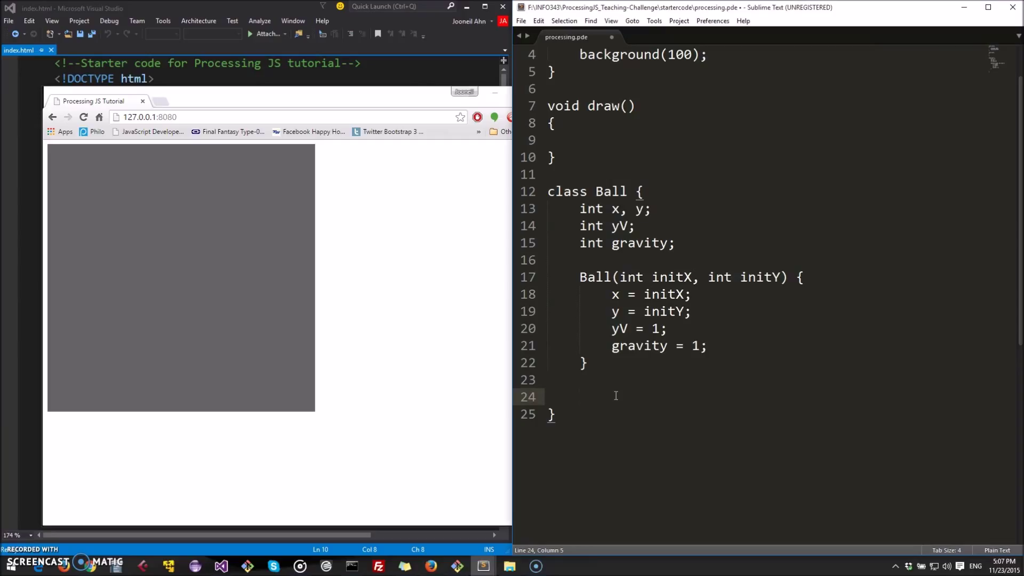
pyautogui.write('void')
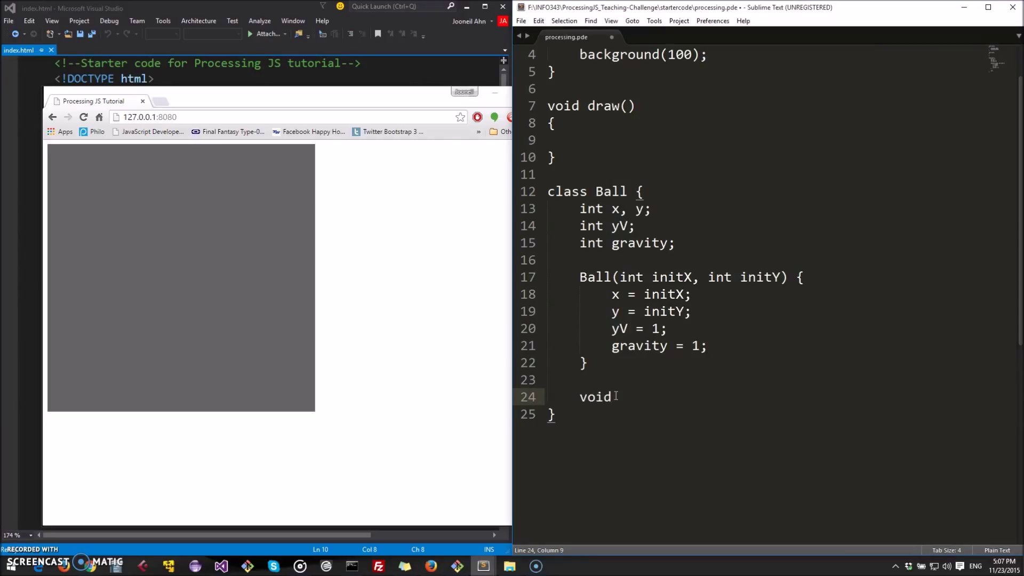
pyautogui.write('draw() {')
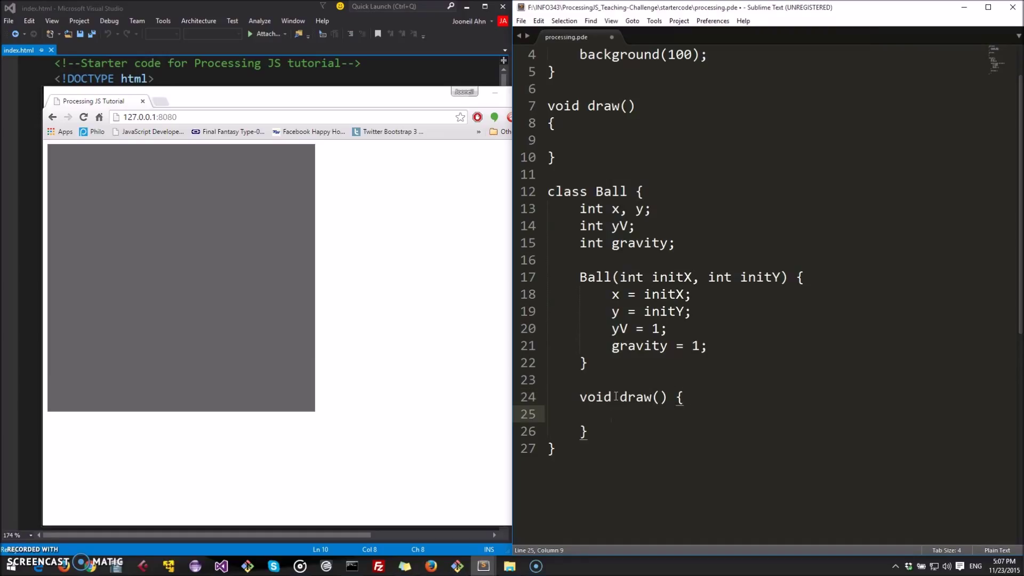
pyautogui.write('ellips')
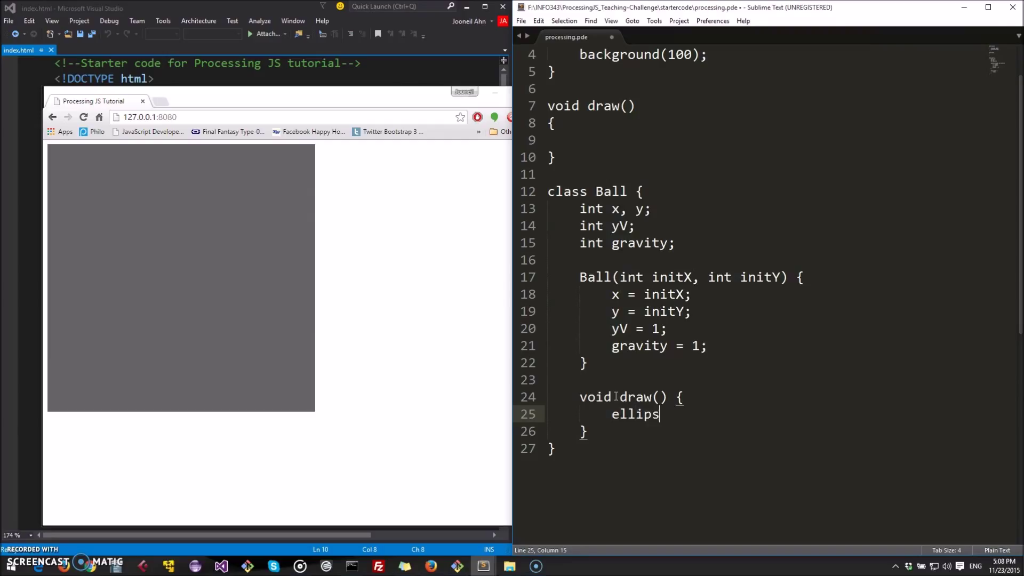
pyautogui.write('e()')
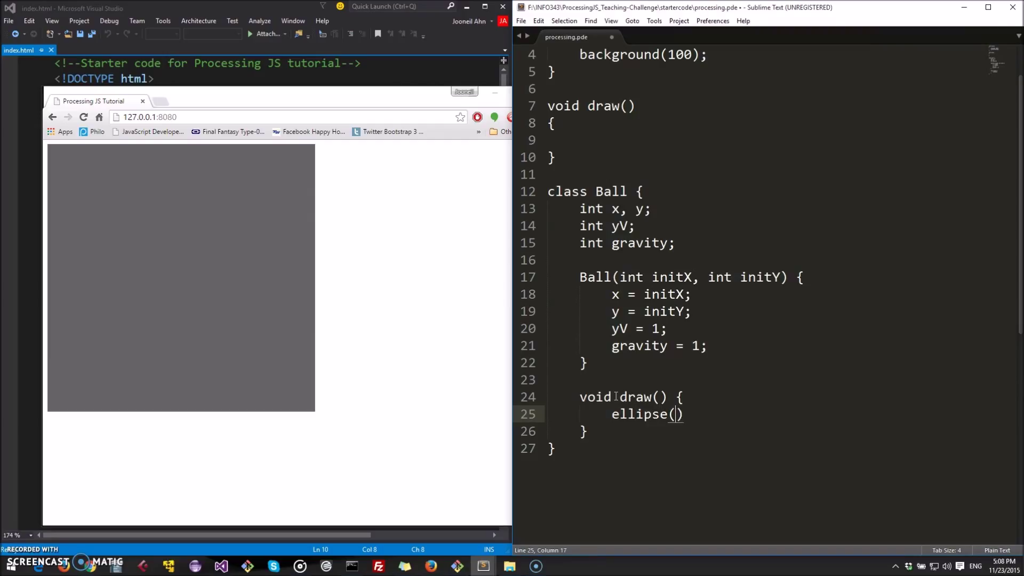
pyautogui.write('x,')
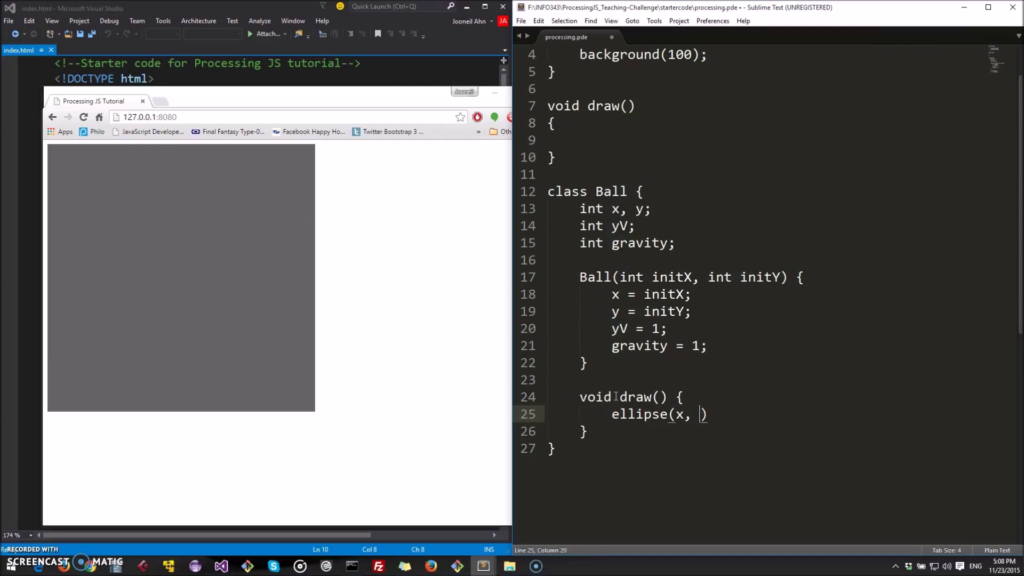
pyautogui.write('y, 20')
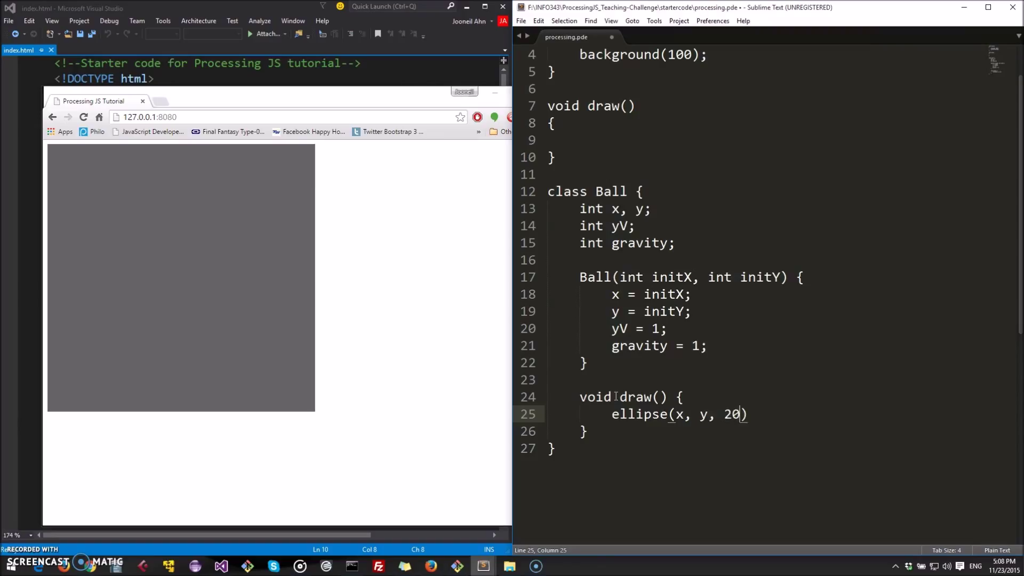
pyautogui.write(', 20')
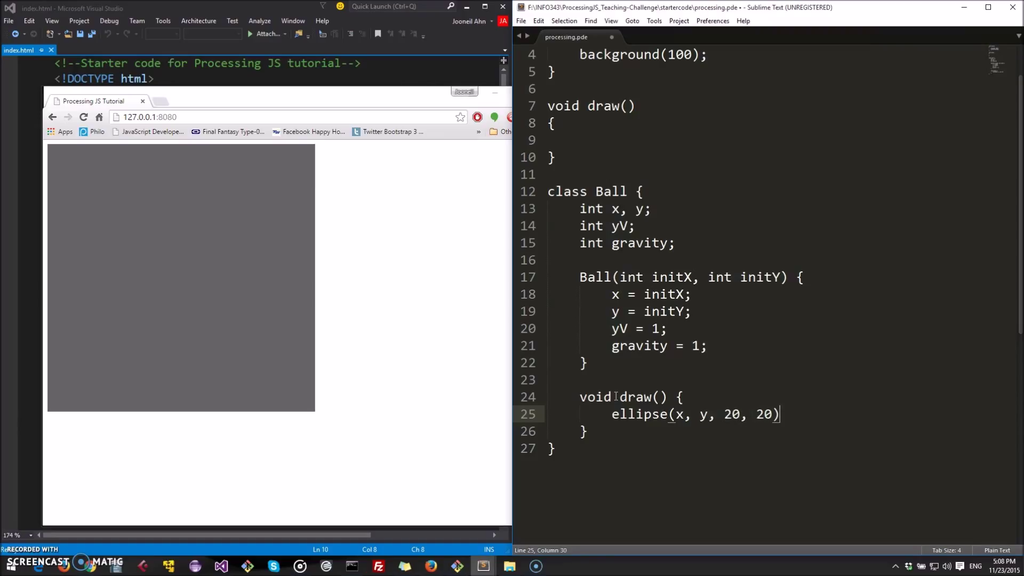
pyautogui.write(';')
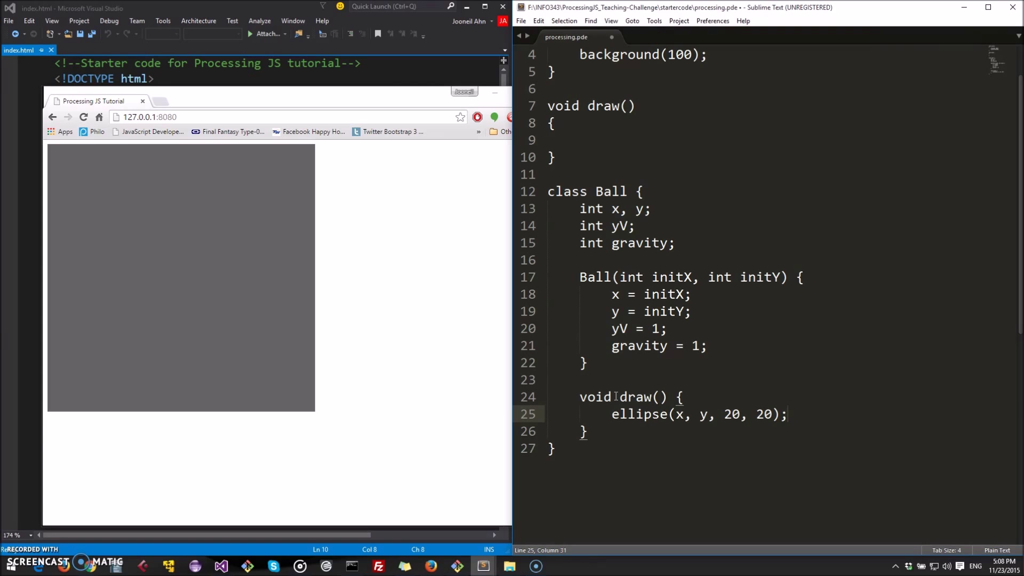
pyautogui.click(634, 395)
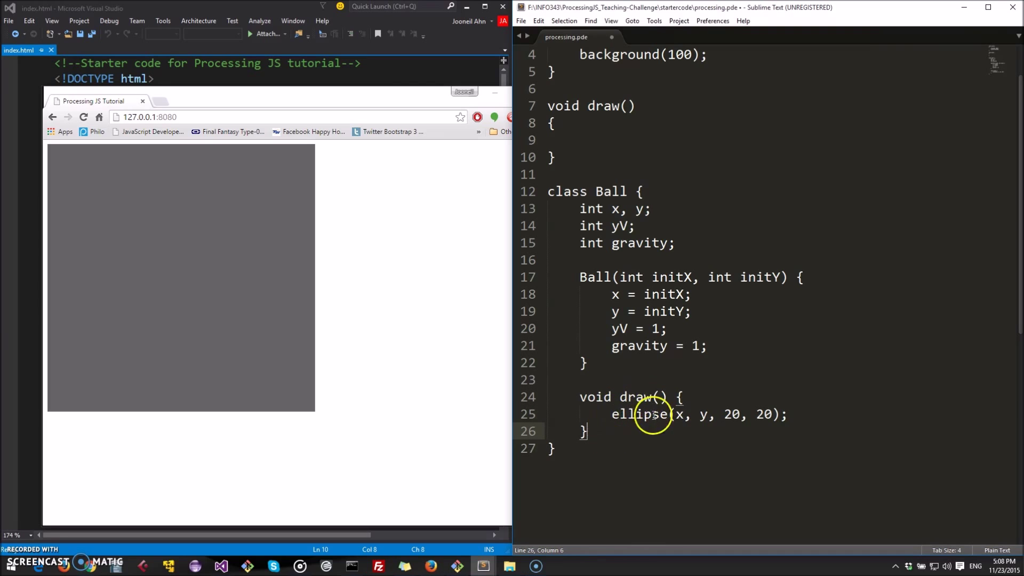
pyautogui.moveTo(687, 414)
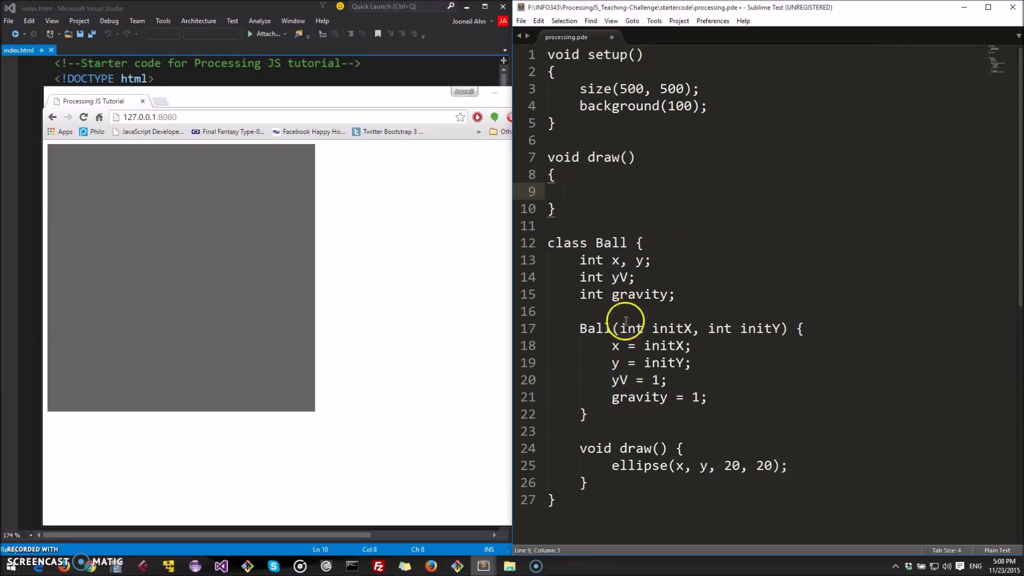
# Step: Declare Ball b at the top and create new Ball(50, 50) in draw() when b is null
pyautogui.click(581, 190)
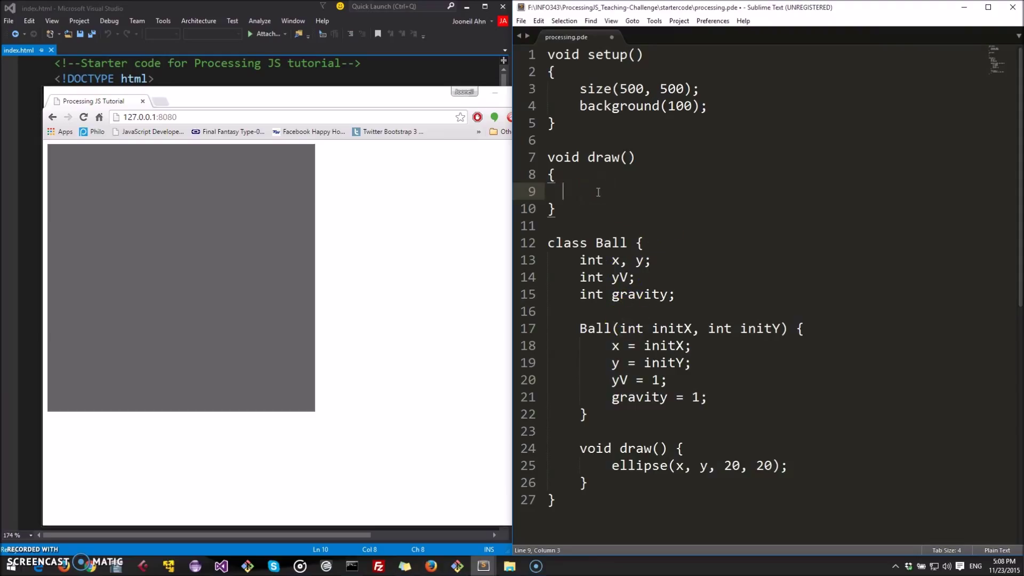
pyautogui.click(671, 124)
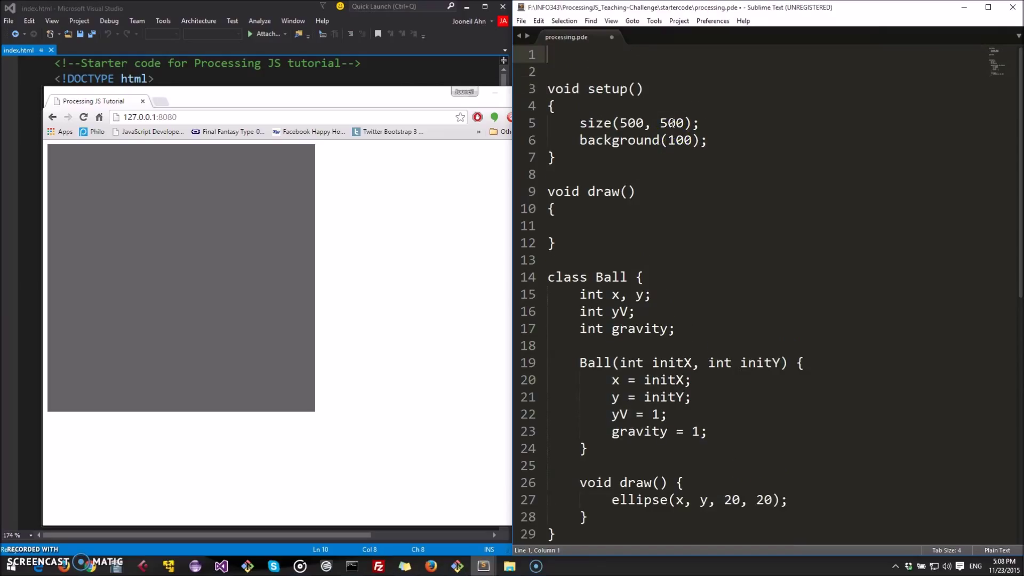
pyautogui.write('Ball b;')
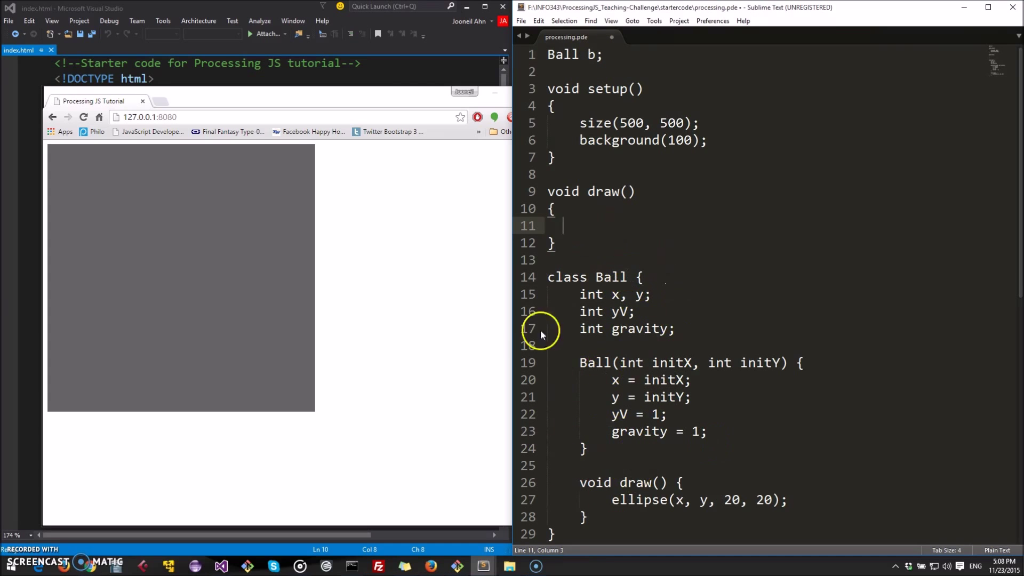
pyautogui.moveTo(619, 228)
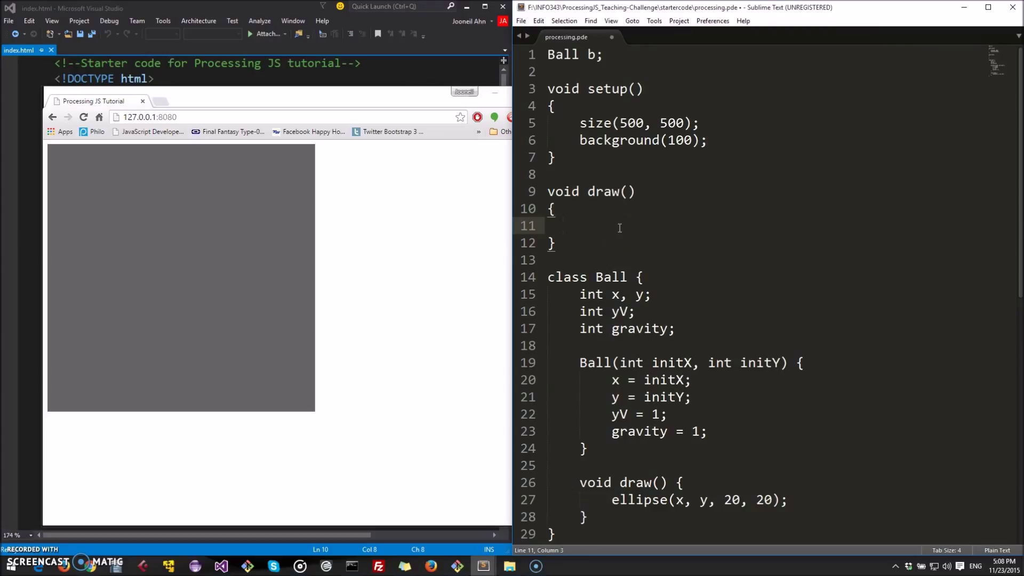
pyautogui.write('if (b )')
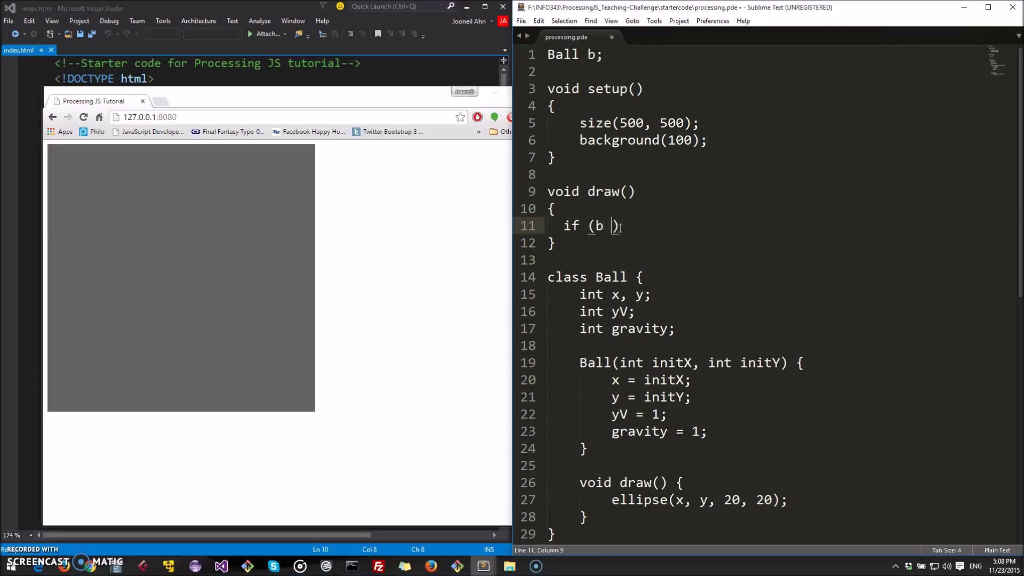
pyautogui.write('== null')
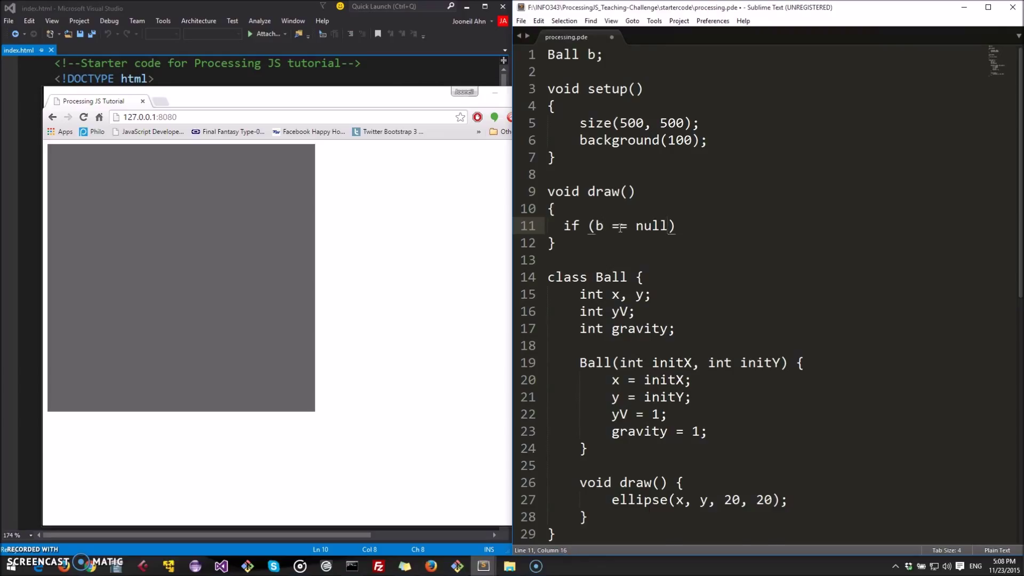
pyautogui.write('{')
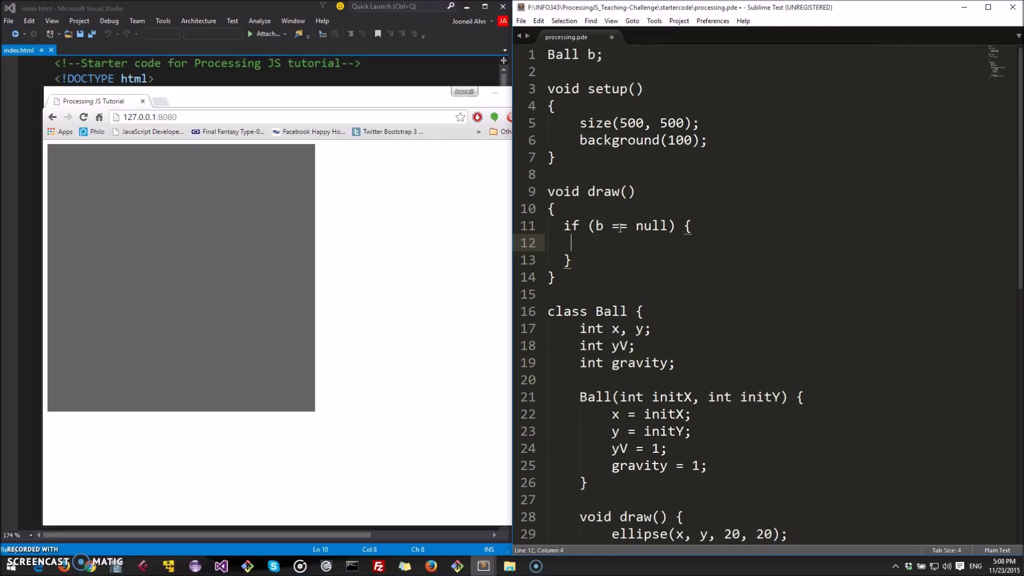
pyautogui.write('b')
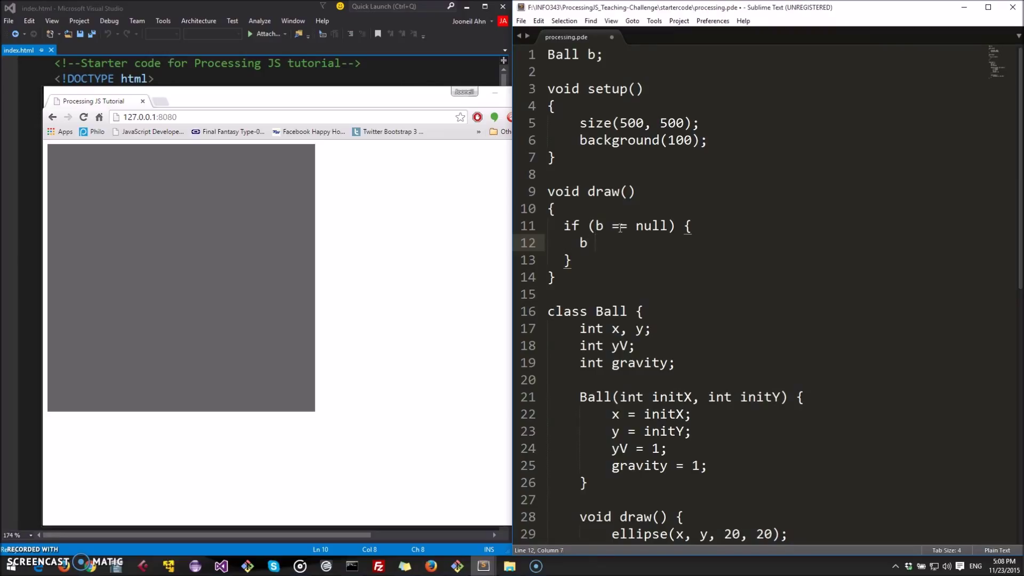
pyautogui.write('= new Ball')
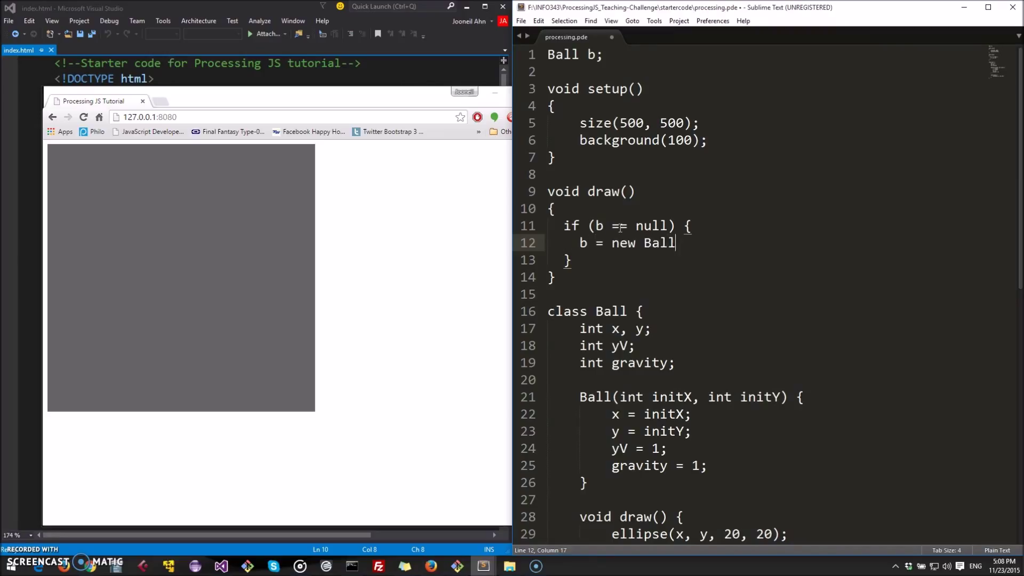
pyautogui.write('()')
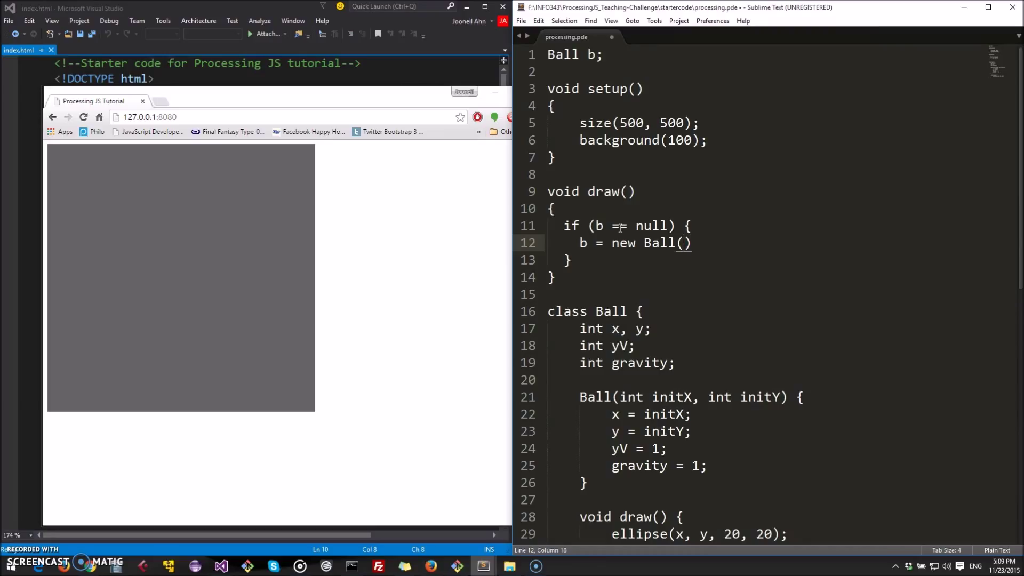
pyautogui.write('50, 50);')
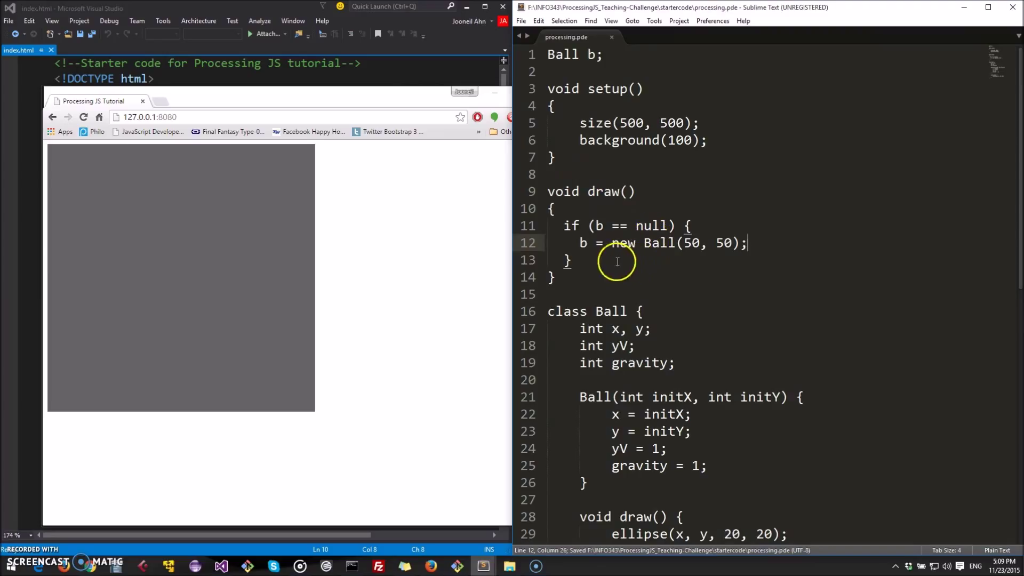
# Step: Call b.draw() each frame and save so a white dot appears in the browser
pyautogui.scroll(-3)
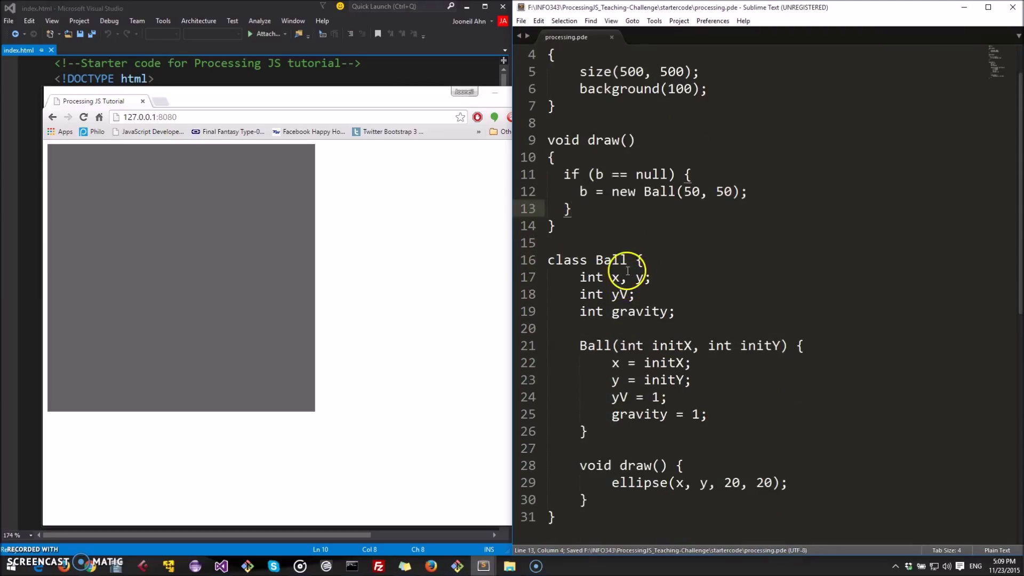
pyautogui.write('b')
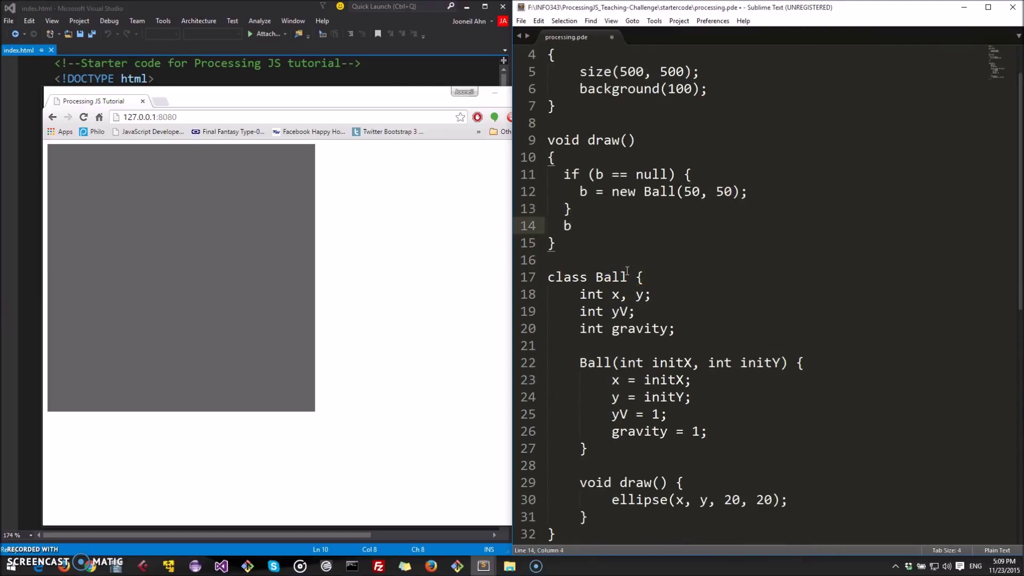
pyautogui.write('.dr')
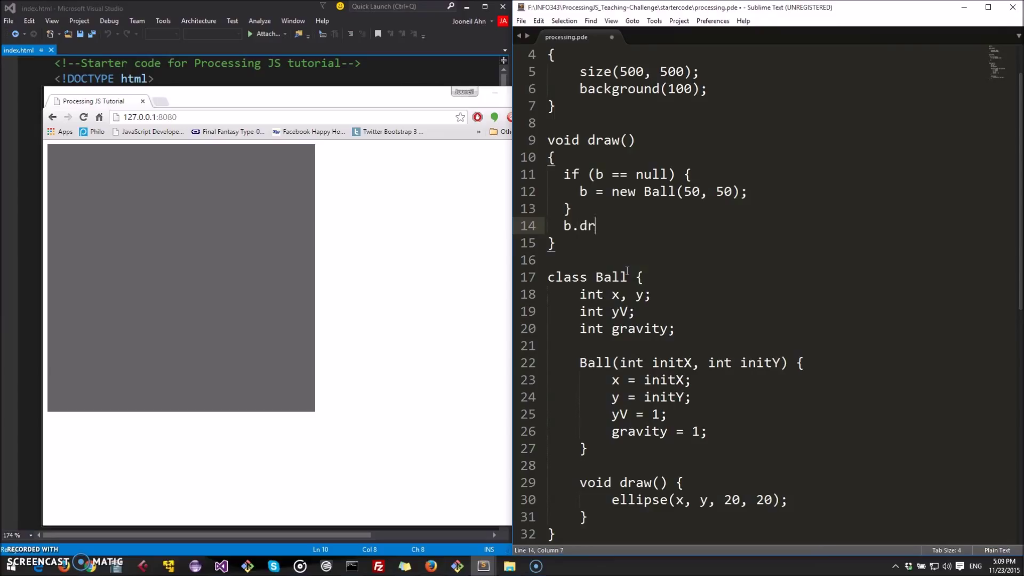
pyautogui.write('aw();')
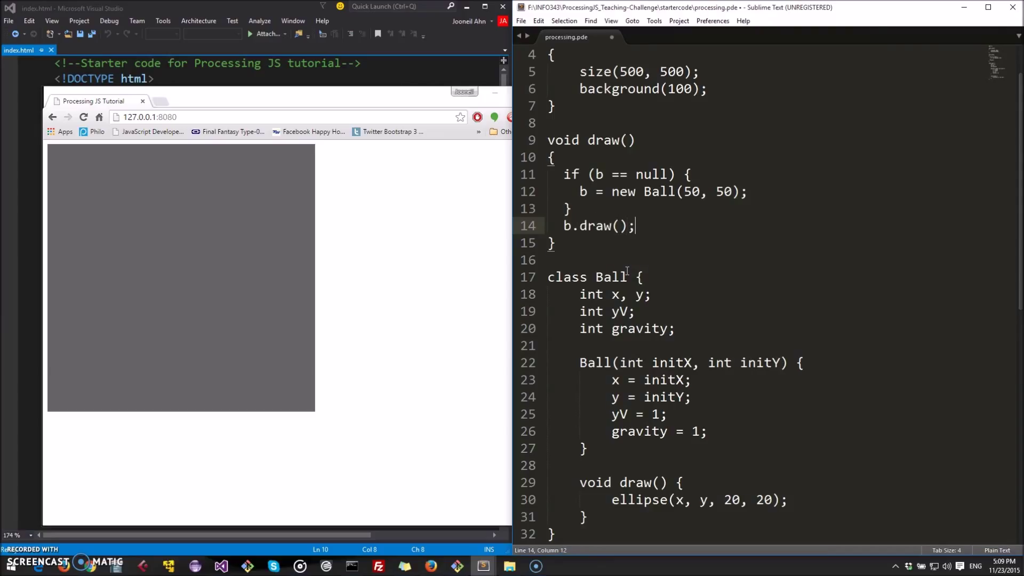
pyautogui.press('ctrl+s')
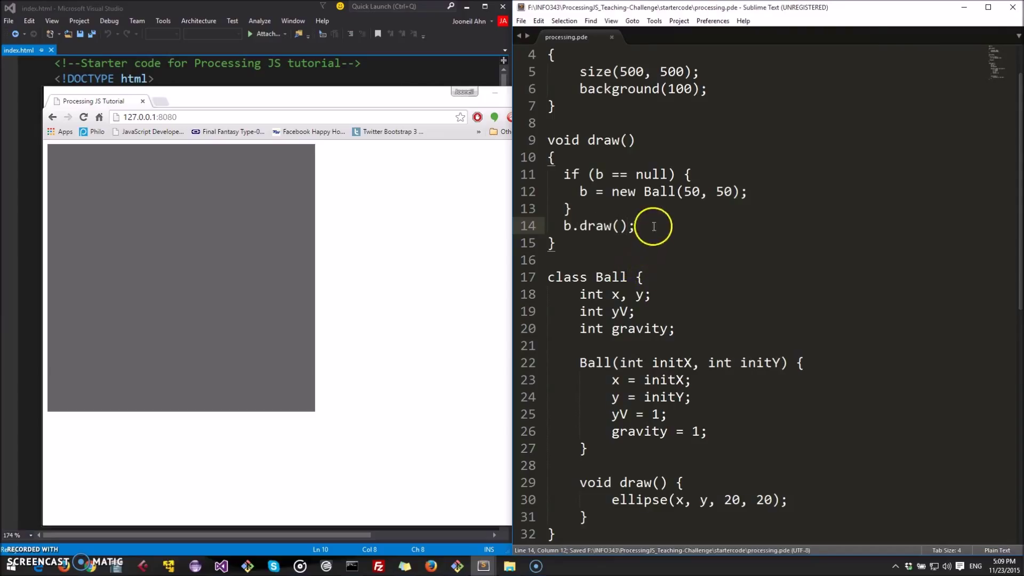
pyautogui.click(99, 117)
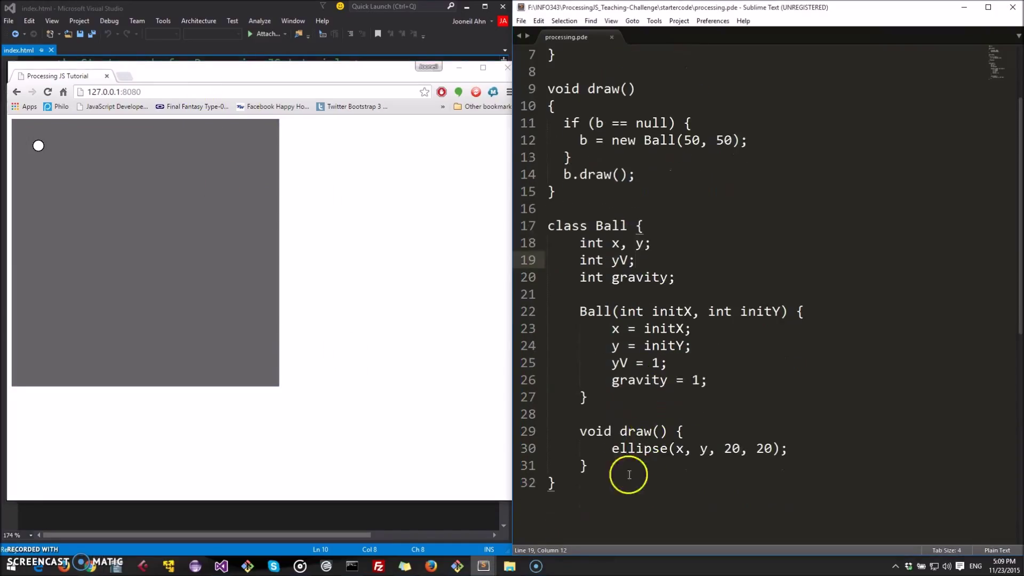
# Step: Add an update() method to Ball adding gravity to yV and yV to y
pyautogui.press('enter')
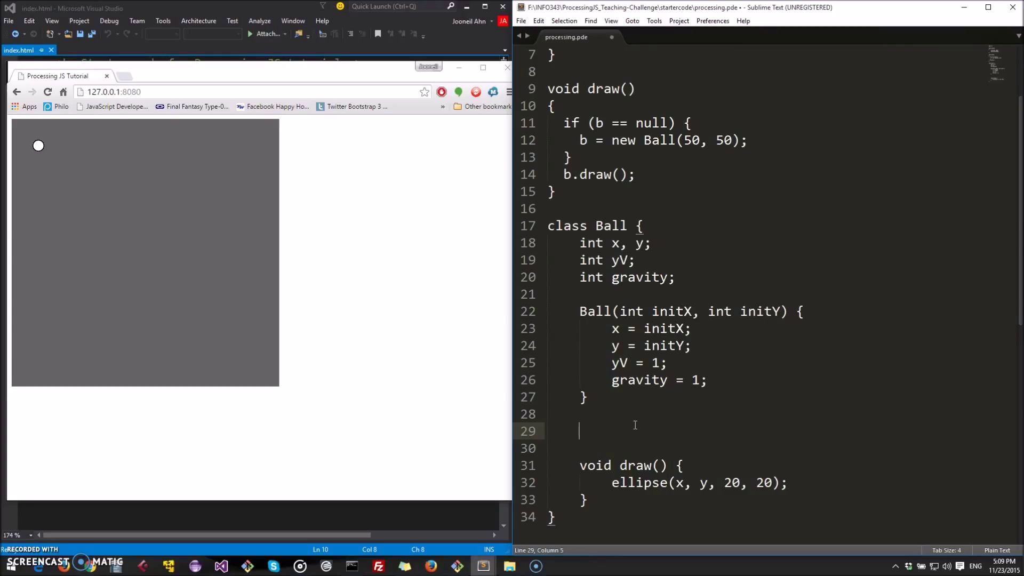
pyautogui.write('void update')
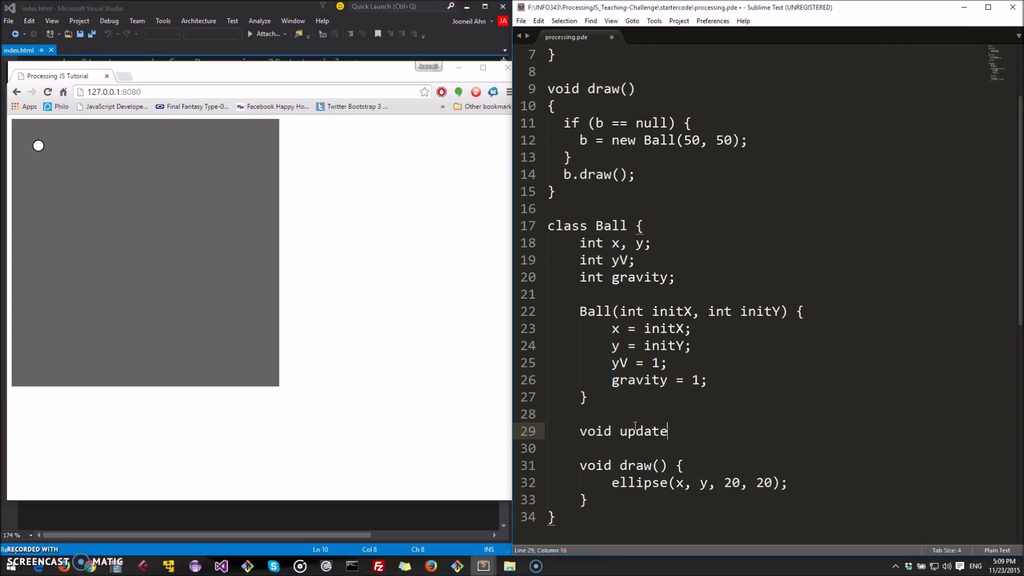
pyautogui.write('() {')
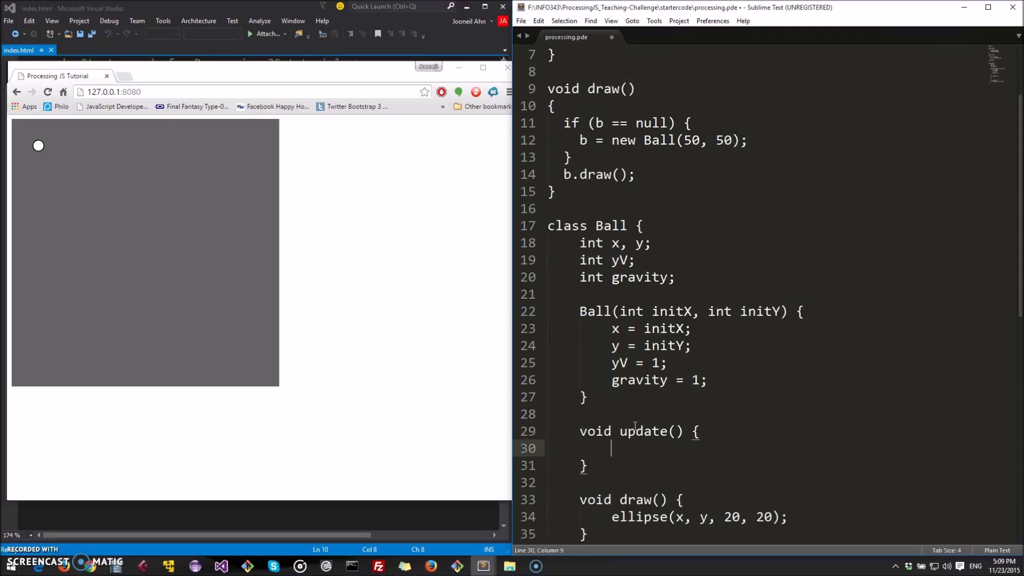
pyautogui.write('yv')
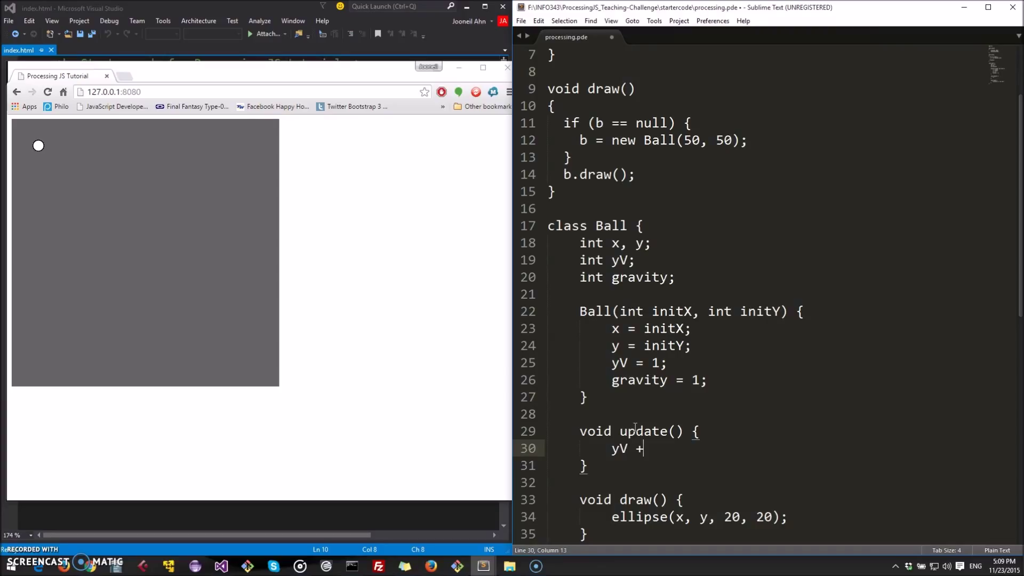
pyautogui.write('= gravity;')
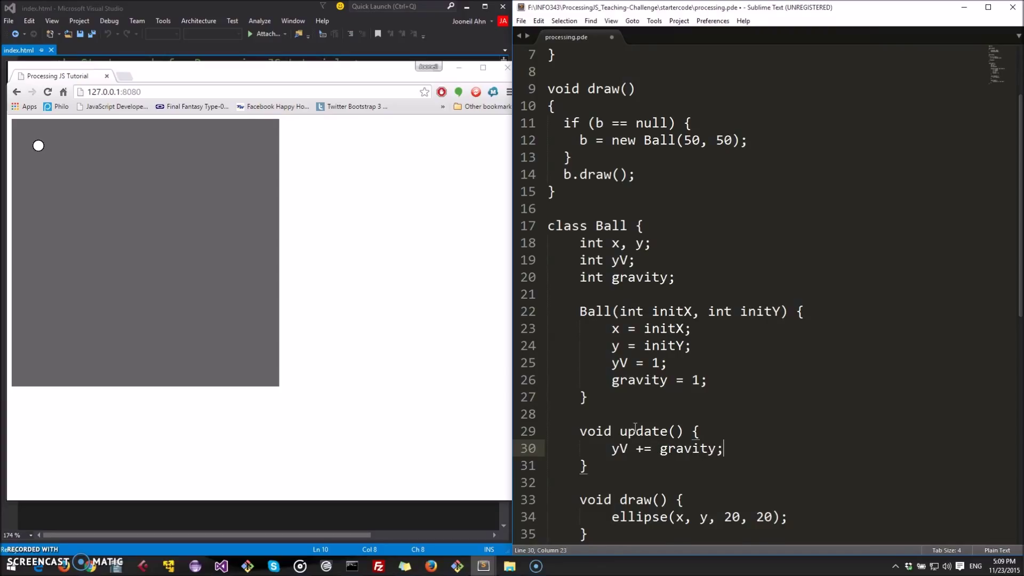
pyautogui.write('y')
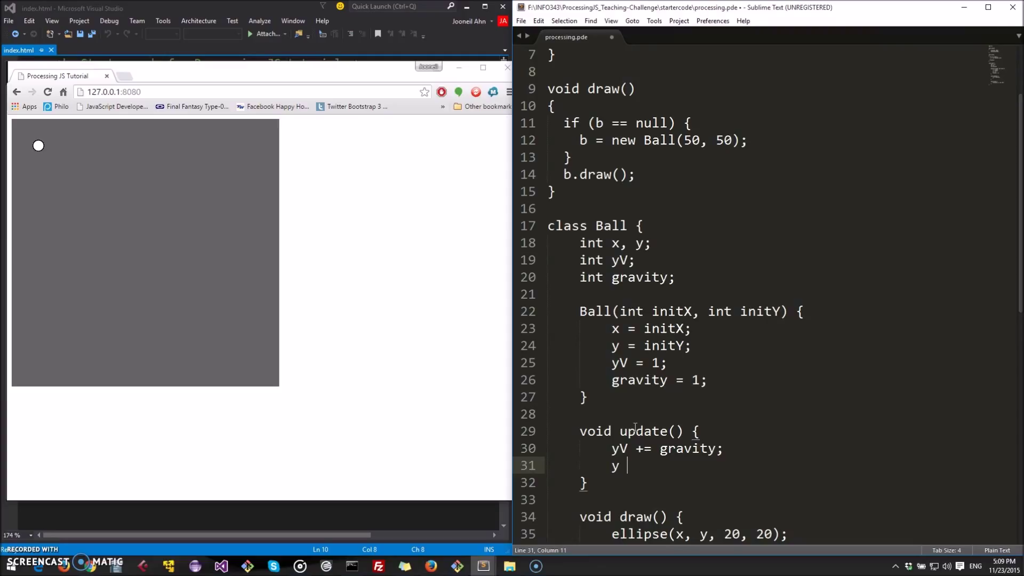
pyautogui.write('+=yV;')
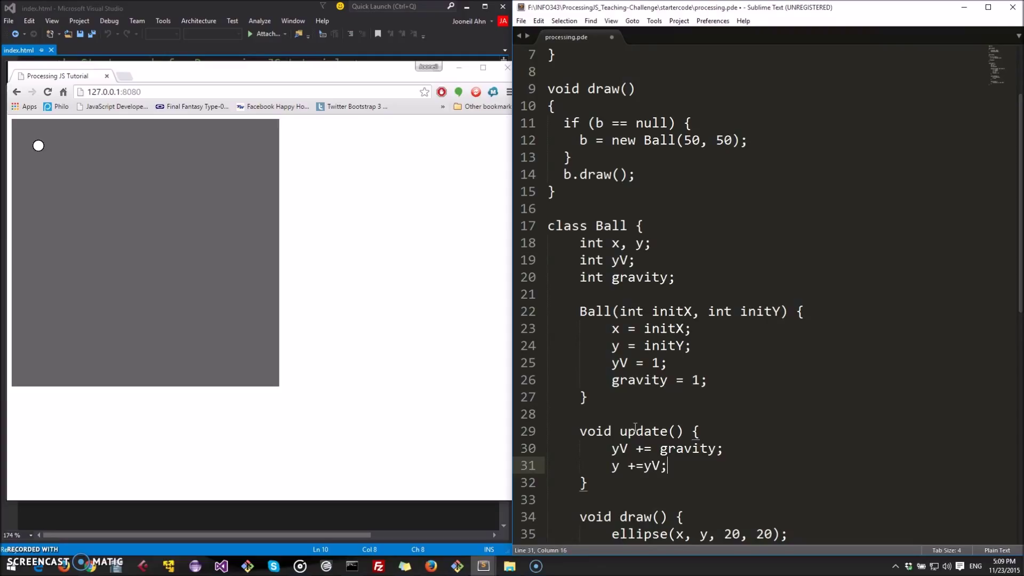
pyautogui.press('enter')
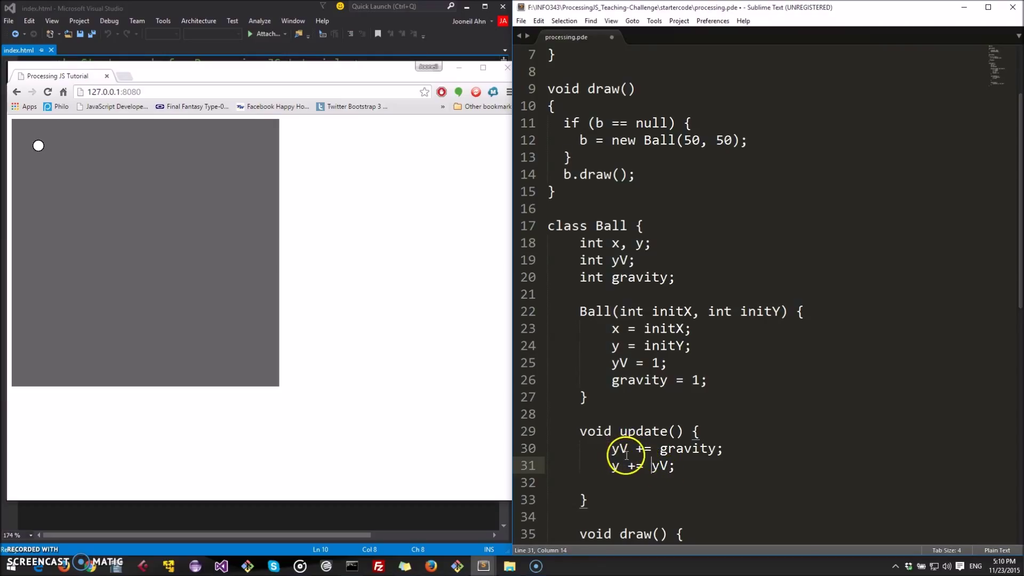
# Step: Call b.update() before b.draw() and rerun, showing the ball falling as a trail
pyautogui.click(47, 91)
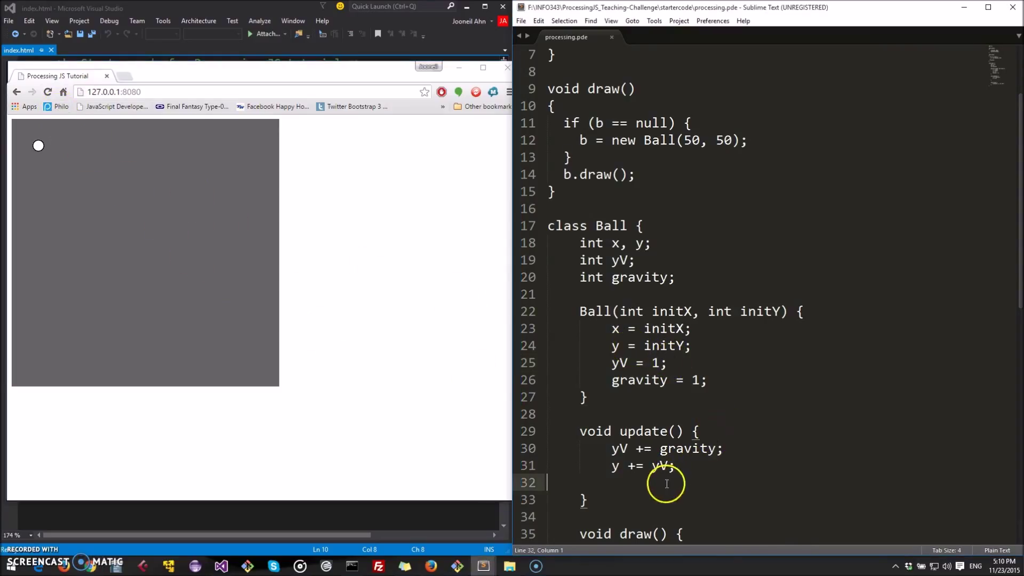
pyautogui.moveTo(659, 243)
pyautogui.write('b.')
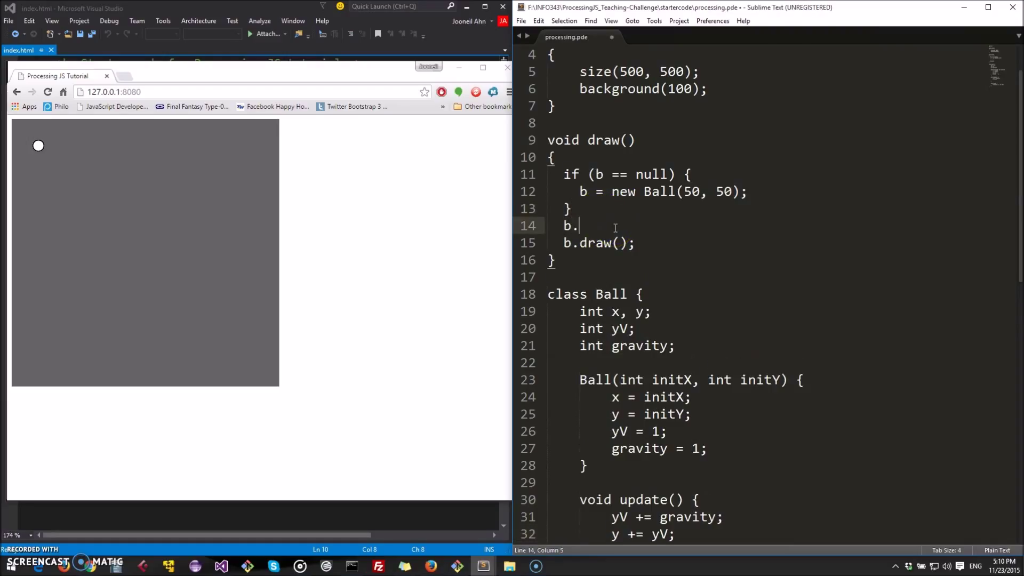
pyautogui.write('update();')
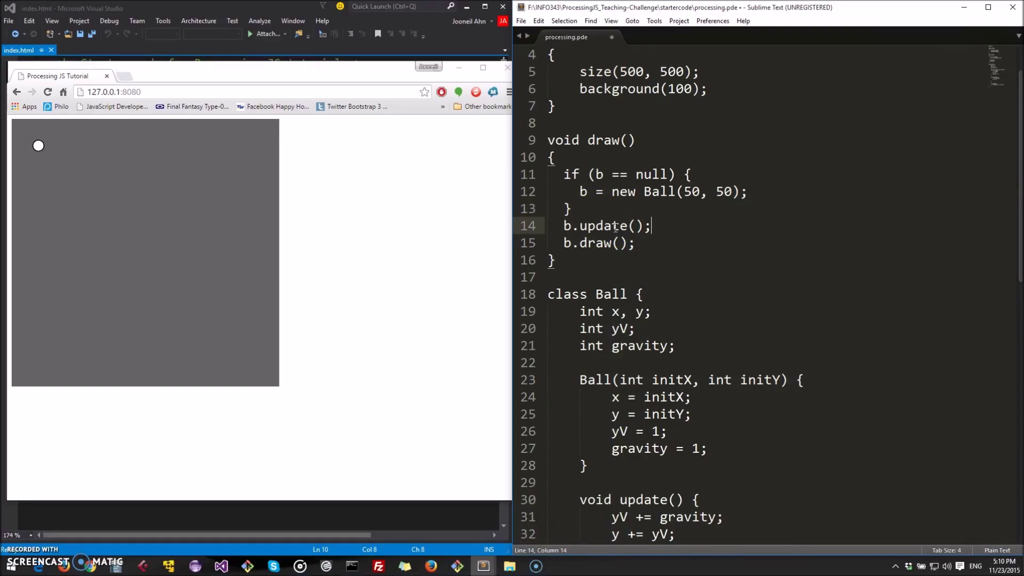
pyautogui.click(48, 91)
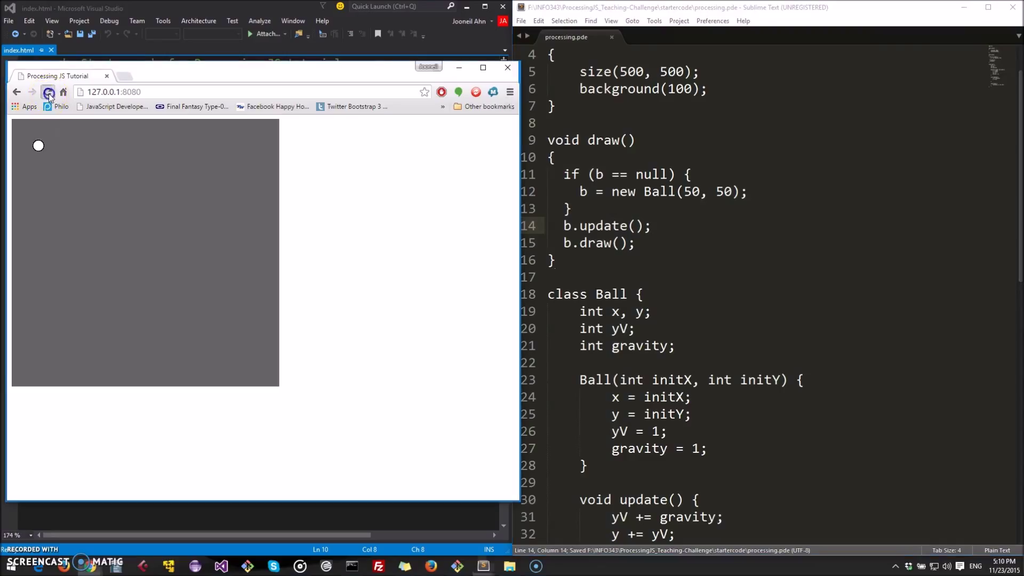
pyautogui.click(47, 92)
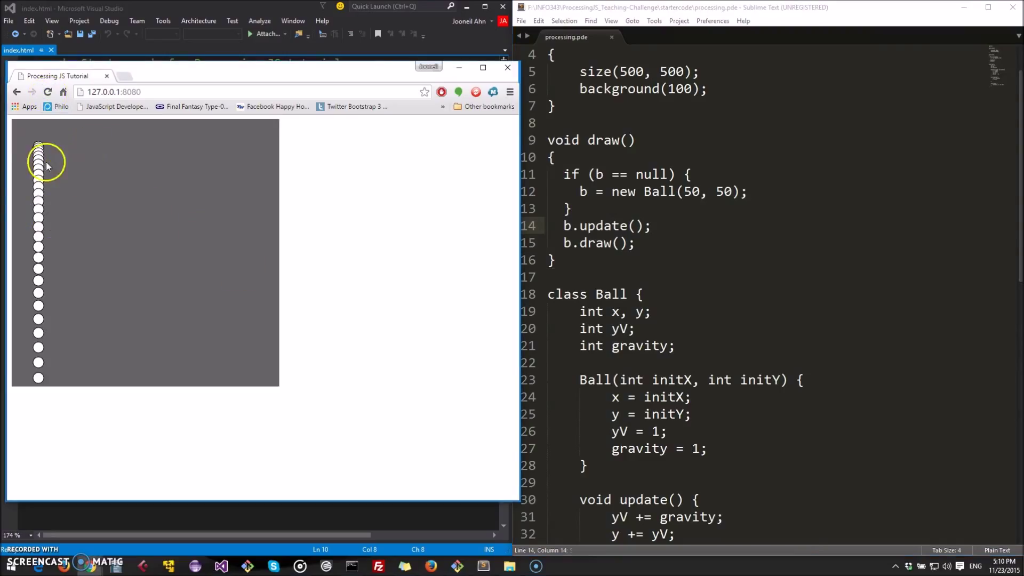
pyautogui.moveTo(37, 260)
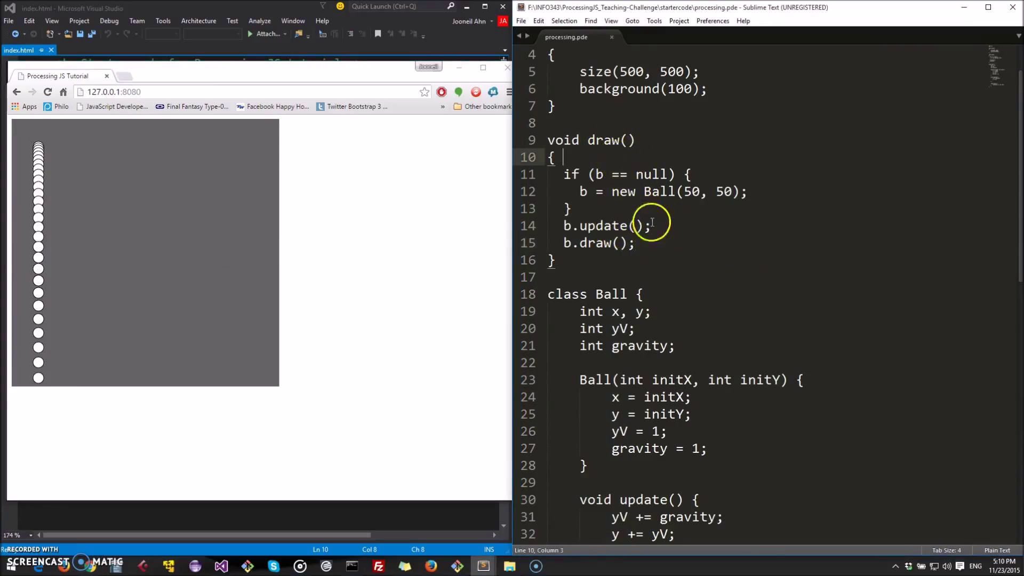
# Step: Start draw() with background(100) and rerun so a single ball falls without a trail
pyautogui.press('enter')
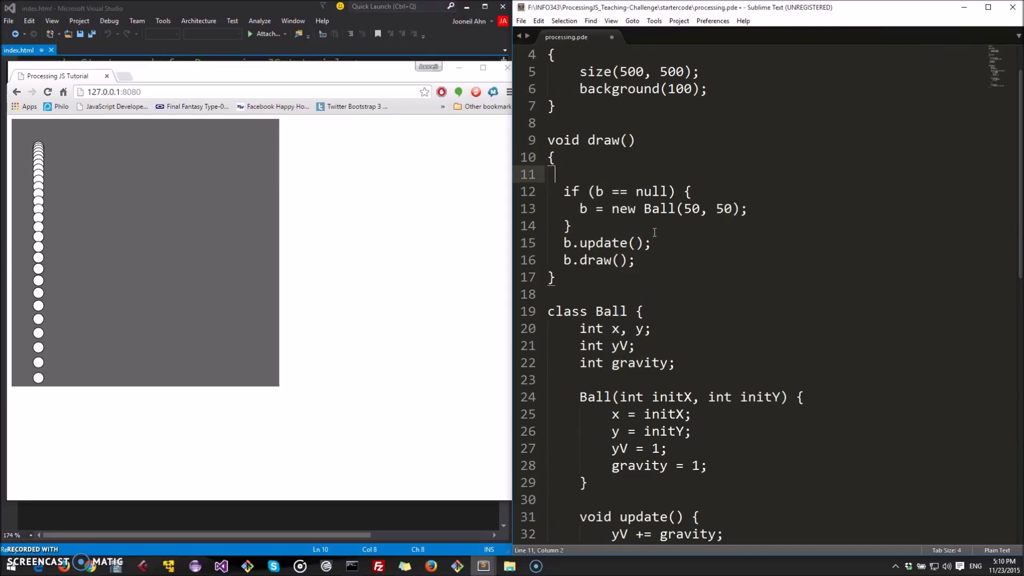
pyautogui.write('backgro')
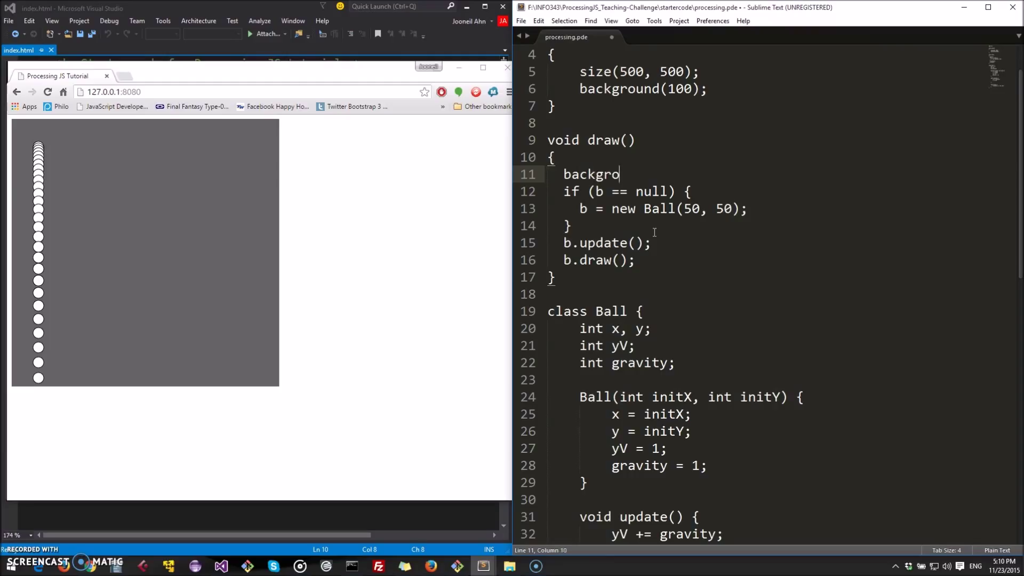
pyautogui.write('und(100);')
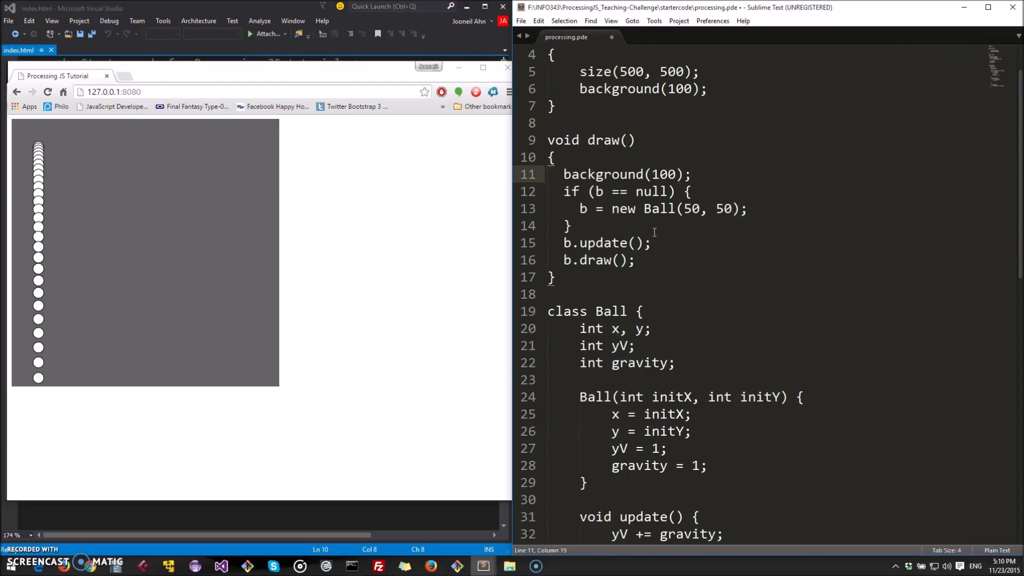
pyautogui.click(47, 92)
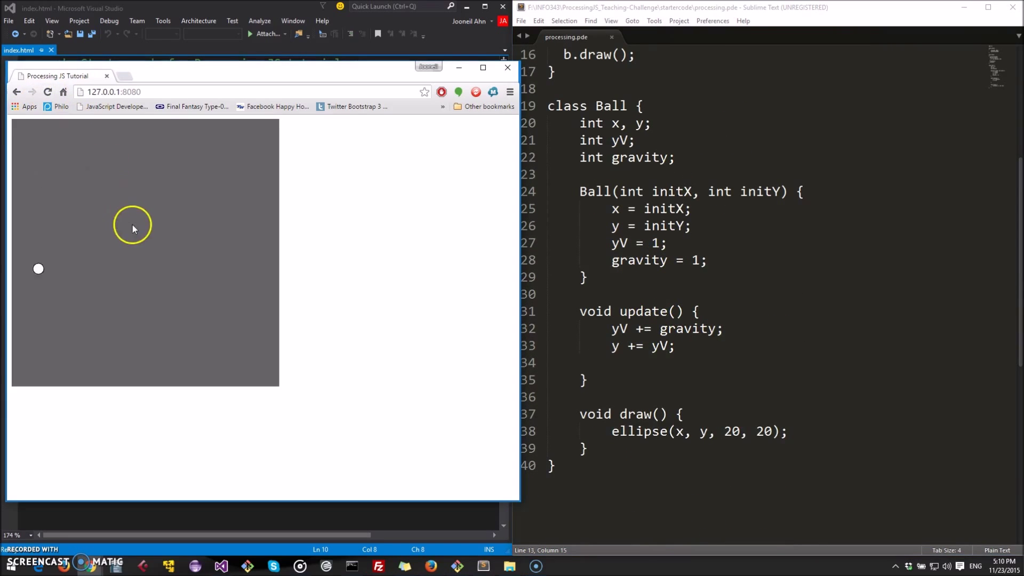
pyautogui.click(655, 362)
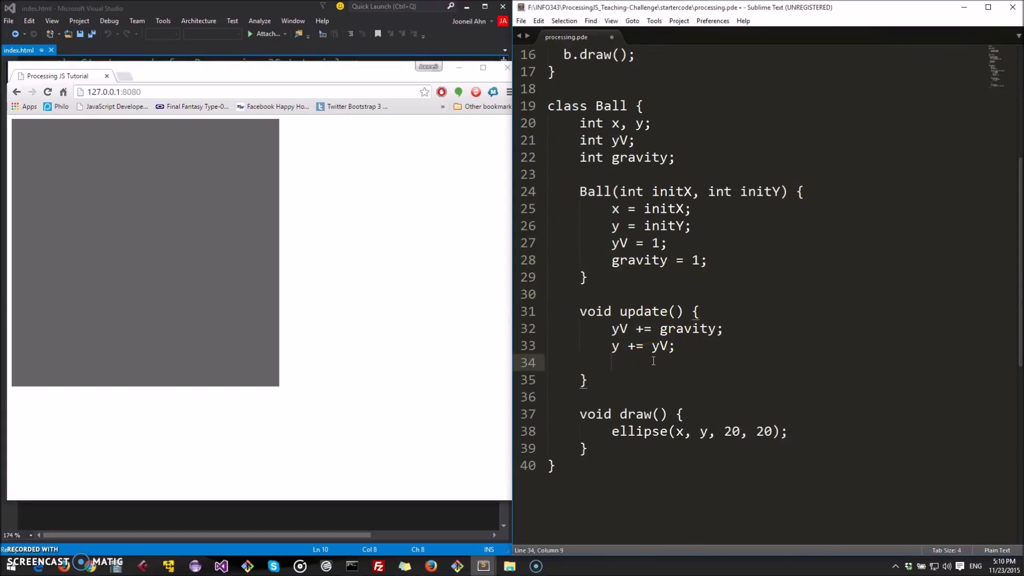
# Step: In update(), set yV to -20 when y exceeds 480 so the ball bounces off the bottom
pyautogui.write('if (')
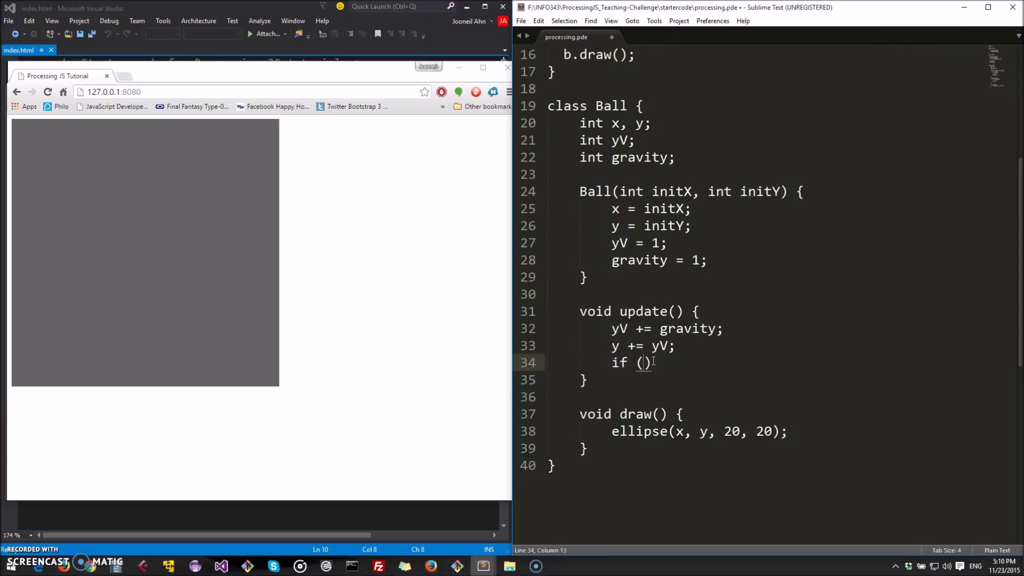
pyautogui.write('y >')
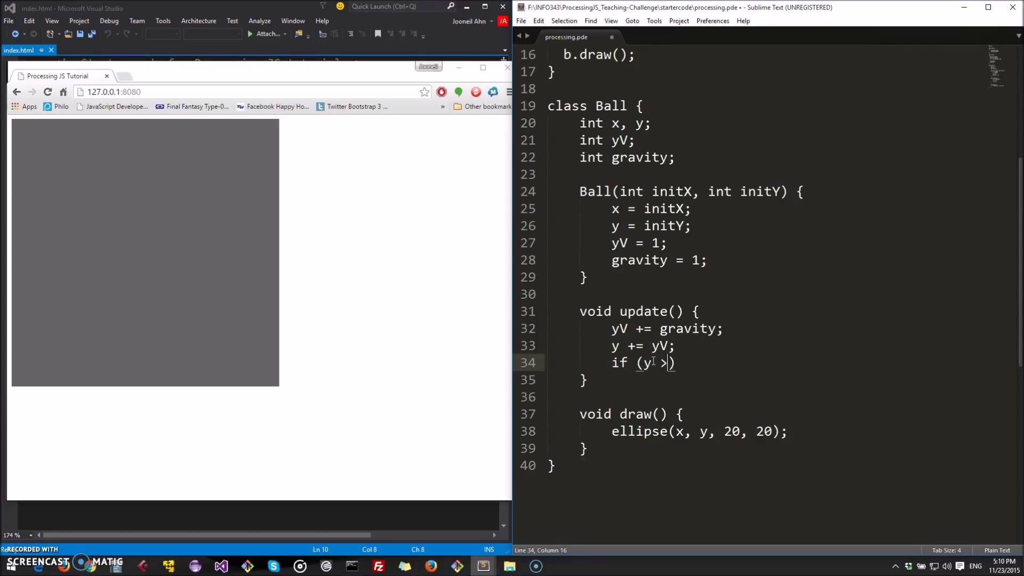
pyautogui.write('480)')
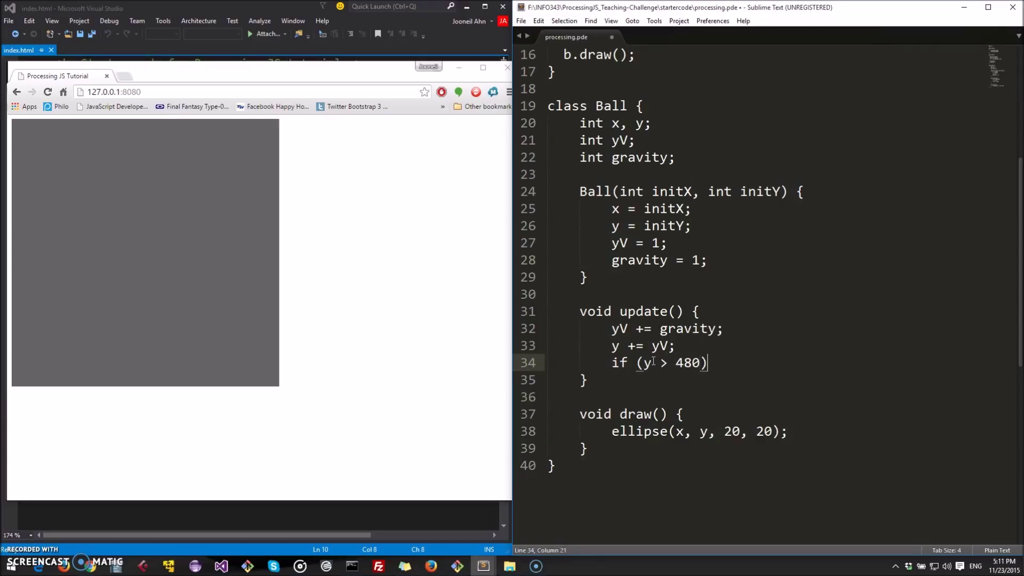
pyautogui.write('{')
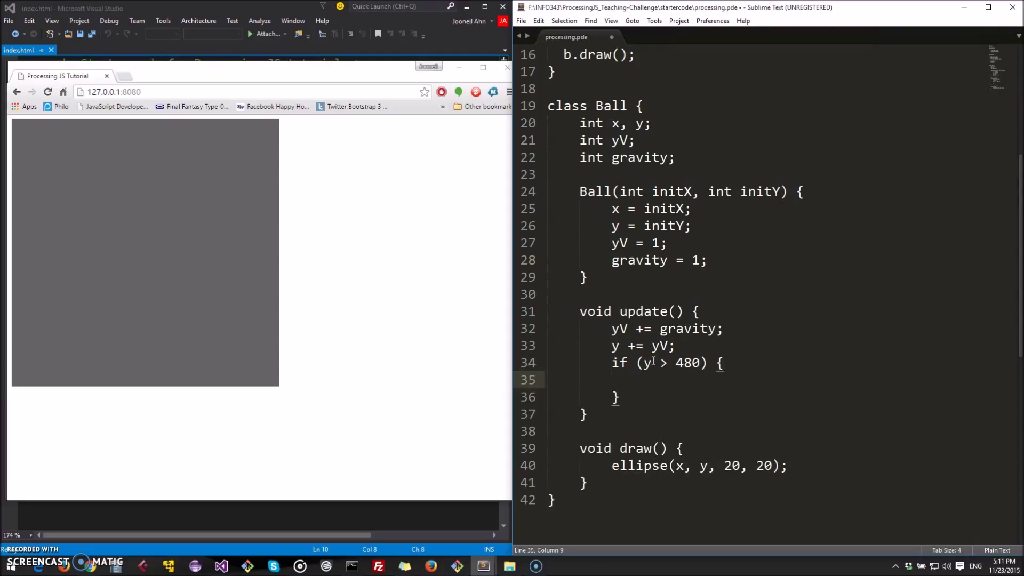
pyautogui.write('y')
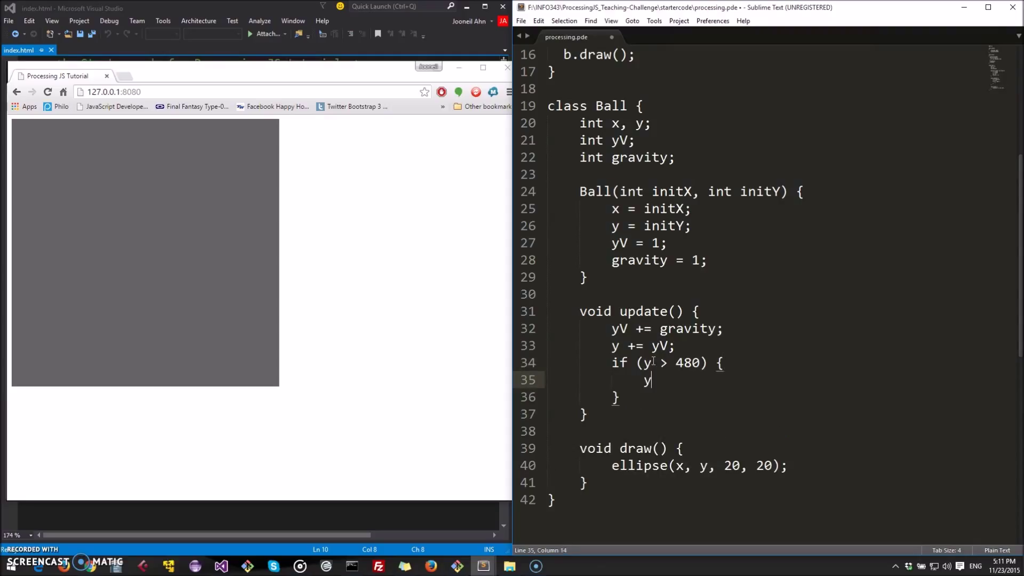
pyautogui.write('V =')
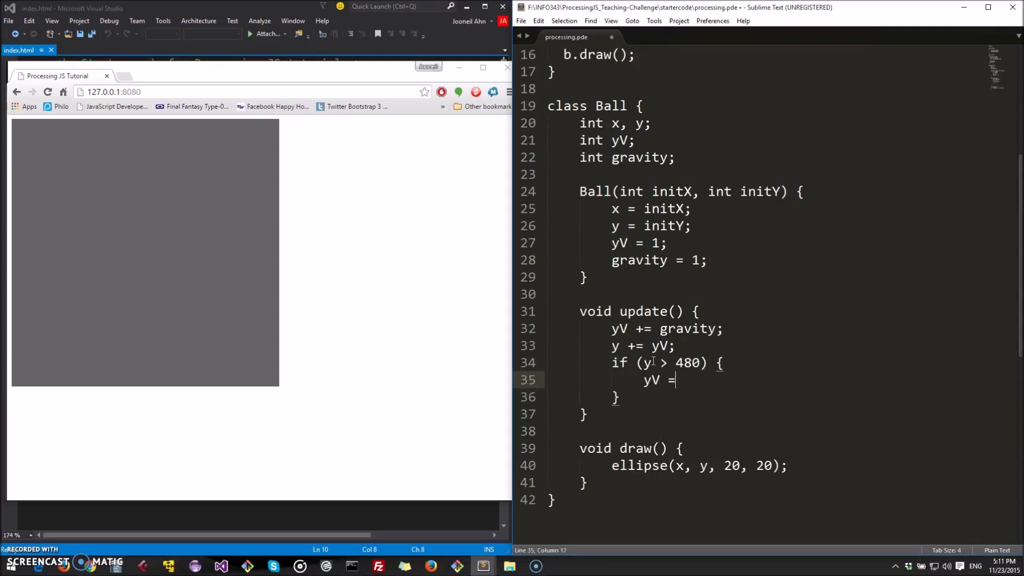
pyautogui.write("-20'")
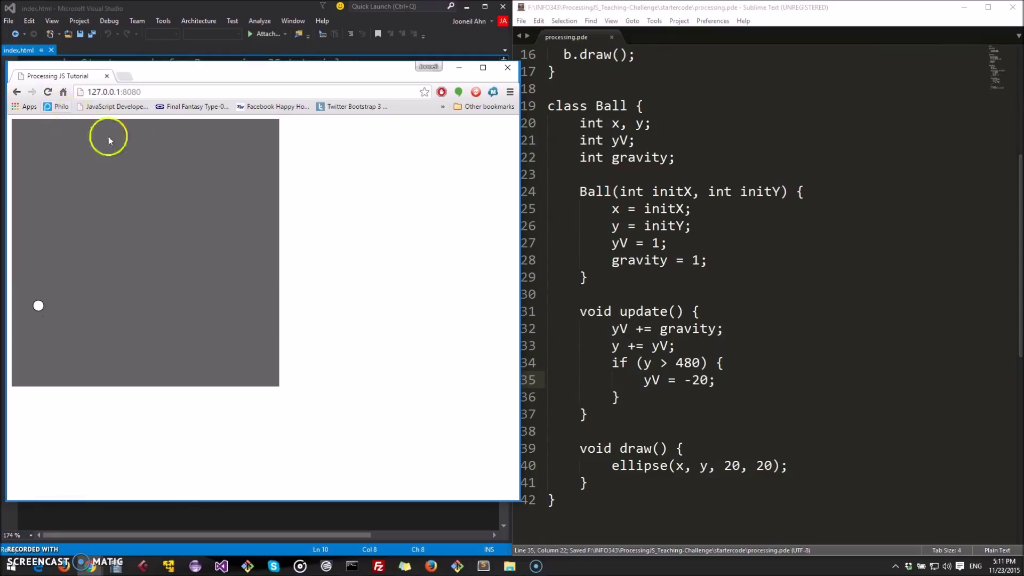
pyautogui.click(682, 310)
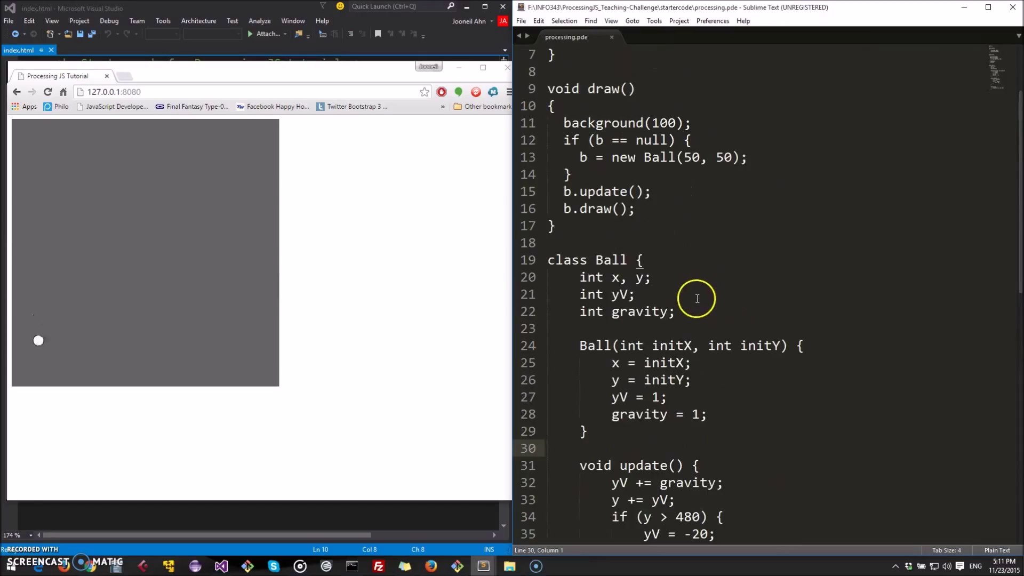
pyautogui.moveTo(173, 203)
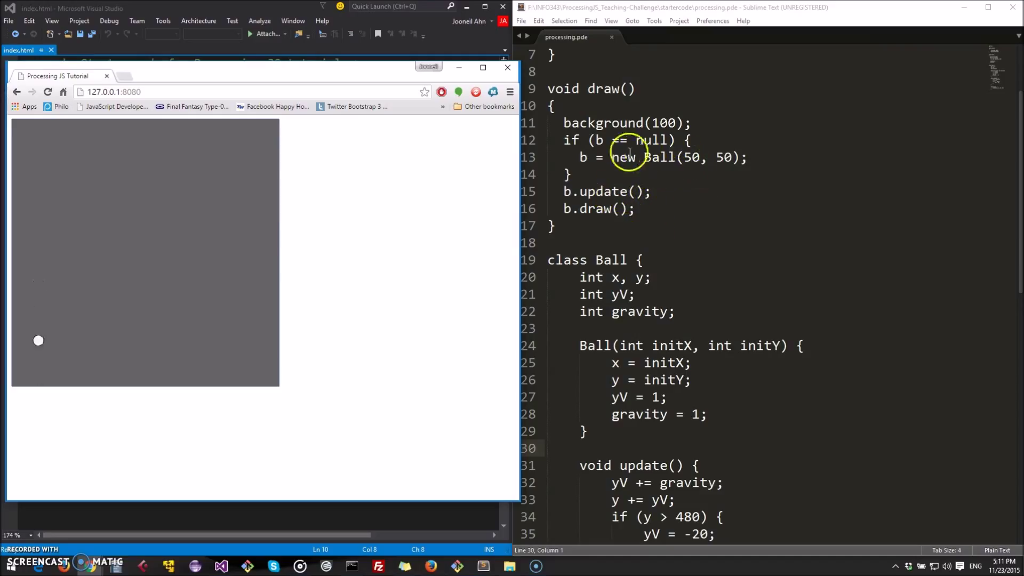
# Step: Add an if (mousePressed) block creating b = new Ball(mouseX, mouseY) after background(100)
pyautogui.click(692, 123)
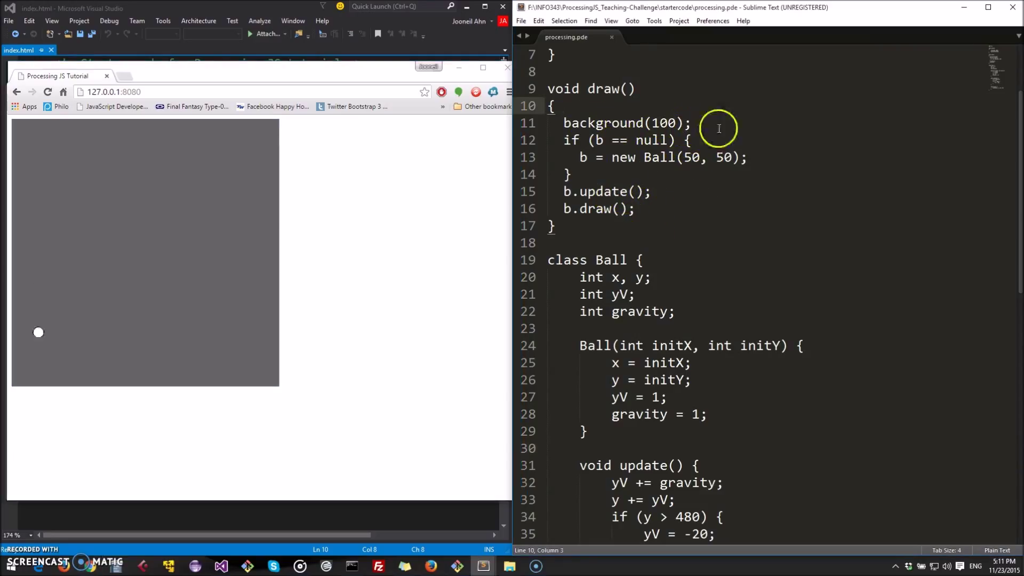
pyautogui.write('if (mouse')
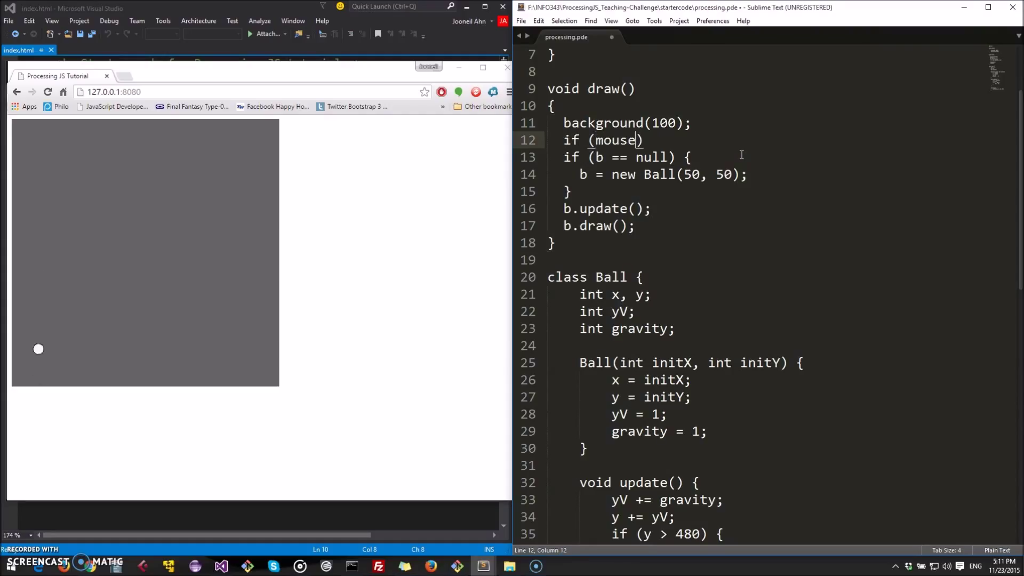
pyautogui.write('Pressed')
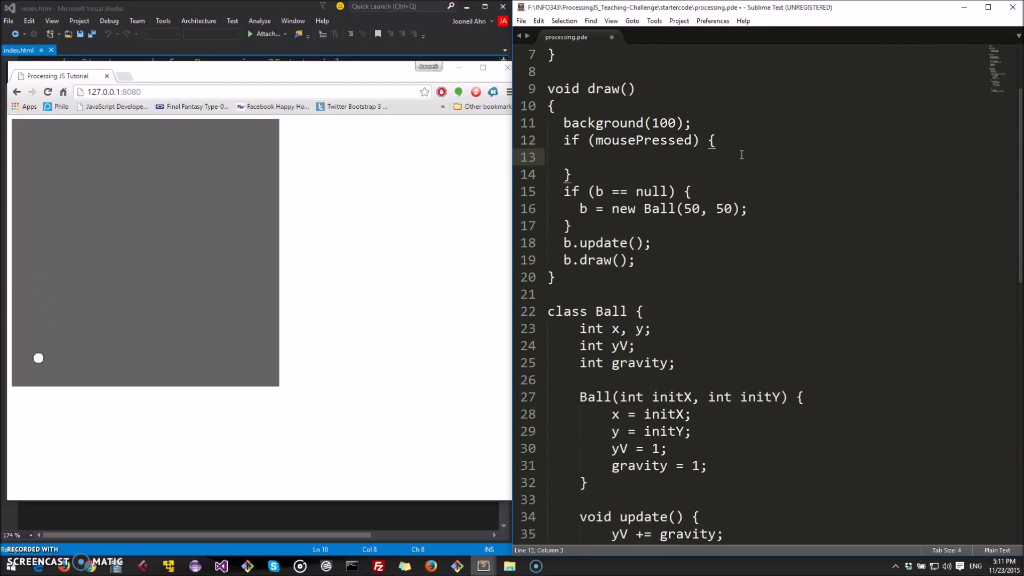
pyautogui.write('b =')
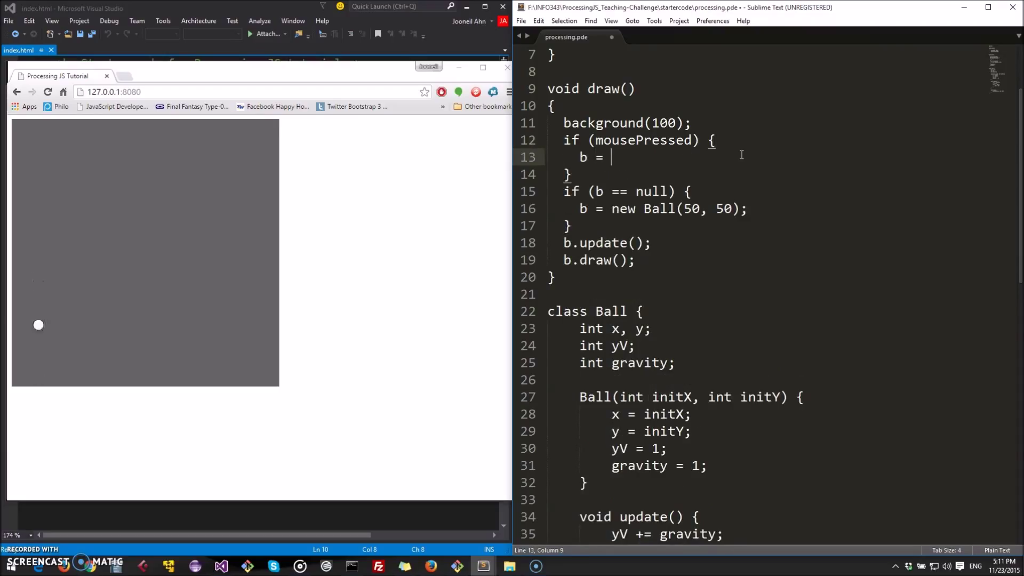
pyautogui.write('new Ball(')
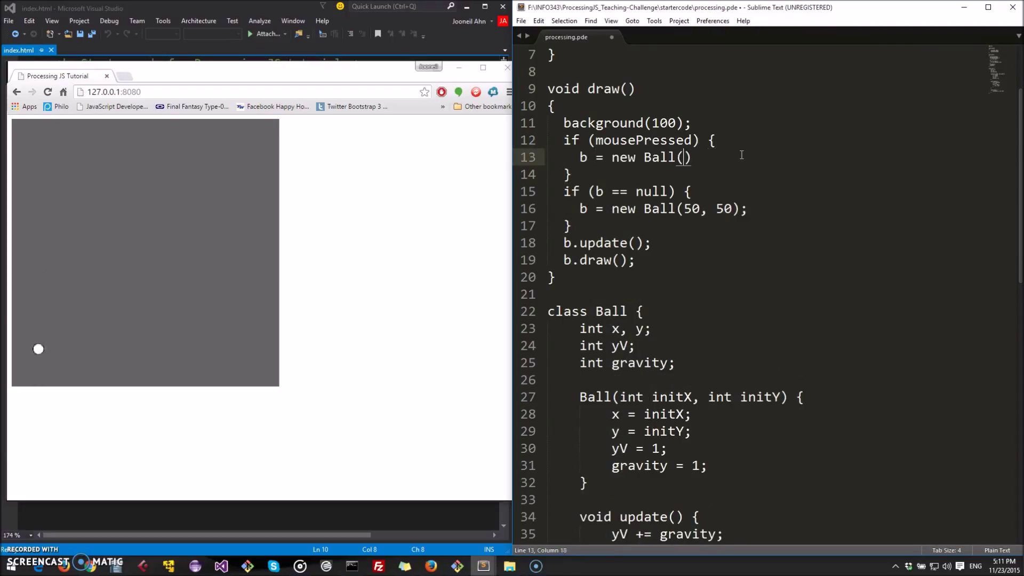
pyautogui.write('mouseX, mouse')
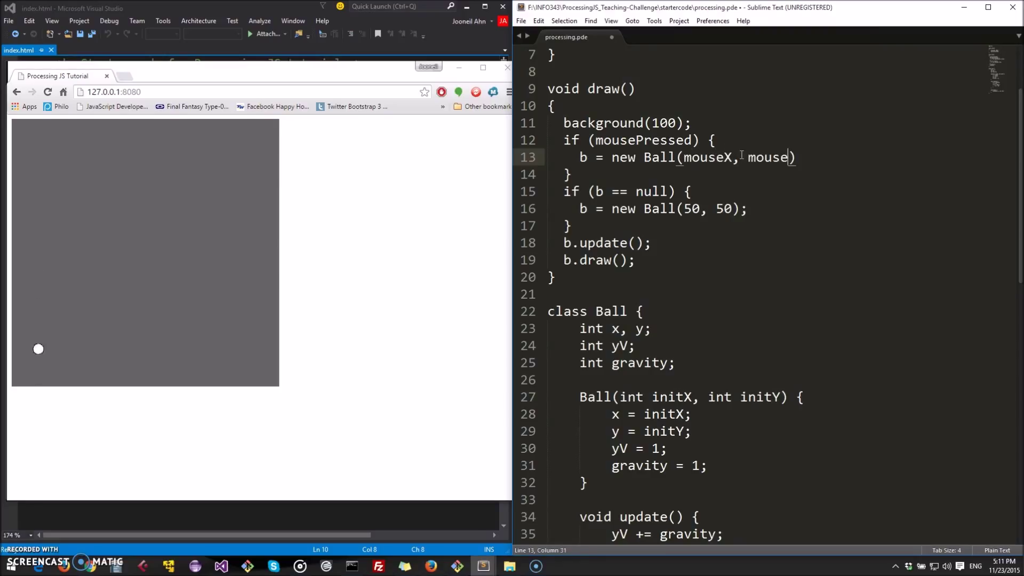
pyautogui.write('Y)')
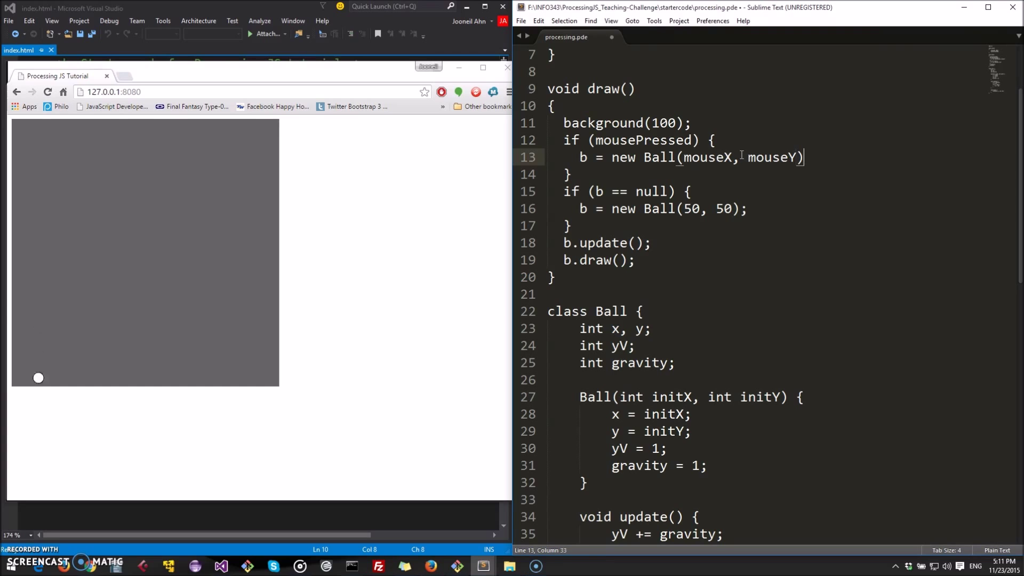
pyautogui.write(';')
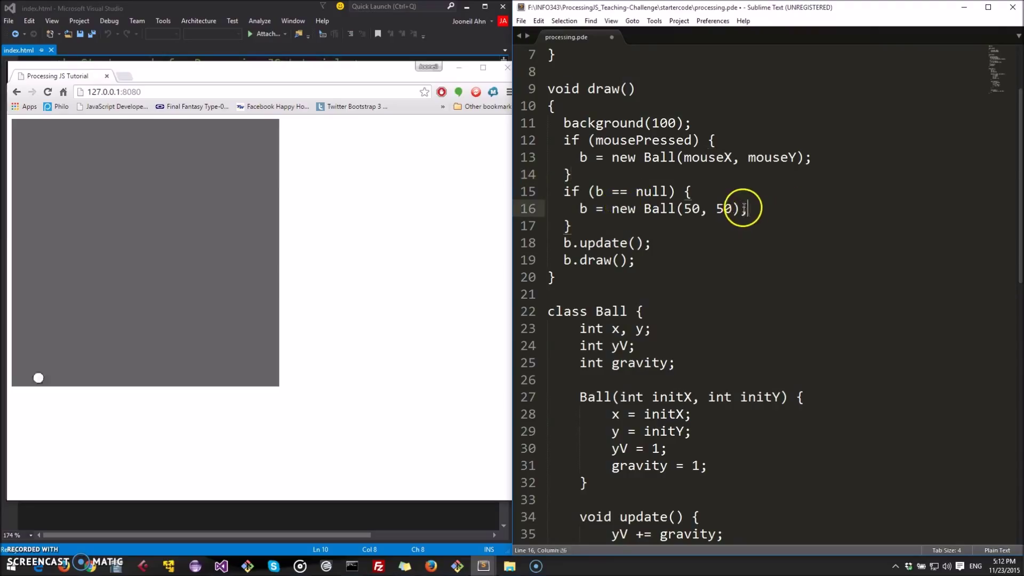
# Step: Remove the default Ball(50, 50) line and guard b.update()/b.draw() with if (b != null)
pyautogui.moveTo(744, 208); pyautogui.dragTo(580, 208)
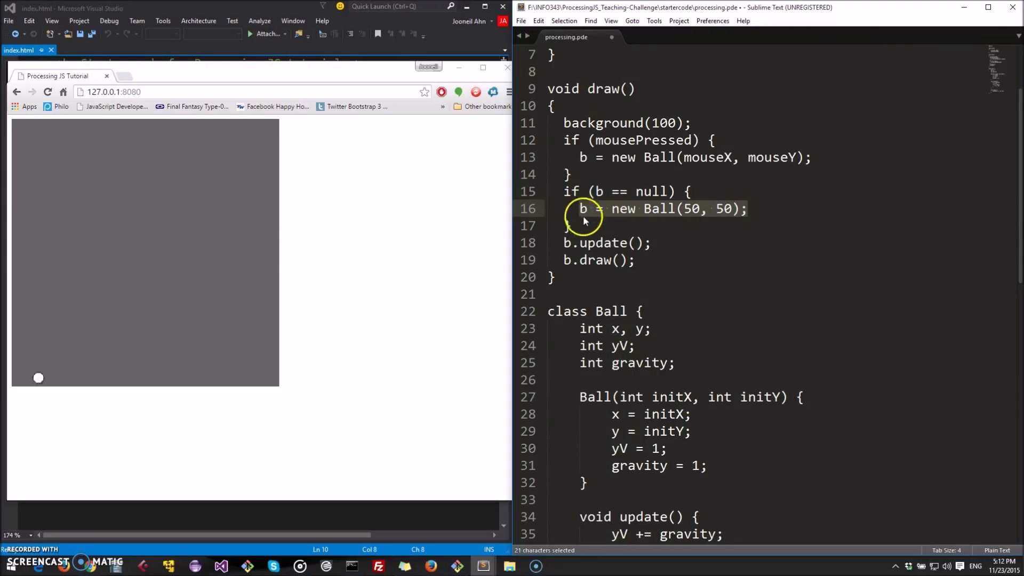
pyautogui.press('Delete')
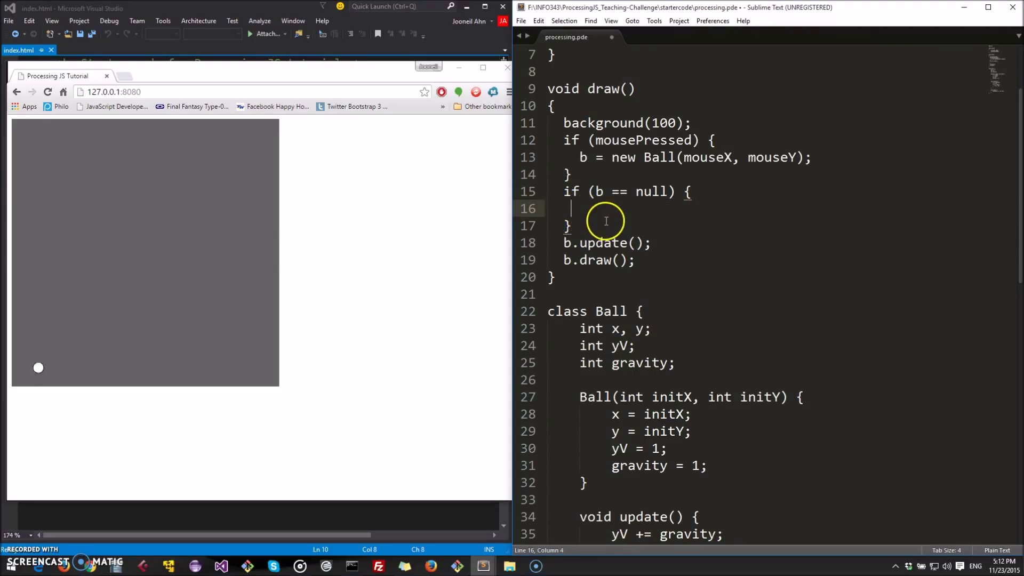
pyautogui.press('Backspace')
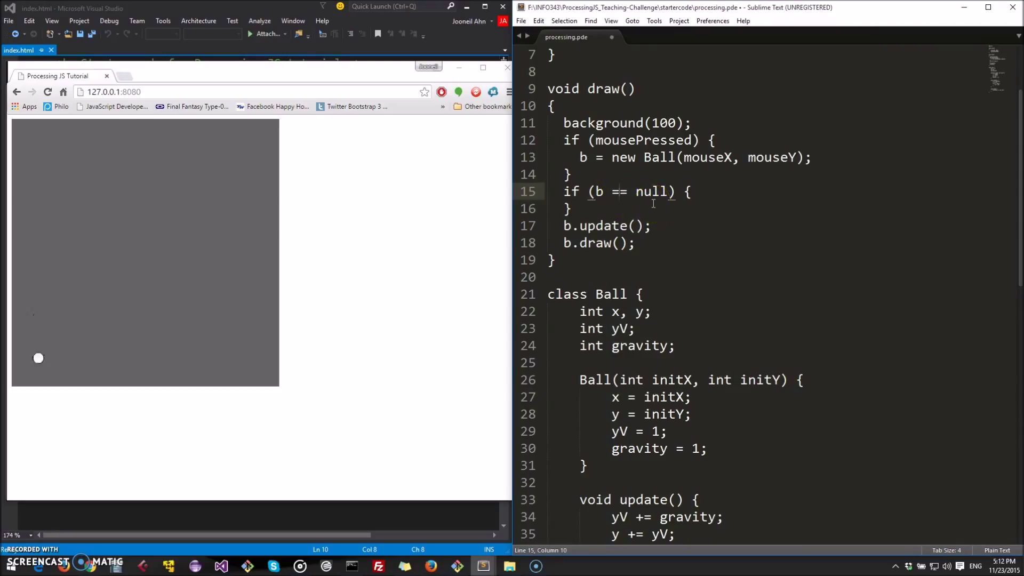
pyautogui.moveTo(563, 225); pyautogui.dragTo(633, 242)
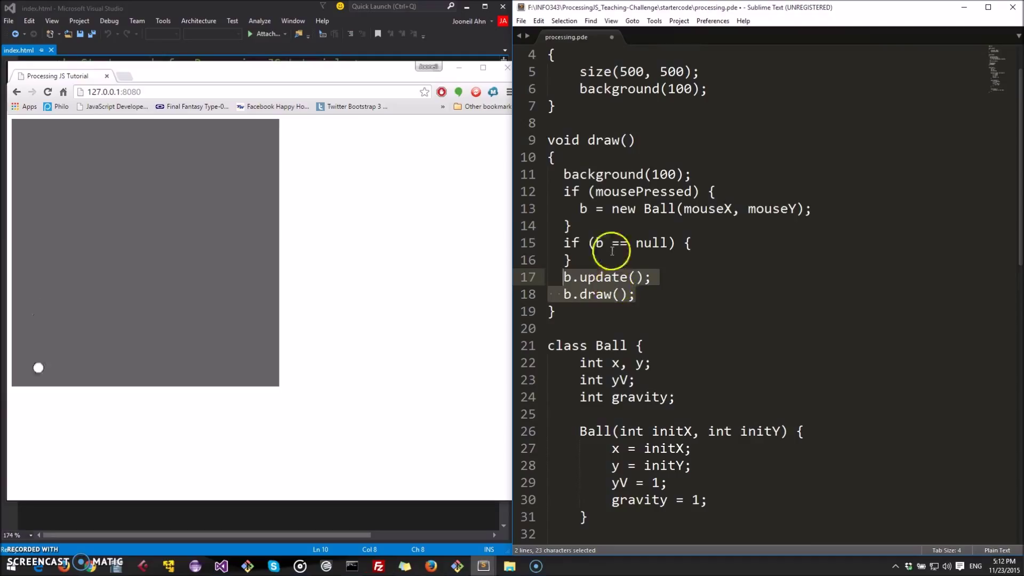
pyautogui.moveTo(593, 274)
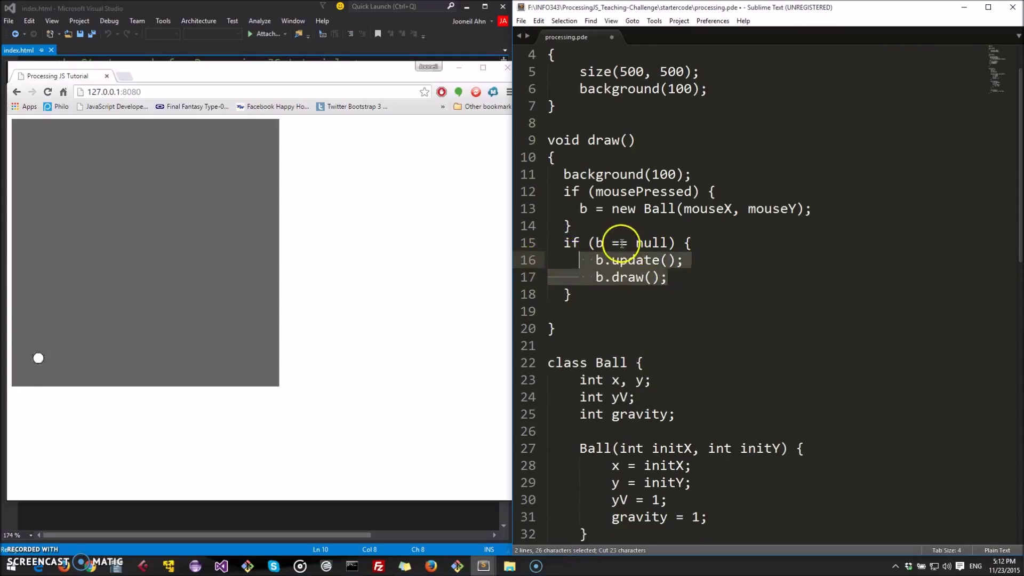
pyautogui.write('!')
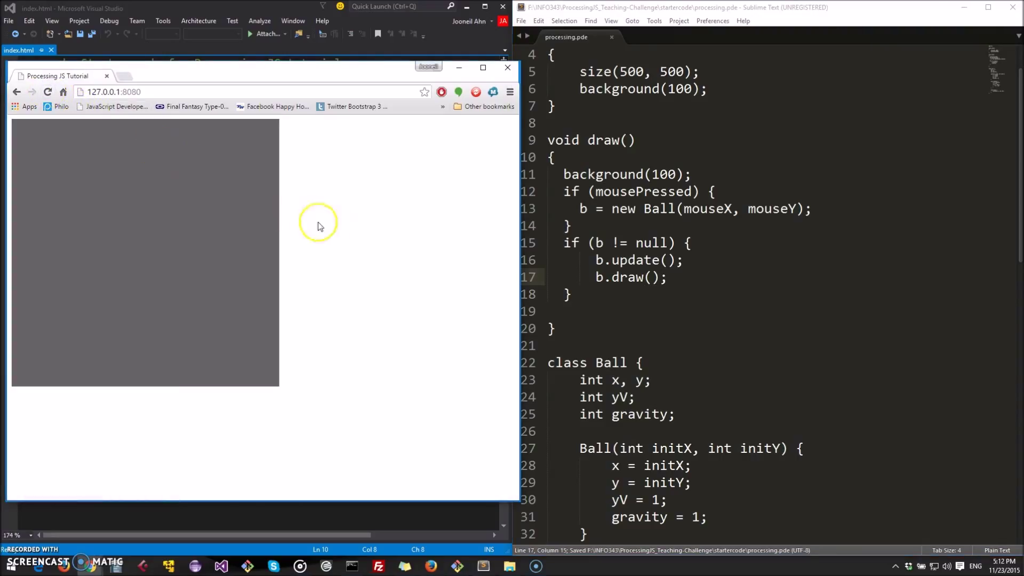
# Step: Click inside the running sketch's canvas to spawn a ball at that spot
pyautogui.click(107, 219)
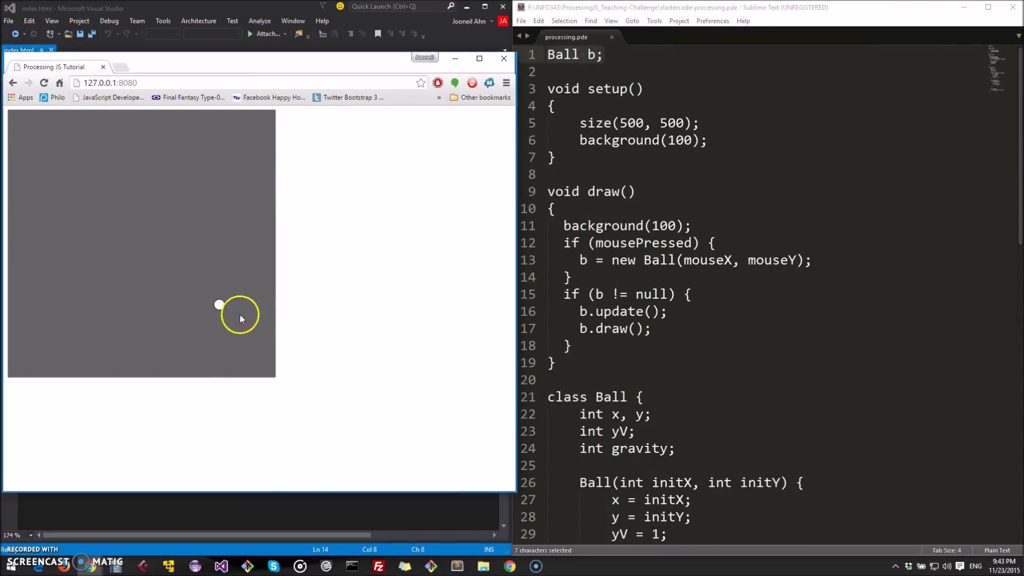
pyautogui.moveTo(501, 292)
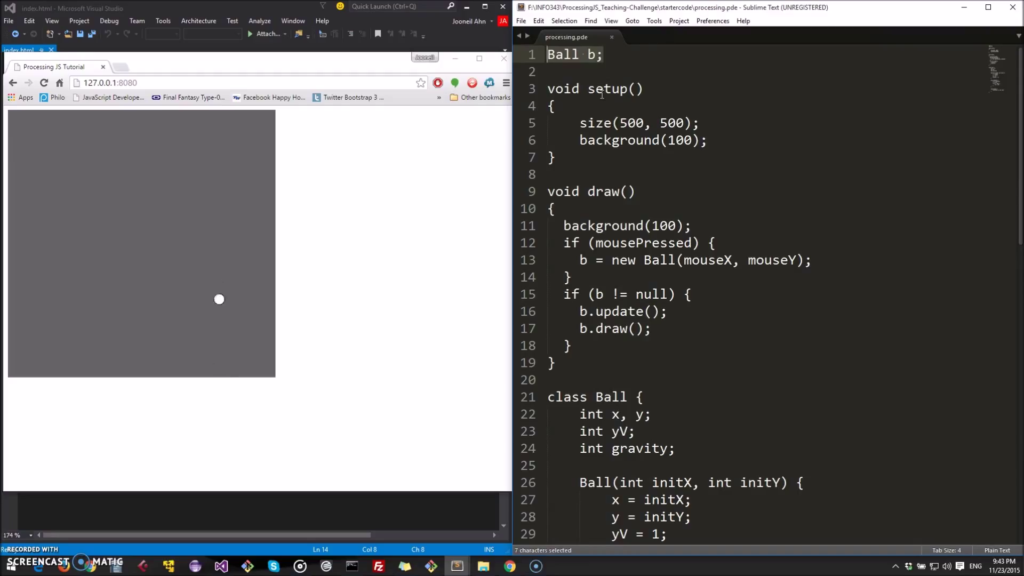
# Step: Declare ArrayList balls = new ArrayList(); on line 1 replacing Ball b
pyautogui.write('ArrayList balls')
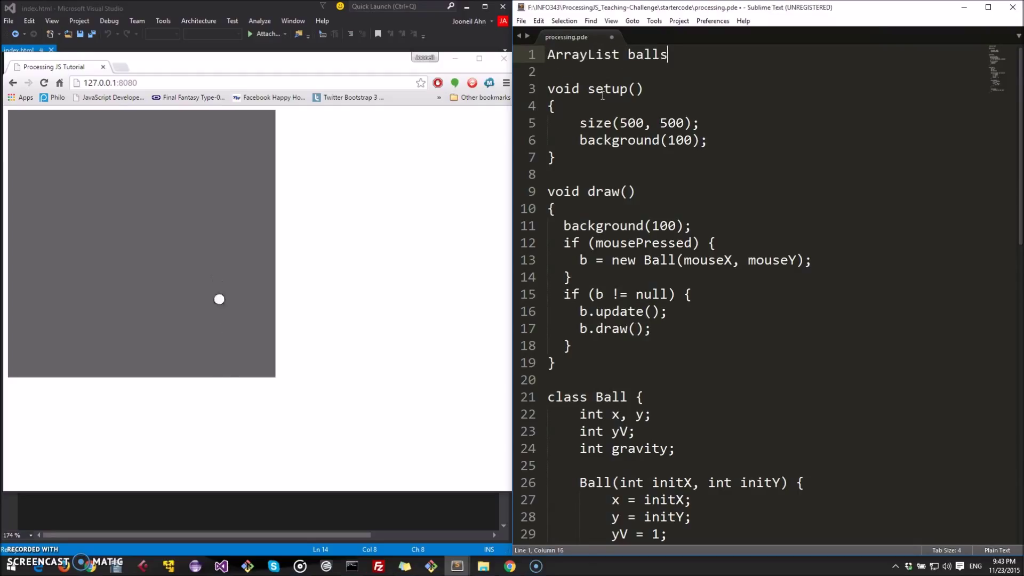
pyautogui.write('= new')
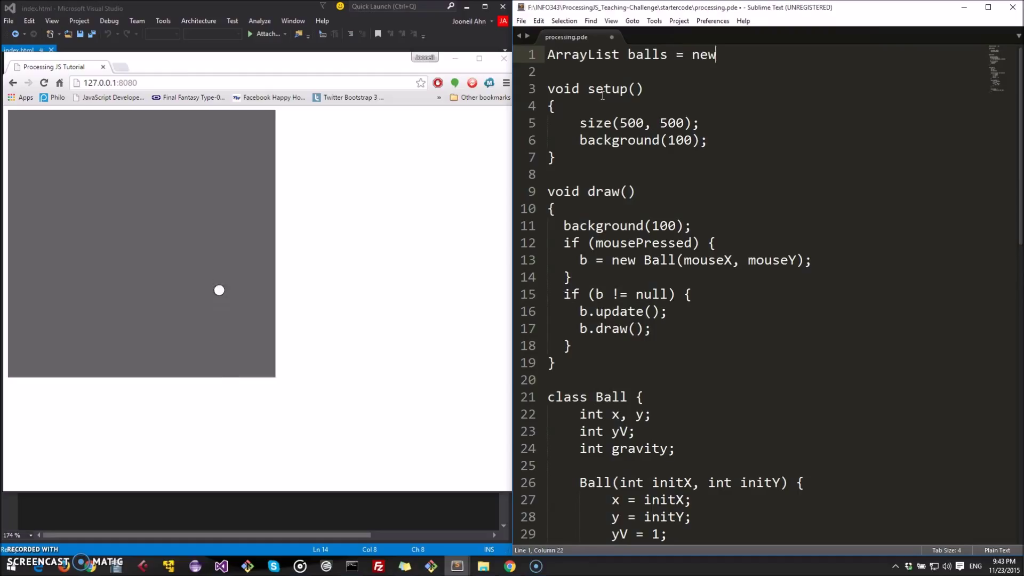
pyautogui.write('ArrayLis')
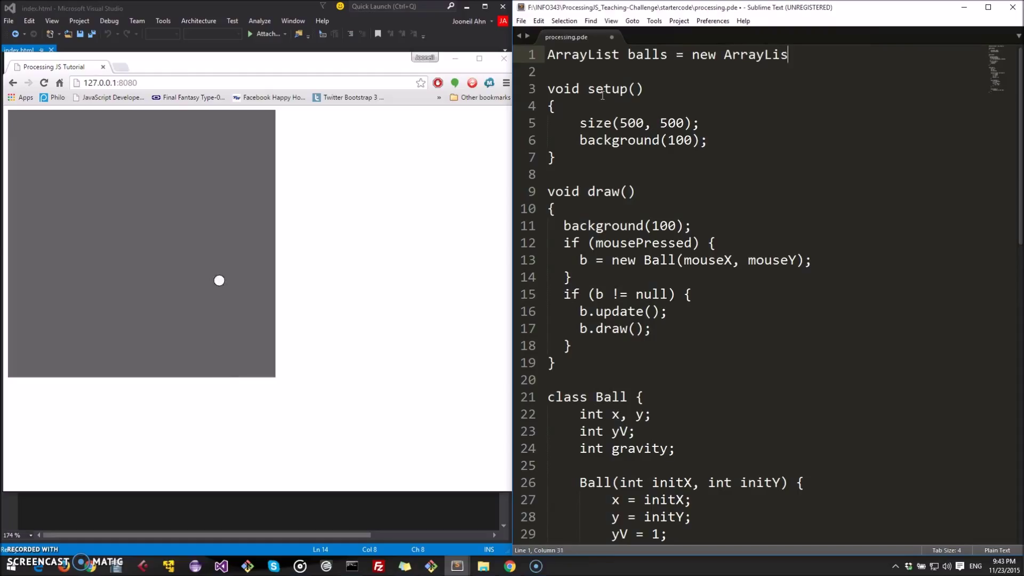
pyautogui.write('t();')
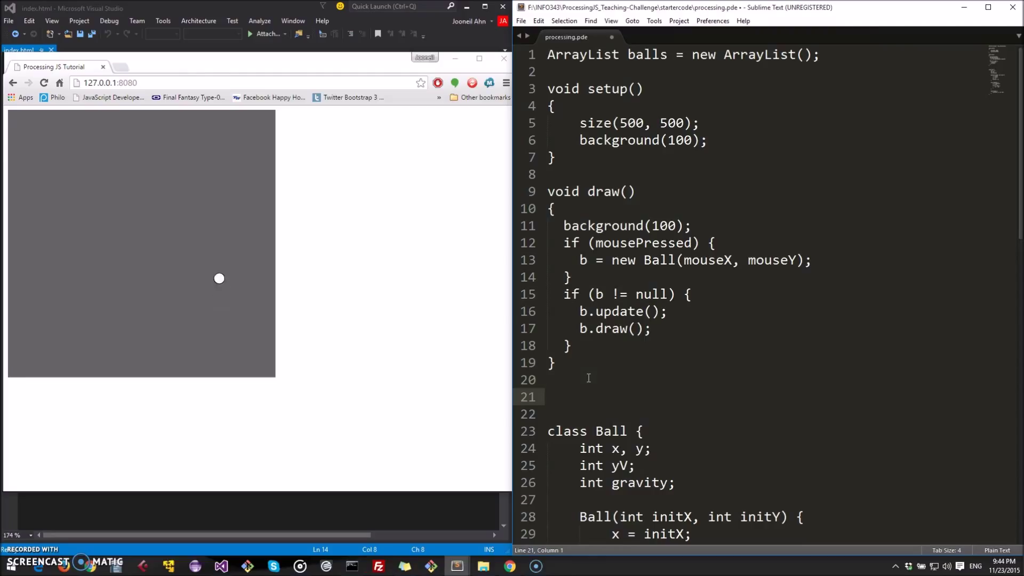
# Step: Add an empty void mouseClicked() { } function to the sketch
pyautogui.write('void')
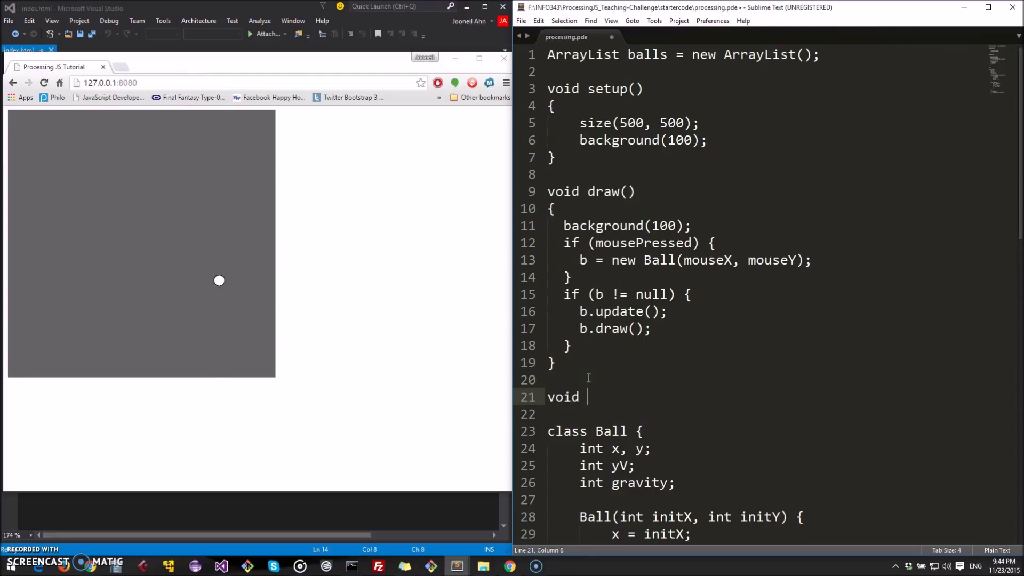
pyautogui.write('mouse')
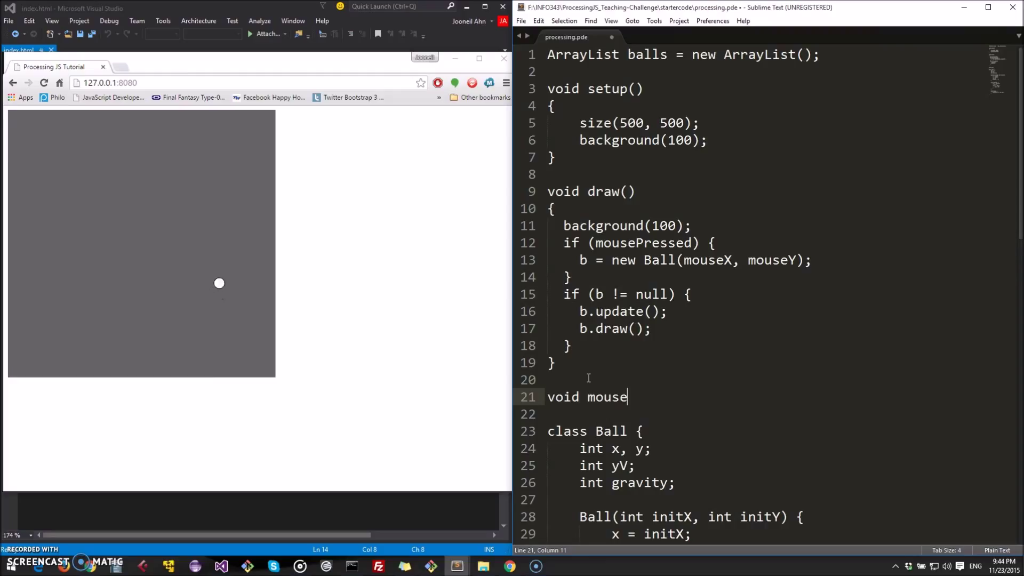
pyautogui.write('Clicked()')
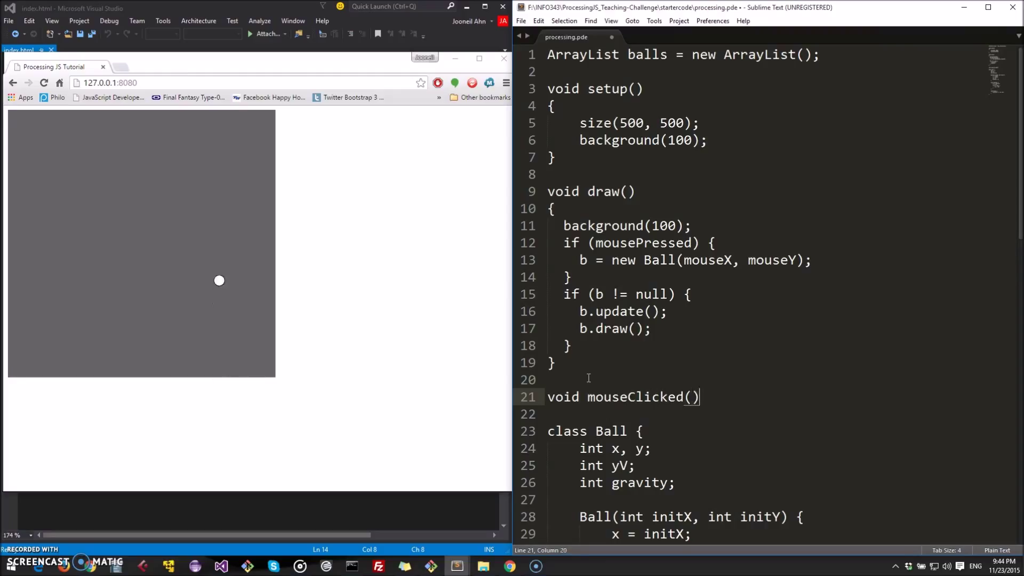
pyautogui.write('{')
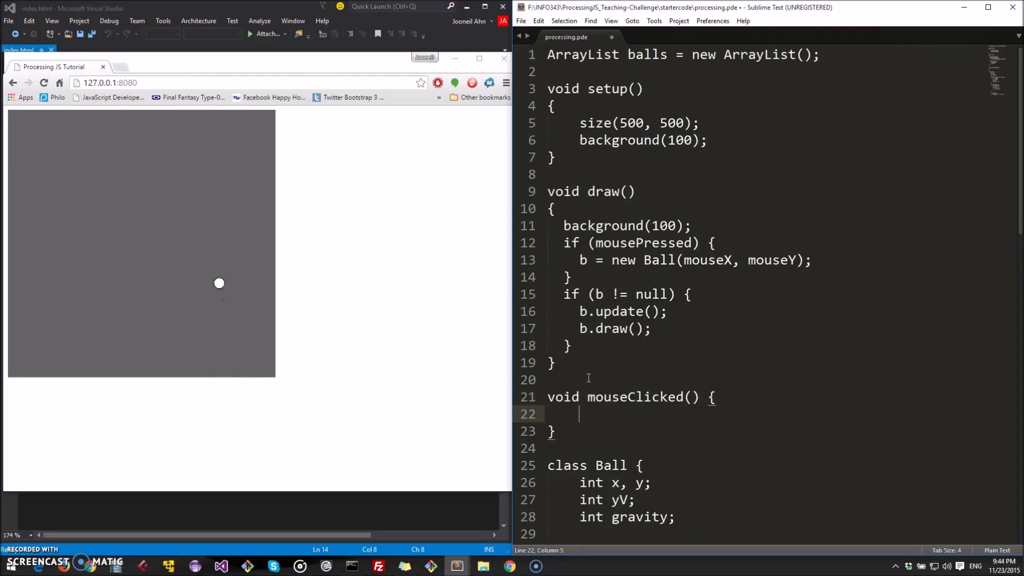
# Step: Inside it, create Ball b = new Ball(mouseX, mouseY); and balls.add(b);
pyautogui.write('Ball b')
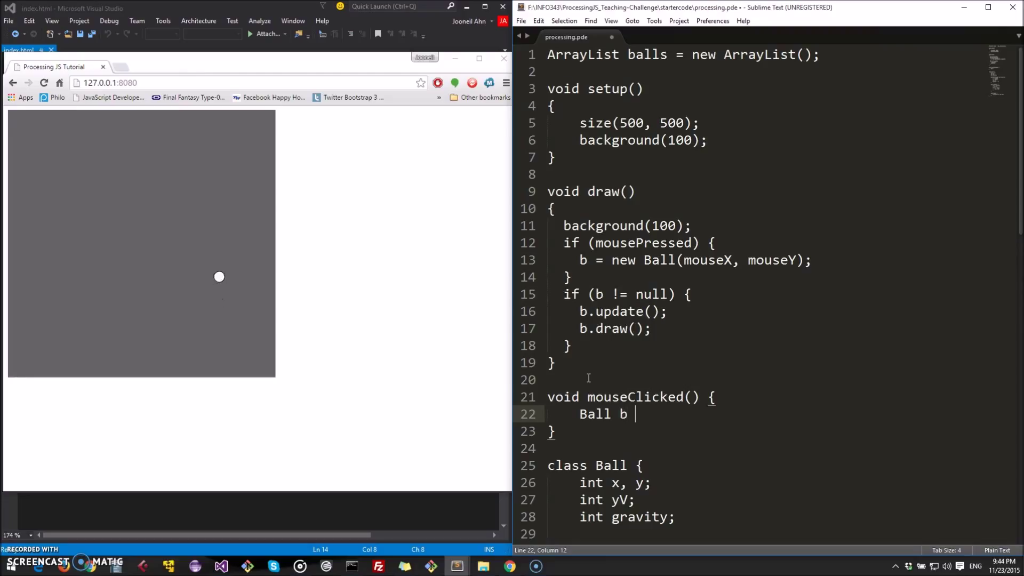
pyautogui.write('= new Ball()')
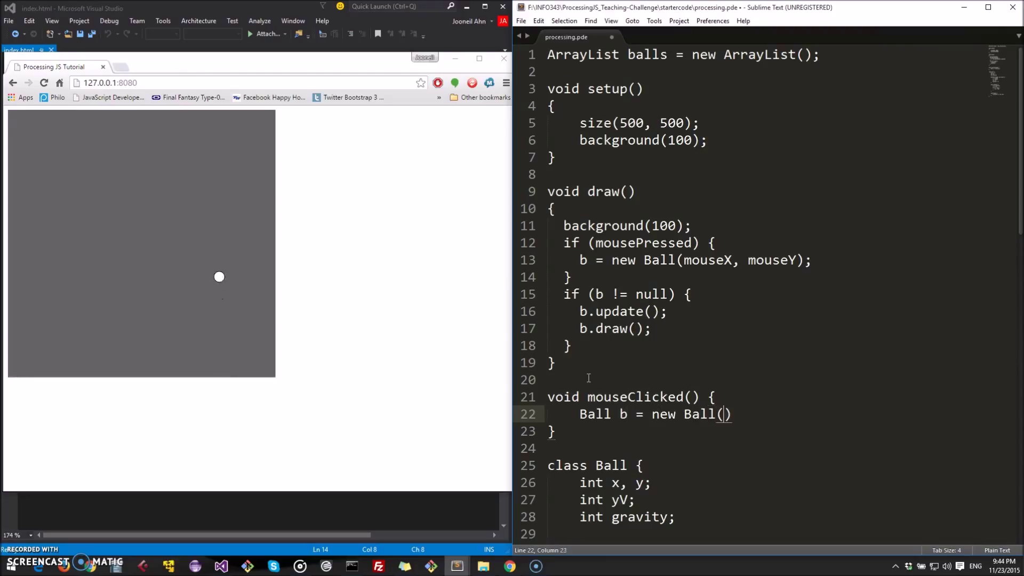
pyautogui.write('mouseX,')
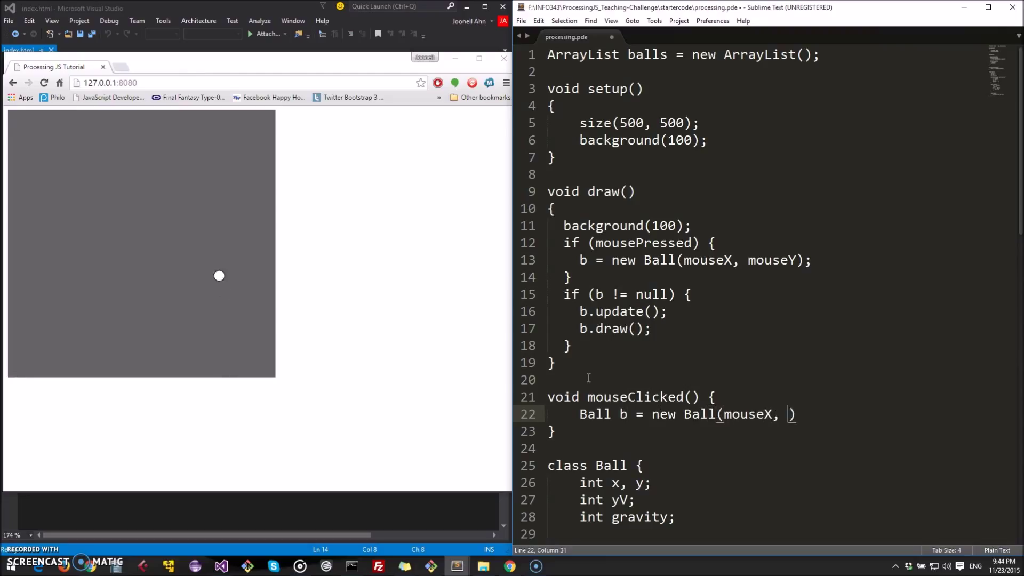
pyautogui.write('mouseY')
pyautogui.write('balls.a')
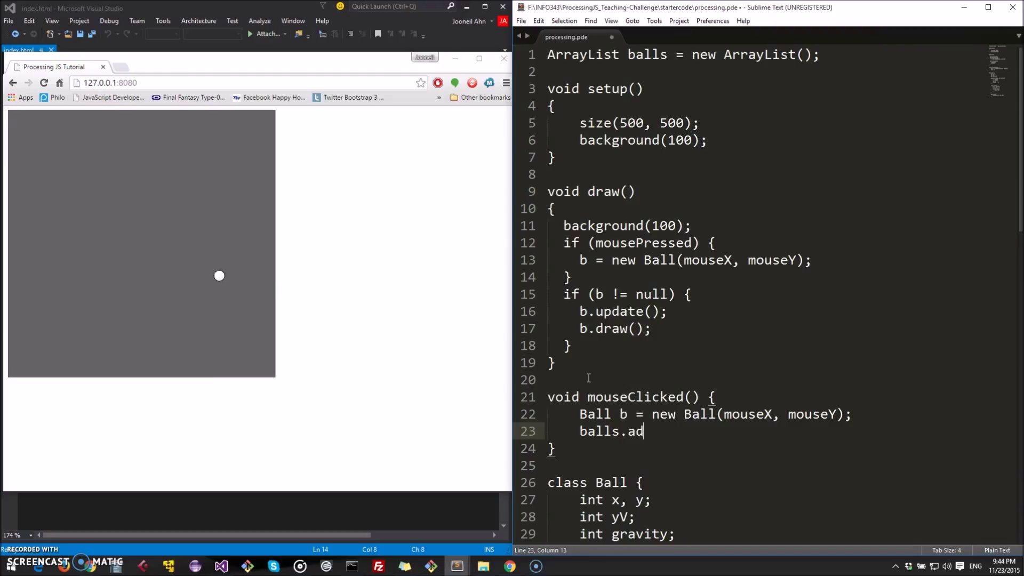
pyautogui.write('d(b);')
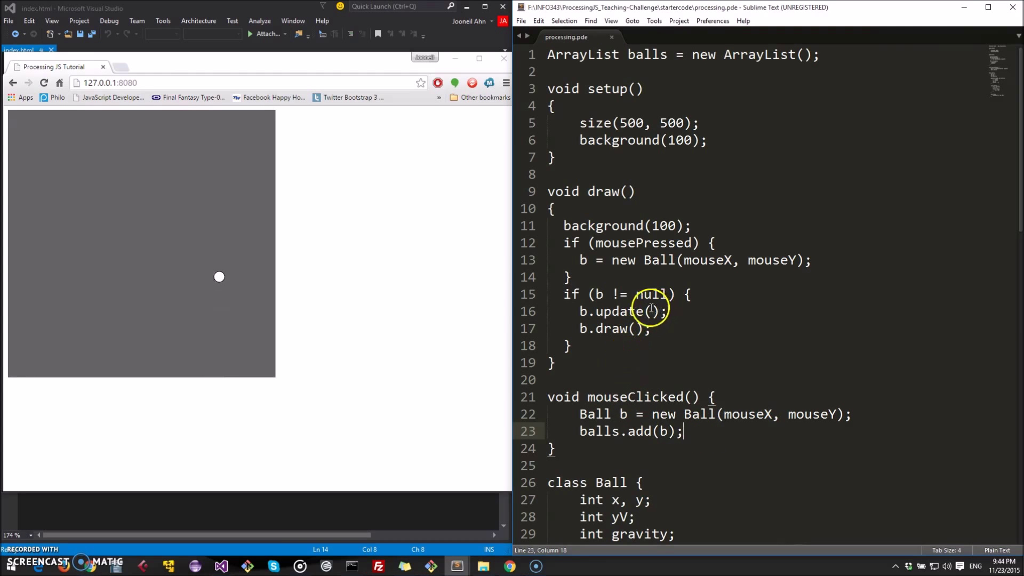
# Step: Delete the if (mousePressed) block and make draw()'s condition balls.size() > 0
pyautogui.moveTo(563, 242); pyautogui.dragTo(570, 276)
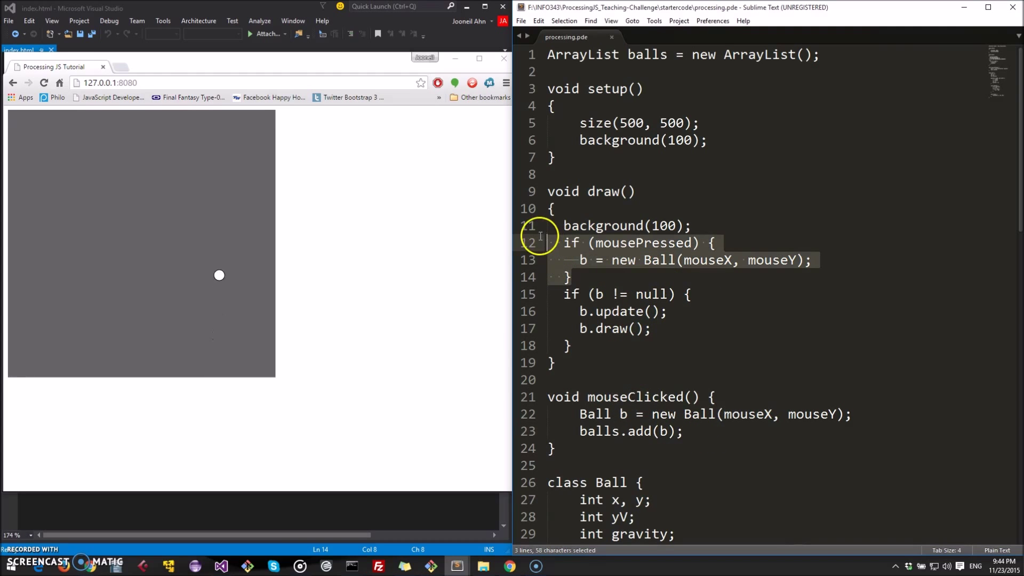
pyautogui.press('Delete')
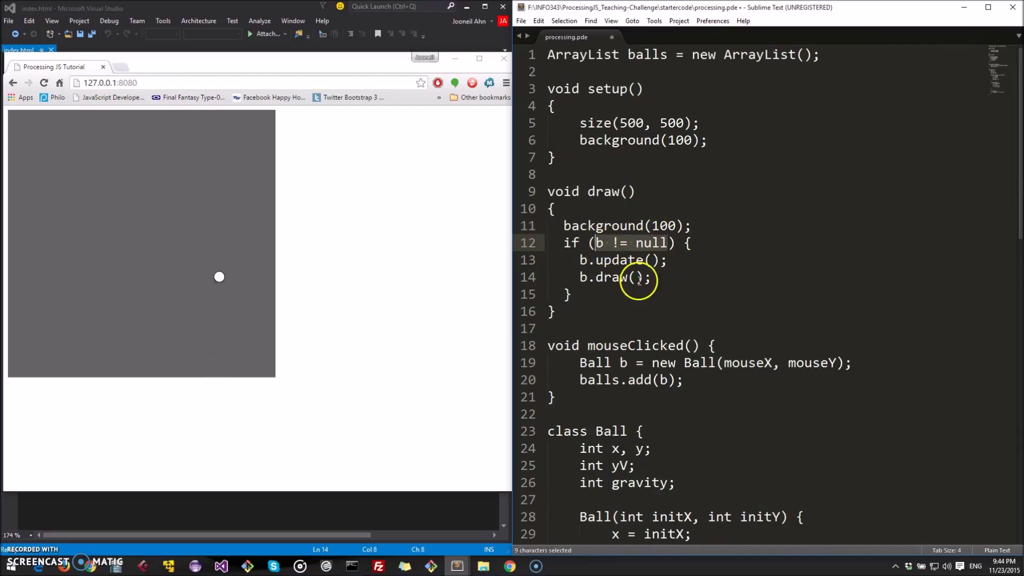
pyautogui.write('balls.s')
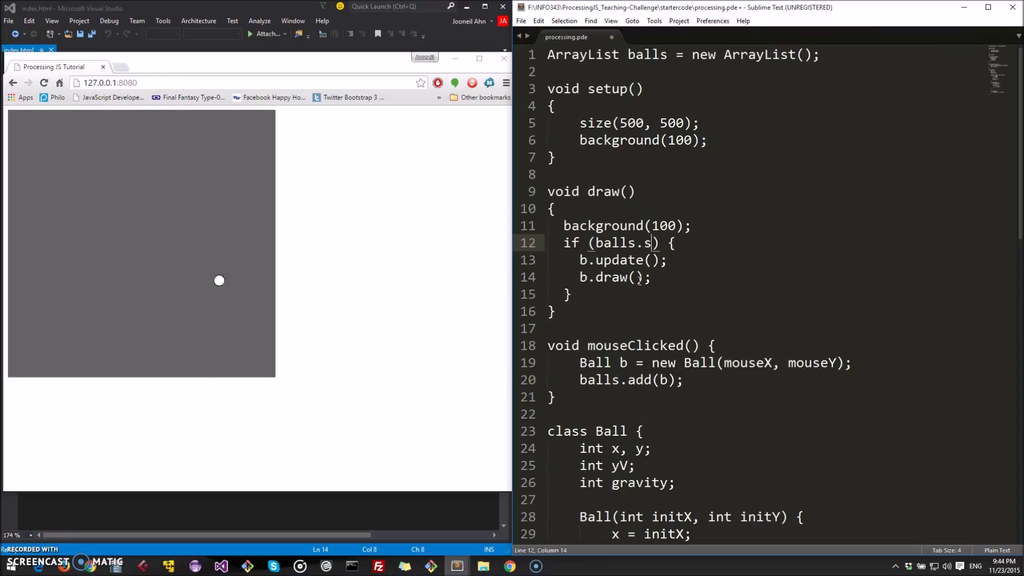
pyautogui.write('ize() >')
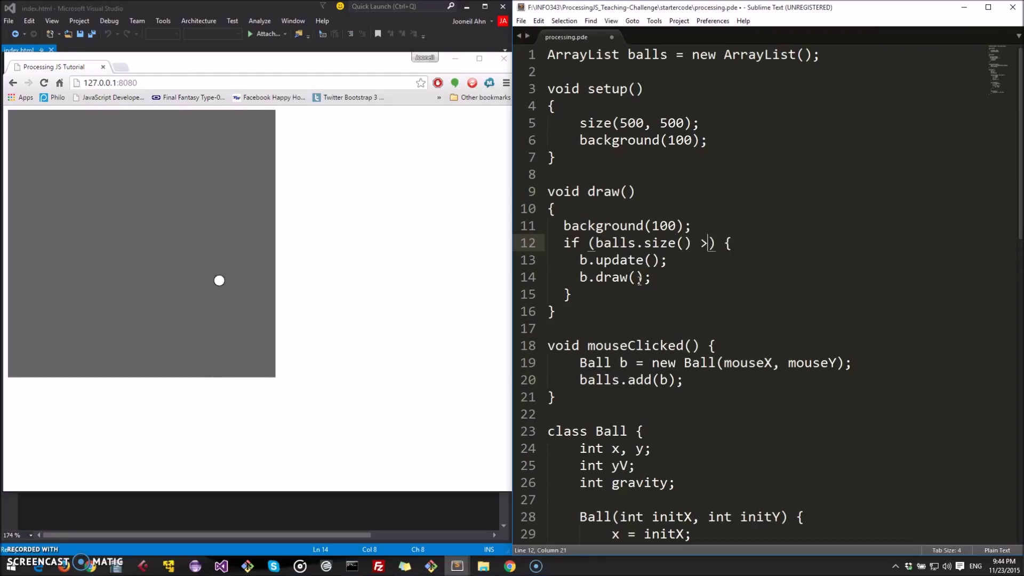
pyautogui.write('0')
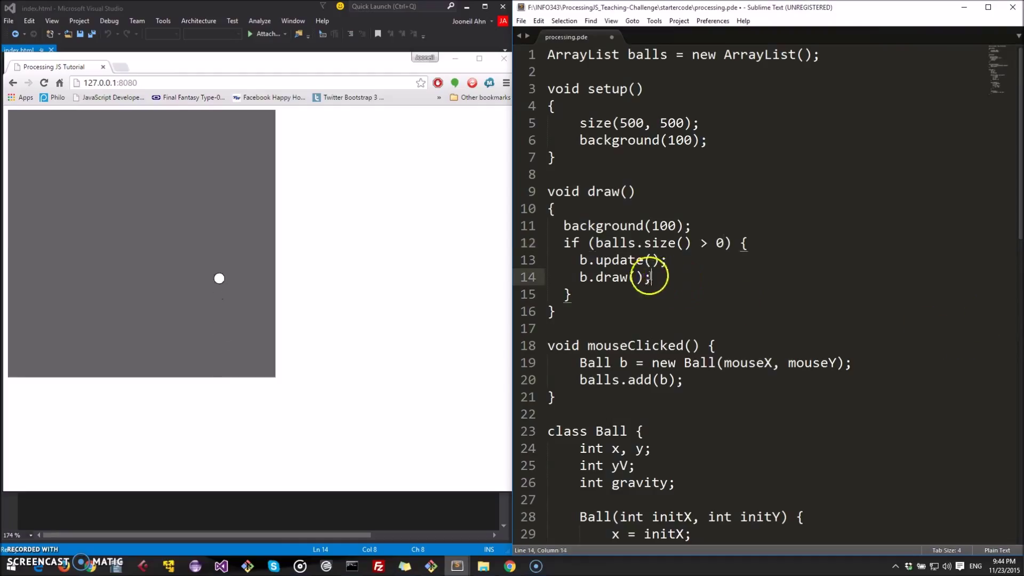
# Step: Write a for loop header running i from 0 to balls.size()
pyautogui.write('d')
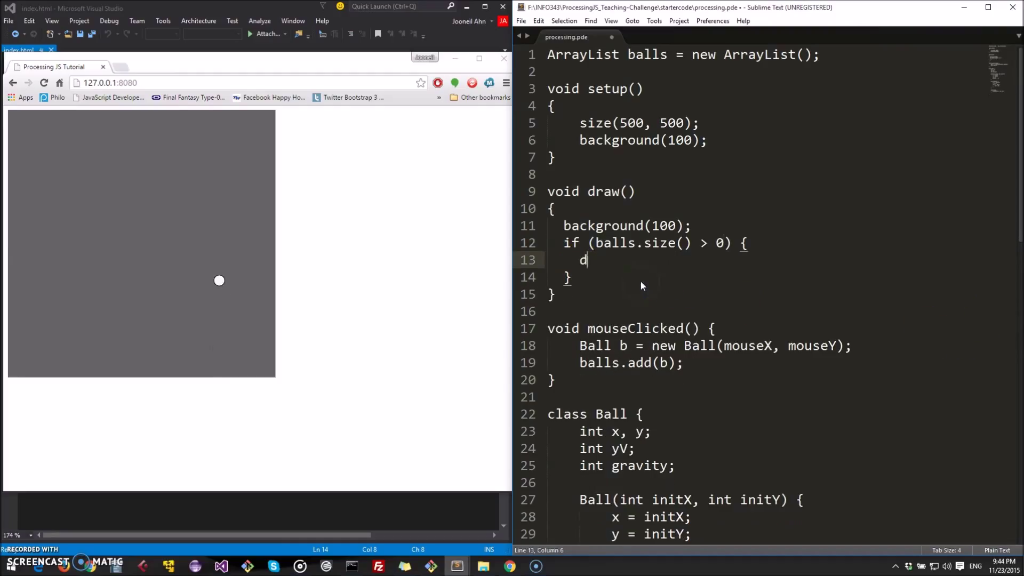
pyautogui.write('or (int i')
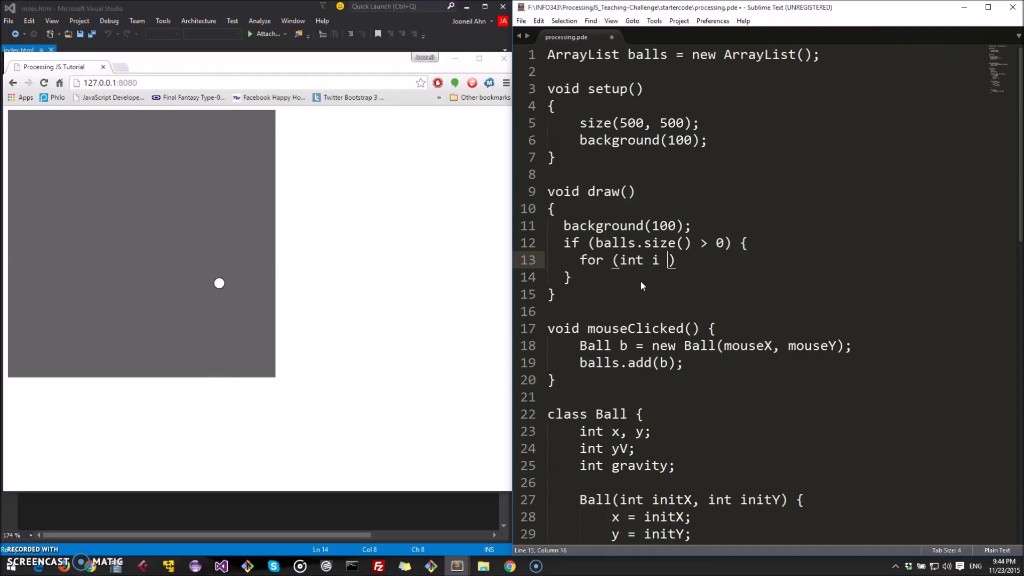
pyautogui.write('= 0; i <')
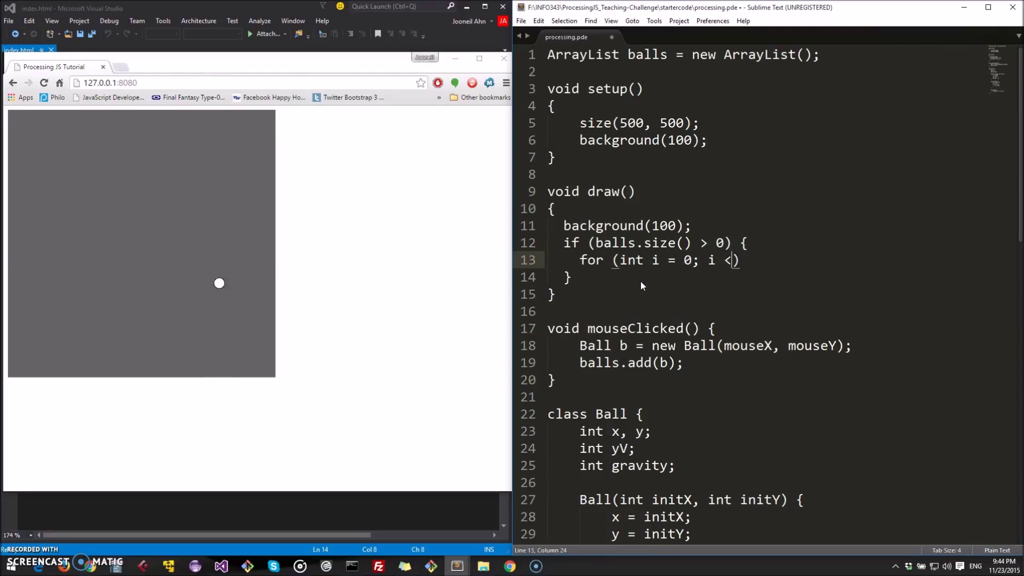
pyautogui.write('balls.size(')
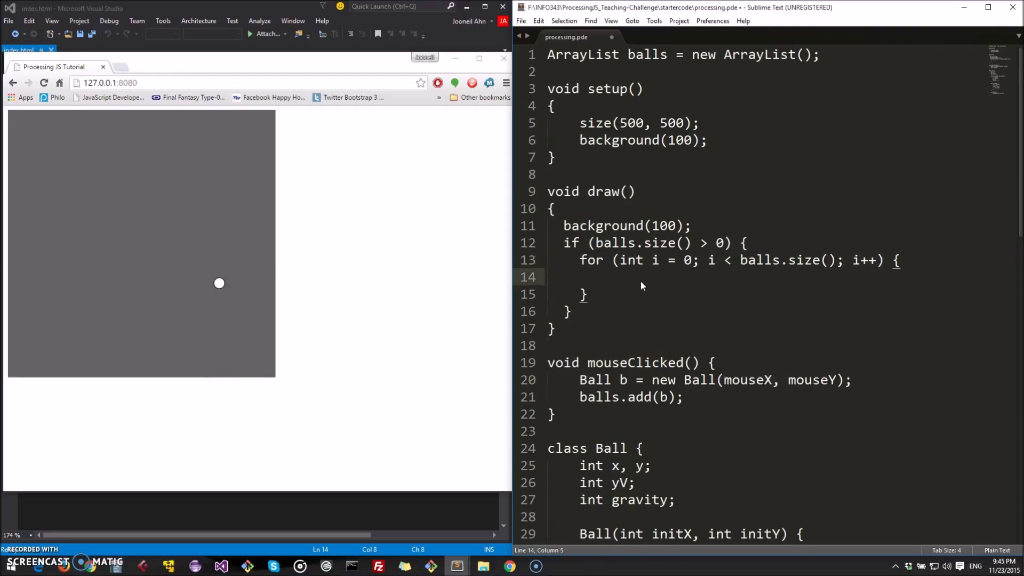
# Step: Call balls.get(i).update() and balls.get(i).draw() in the loop body and save the sketch
pyautogui.write('bal')
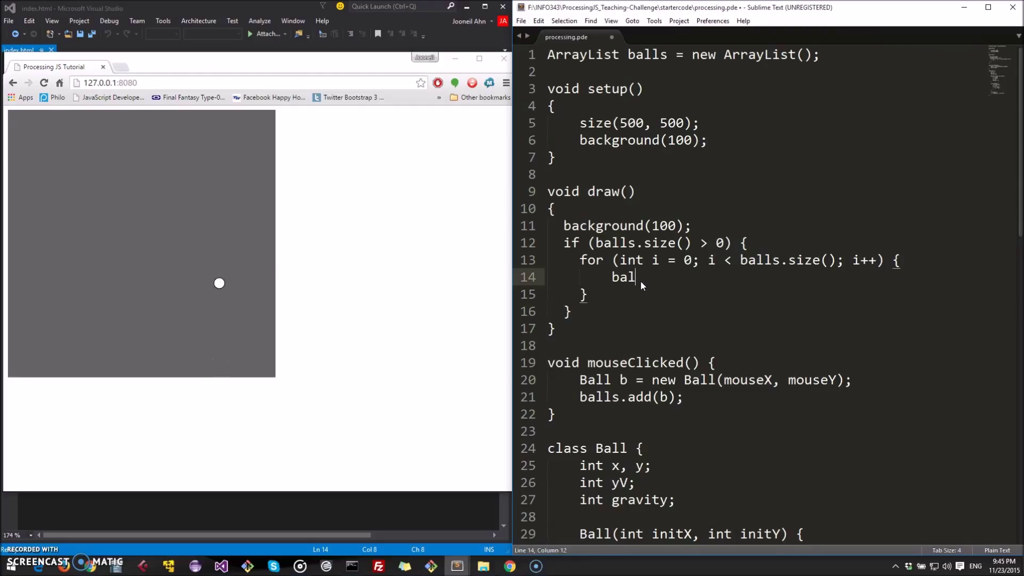
pyautogui.write('ls.get()')
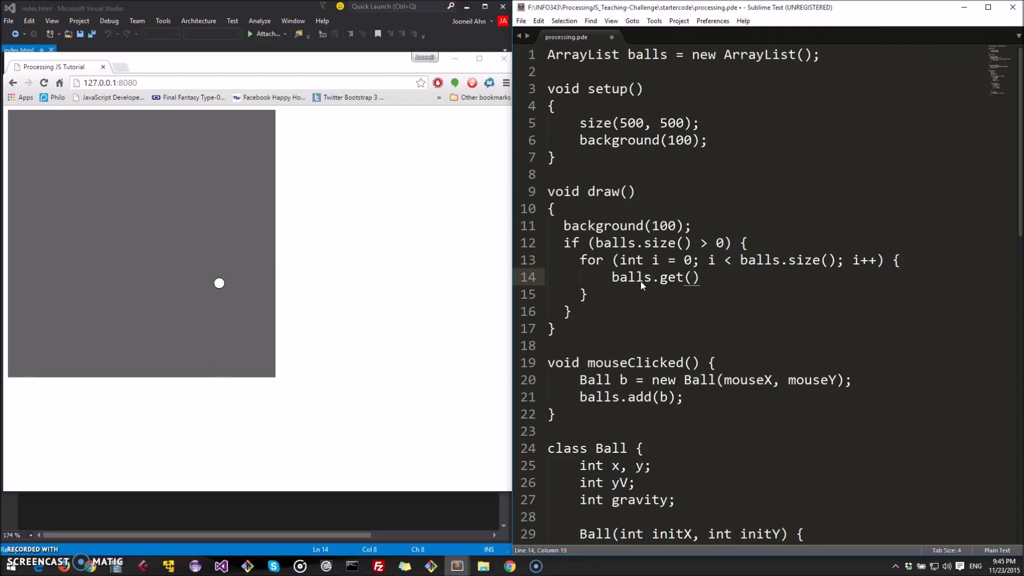
pyautogui.write('i).update();')
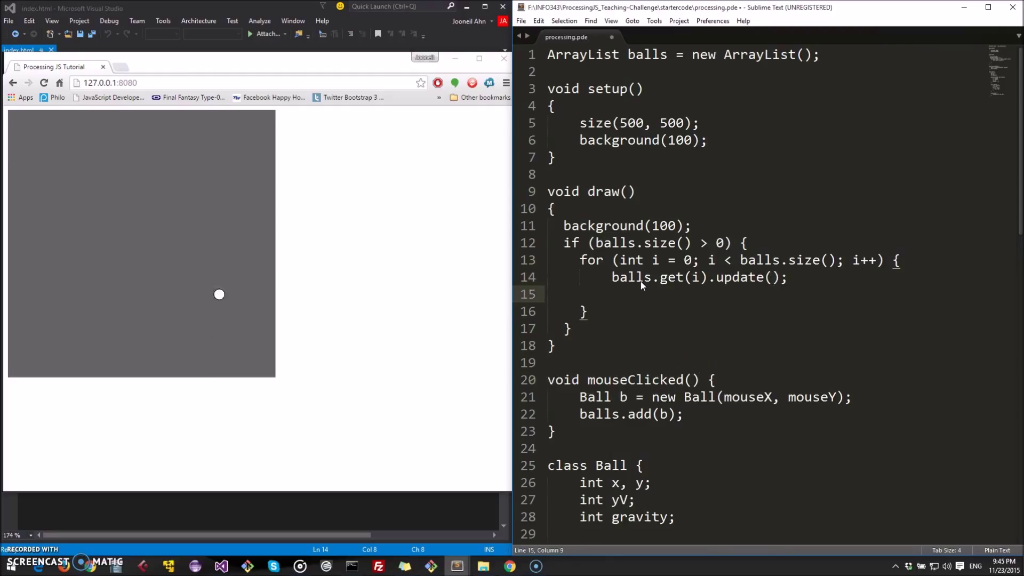
pyautogui.write('balls.')
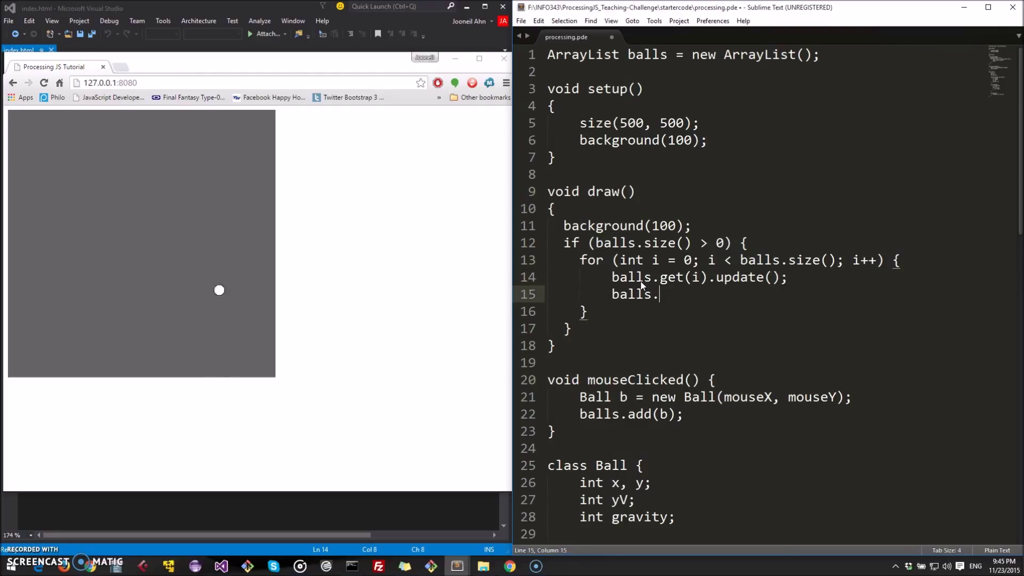
pyautogui.write('get(i)')
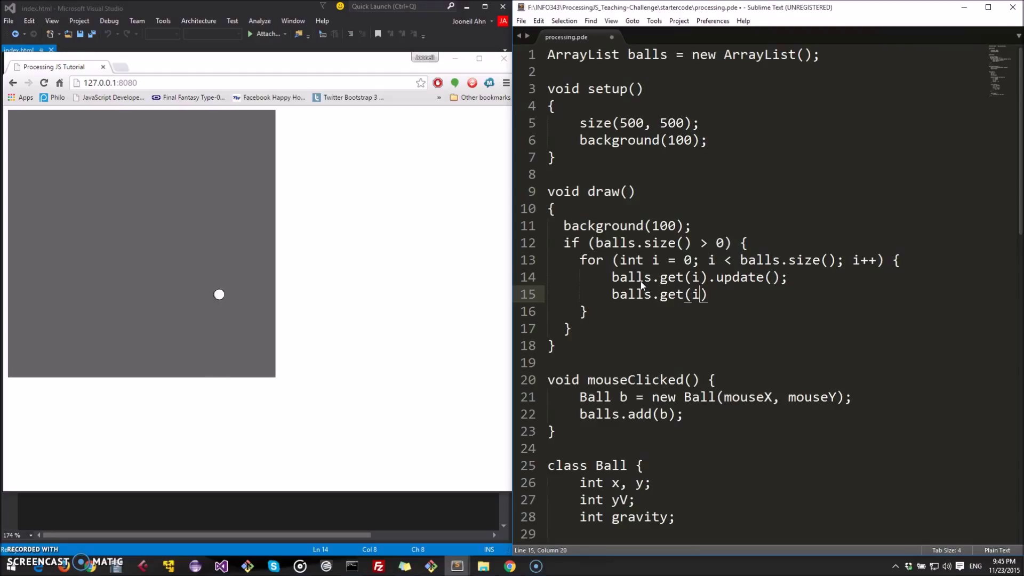
pyautogui.write('.')
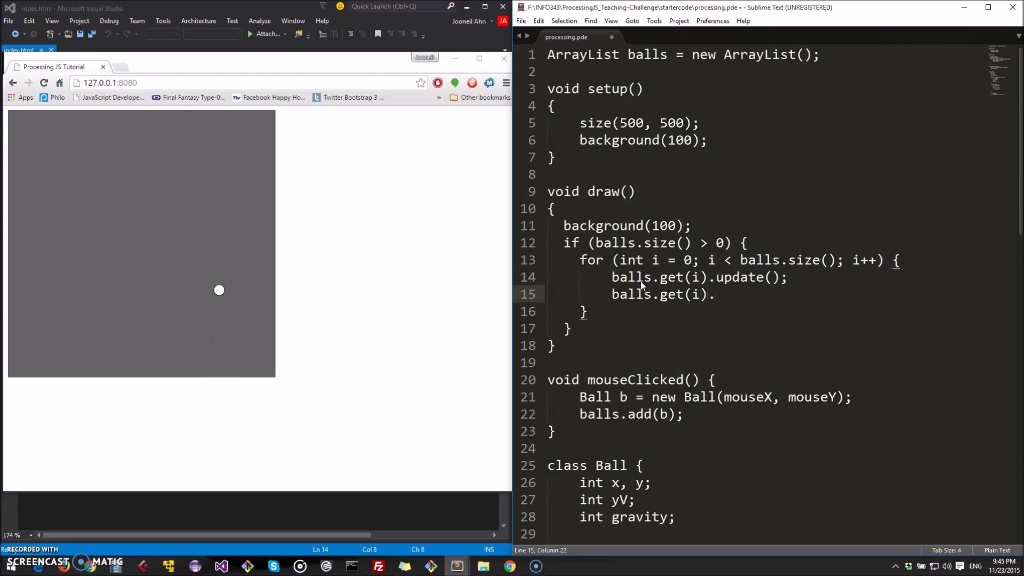
pyautogui.write('draw();')
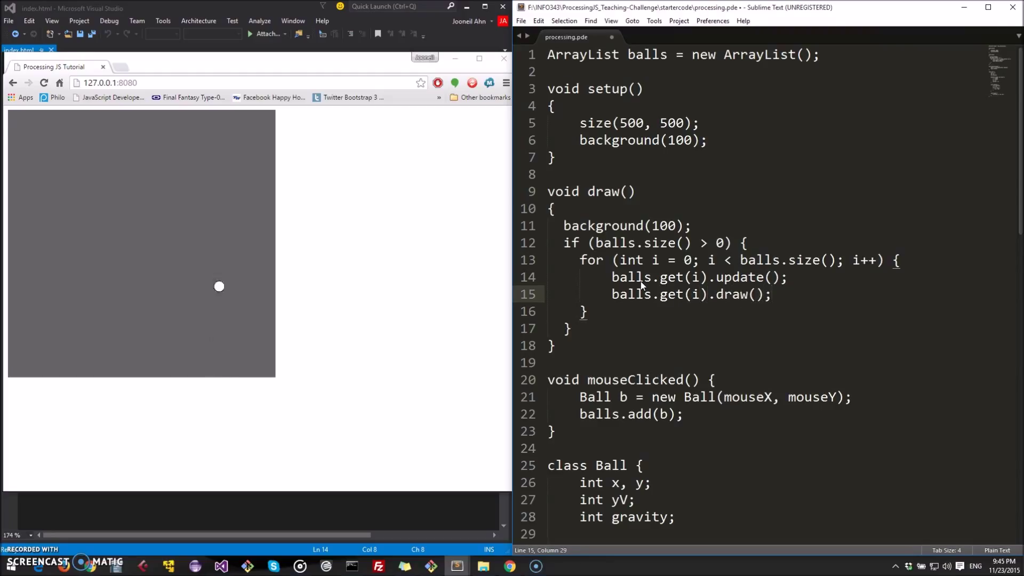
pyautogui.press('ctrl+s')
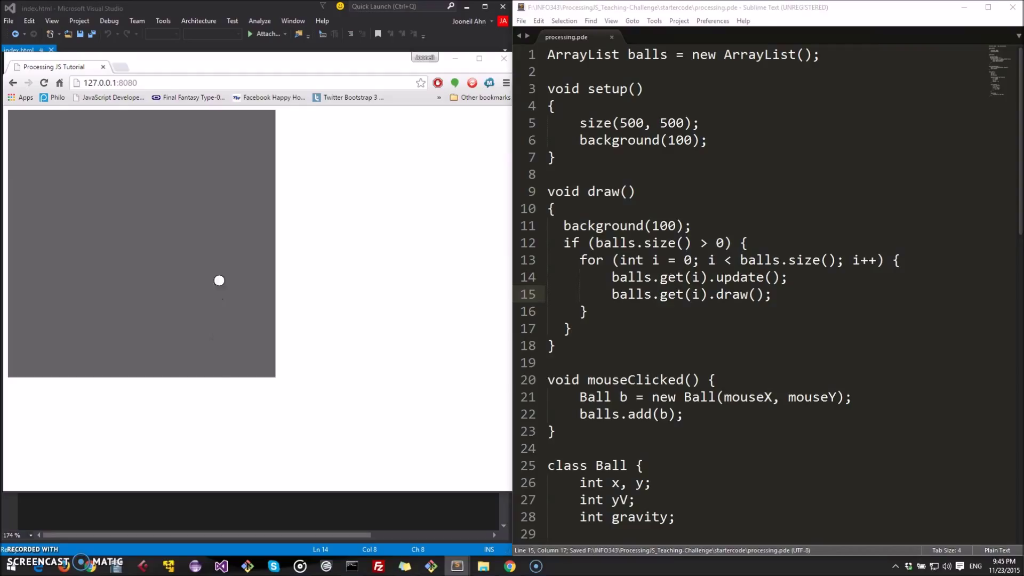
# Step: Reload the sketch page and click in the canvas to add bouncing balls
pyautogui.click(43, 83)
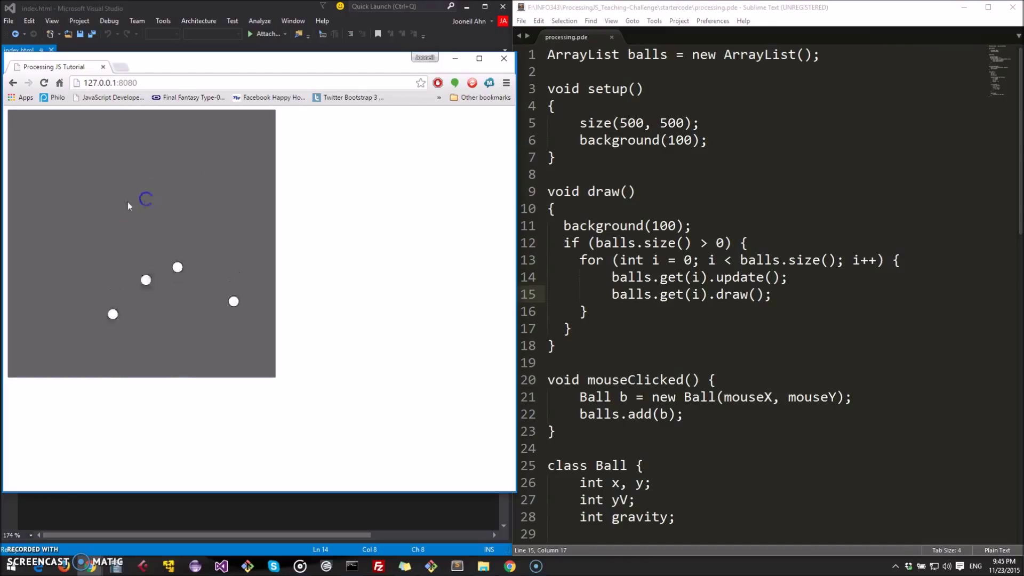
pyautogui.click(209, 214)
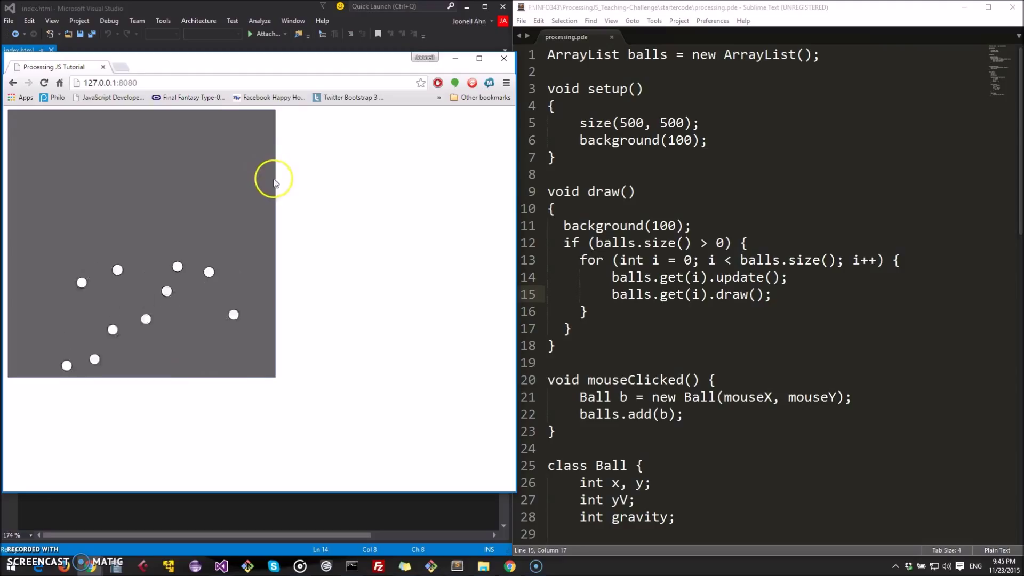
pyautogui.moveTo(295, 194)
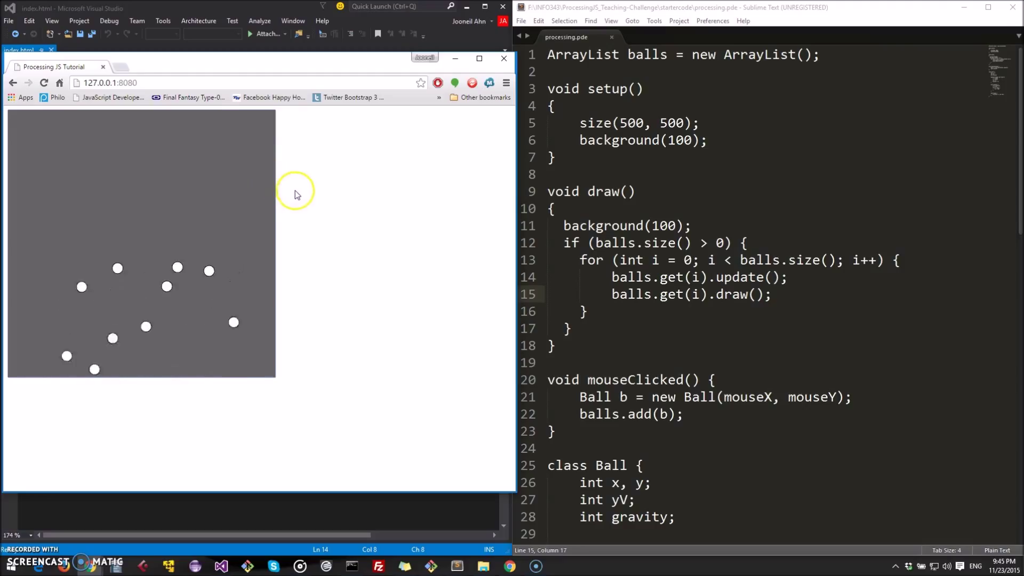